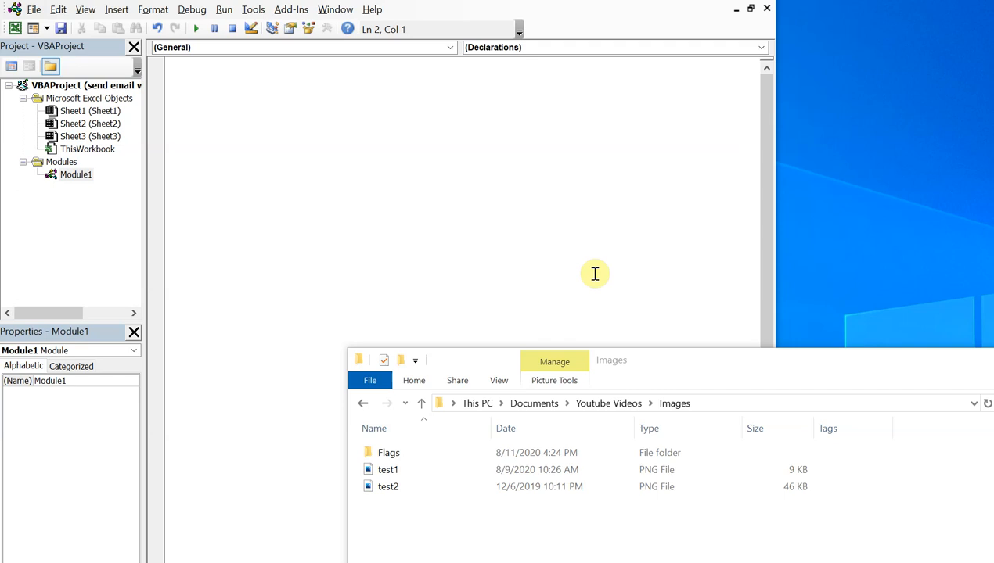
mouse_move(526, 260)
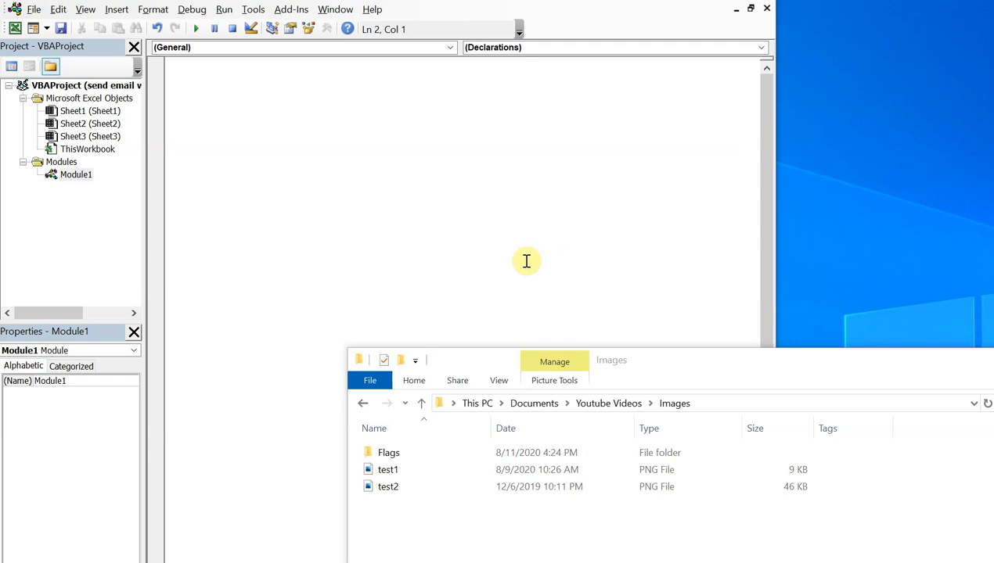
Step: Place the insertion point in the empty Module1 code window
click(388, 485)
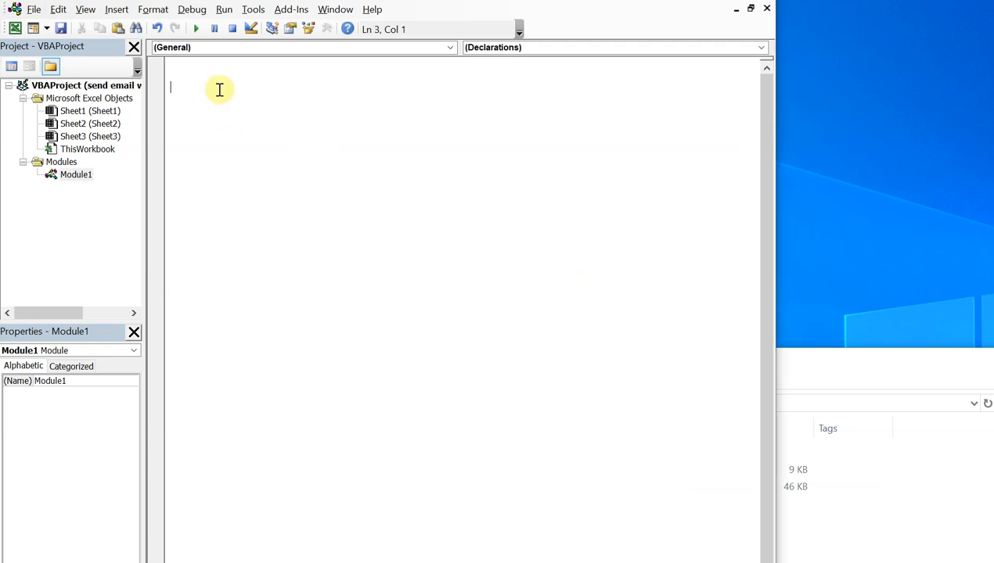
Step: Write Sub send_pic() with Dim OutApp As Object, Dim OutMail As Object and Dim strbody As String
text(sub send)
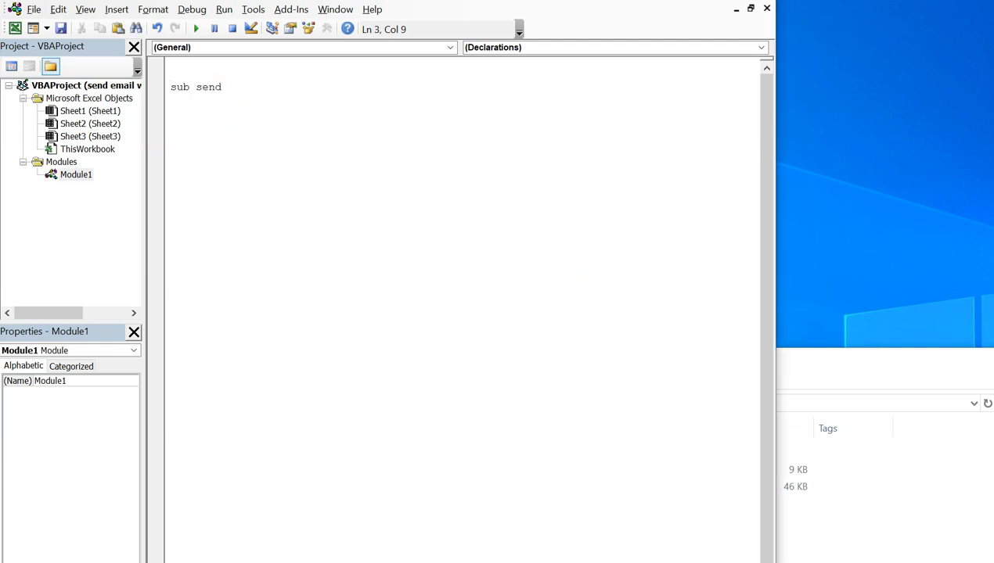
text(_pin)
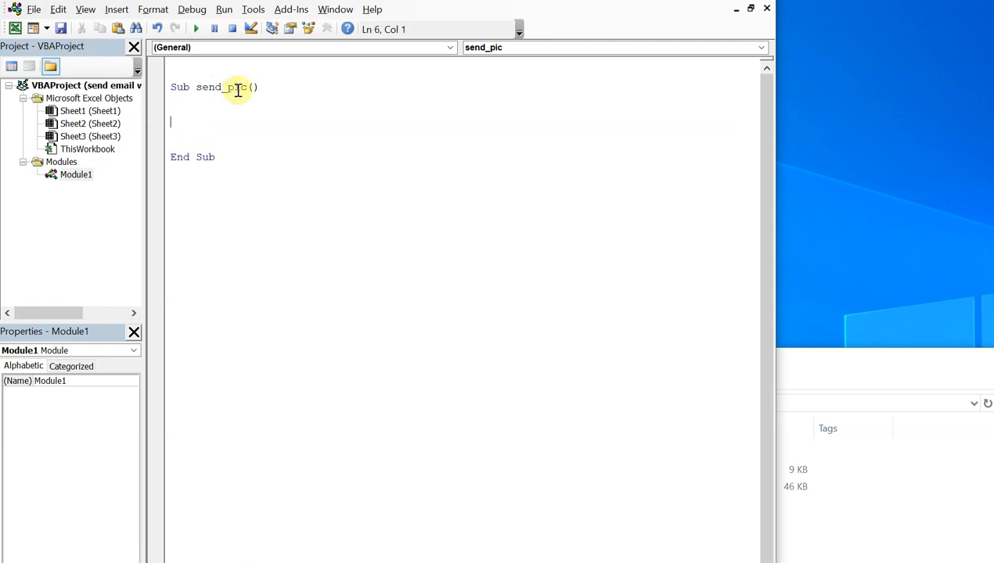
text(D)
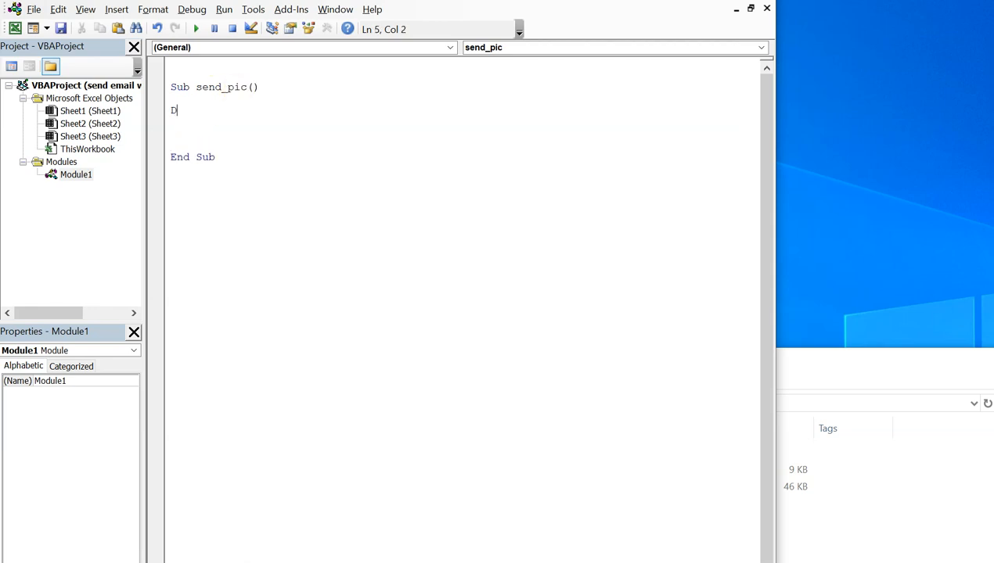
text(im Ouu)
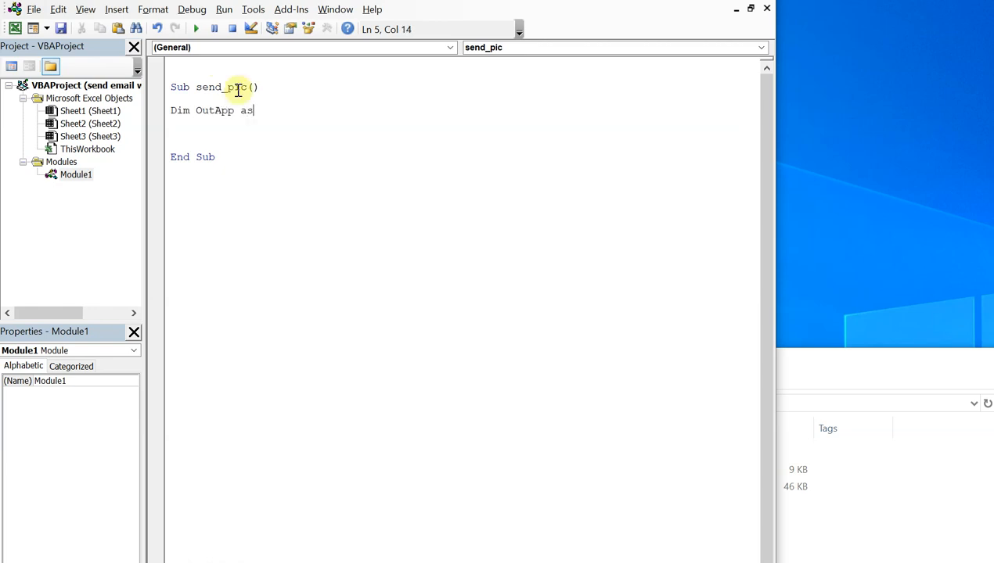
text(obj)
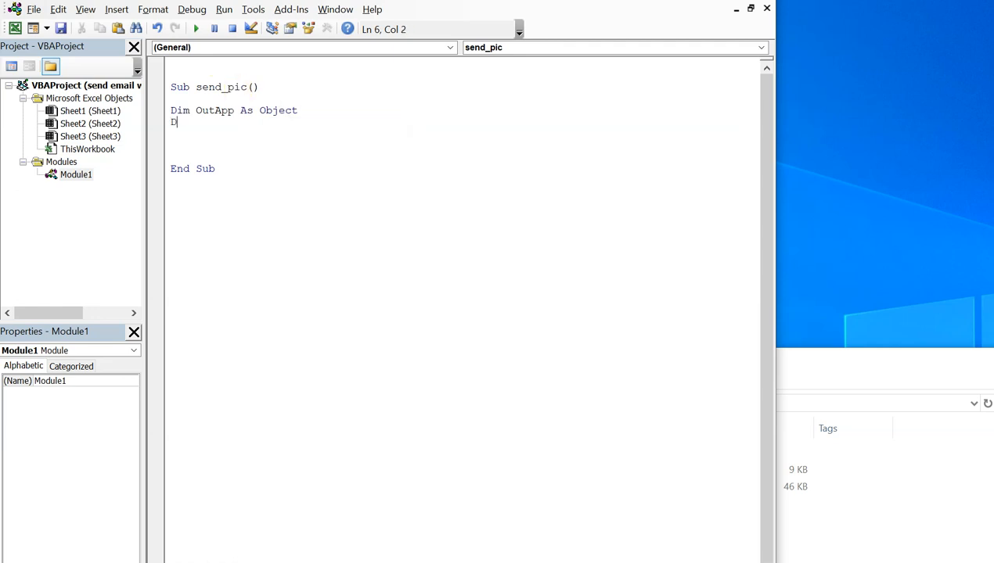
text(Dim OutMail As Object)
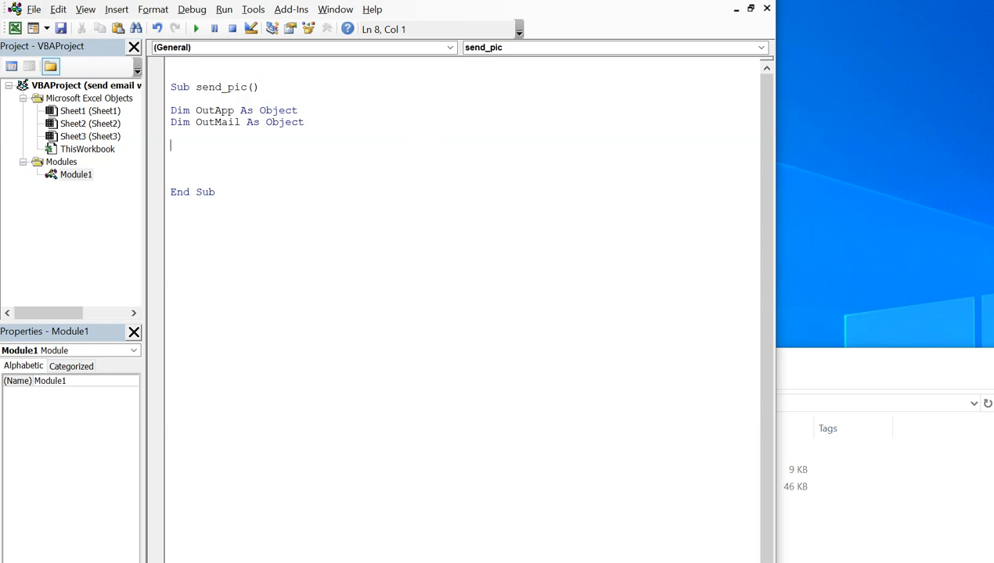
key(Backspace)
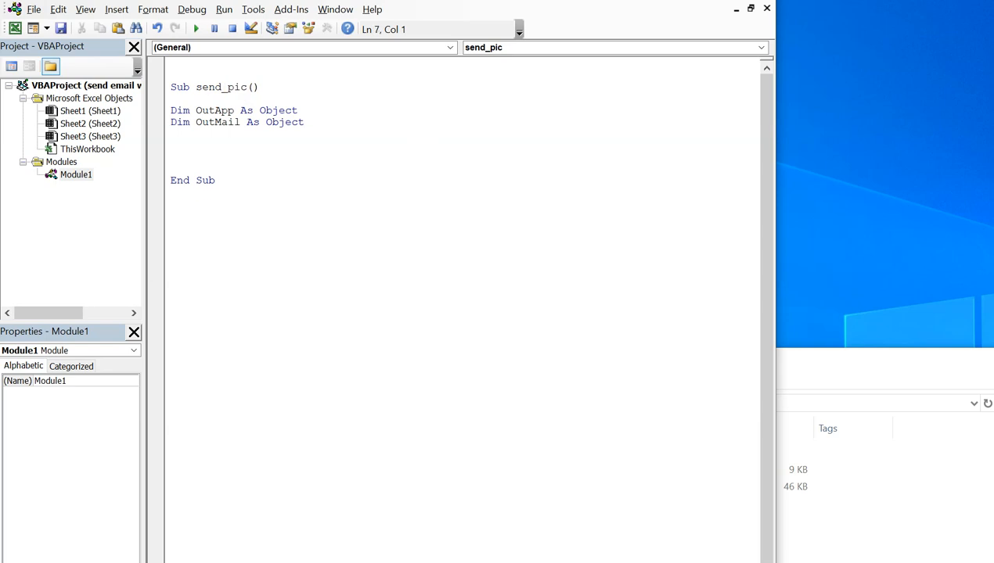
text(Sim)
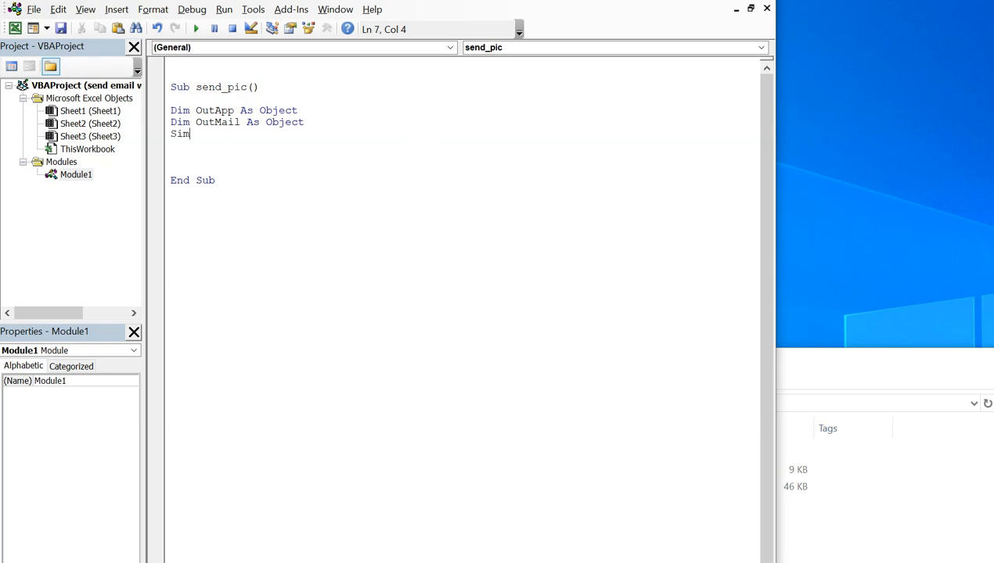
text(Dim st)
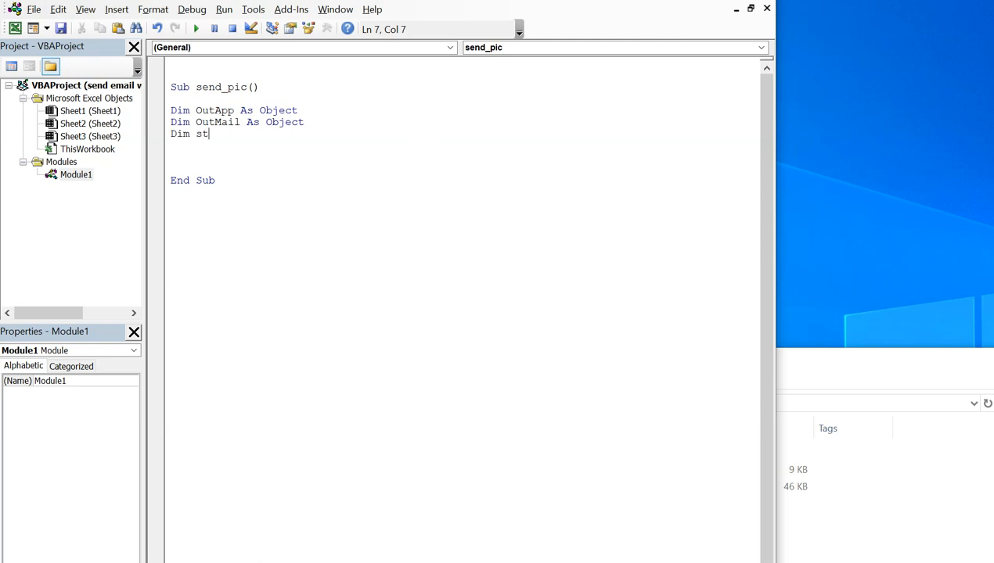
text(rbody as)
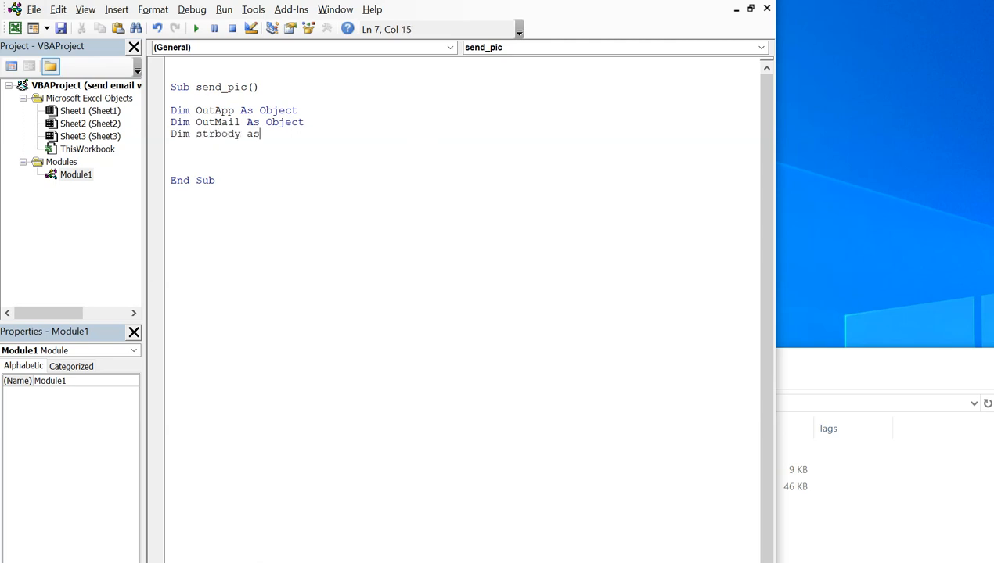
text(String)
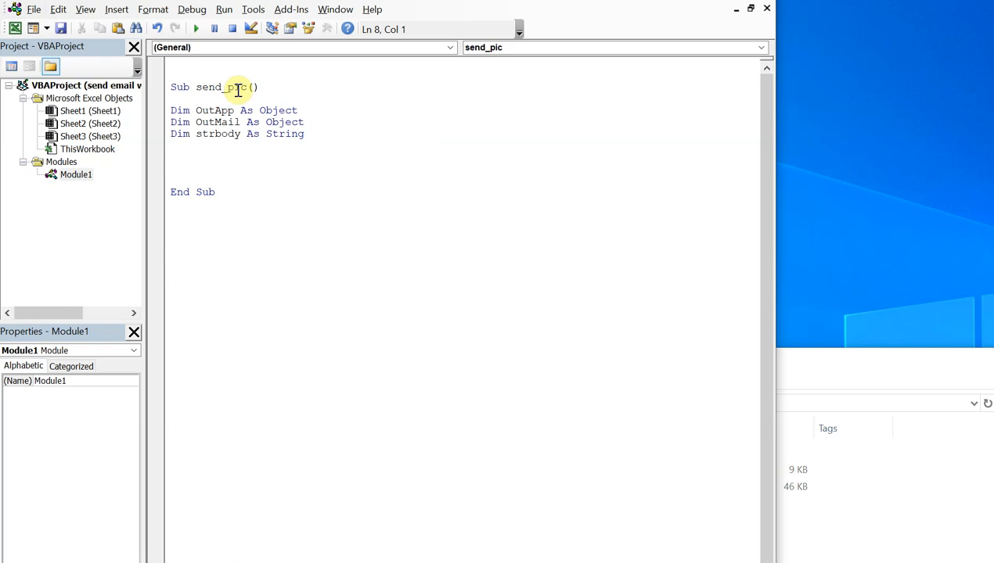
Step: Add Set OutApp = CreateObject("Outlook.Application")
text(Set)
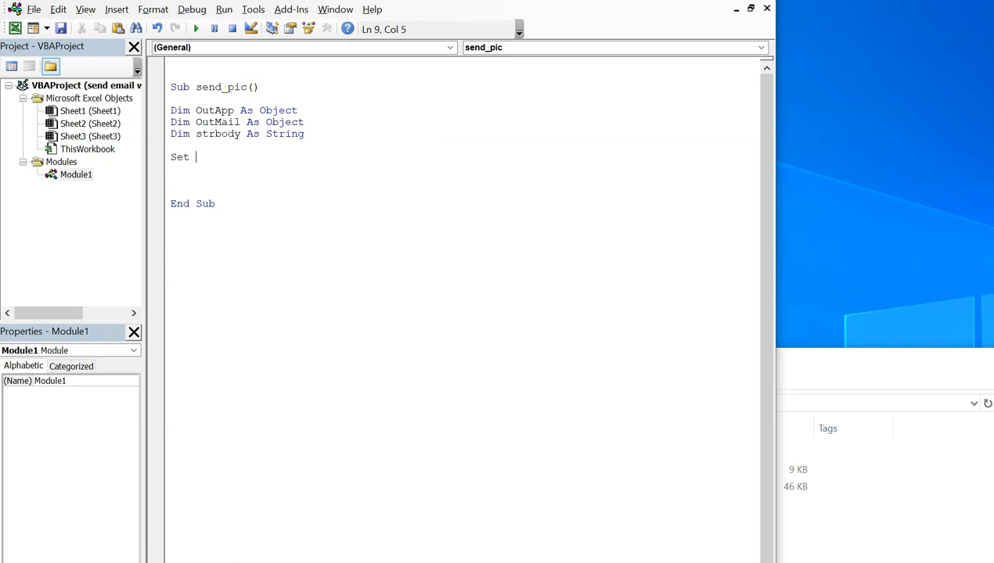
text(OutApp)
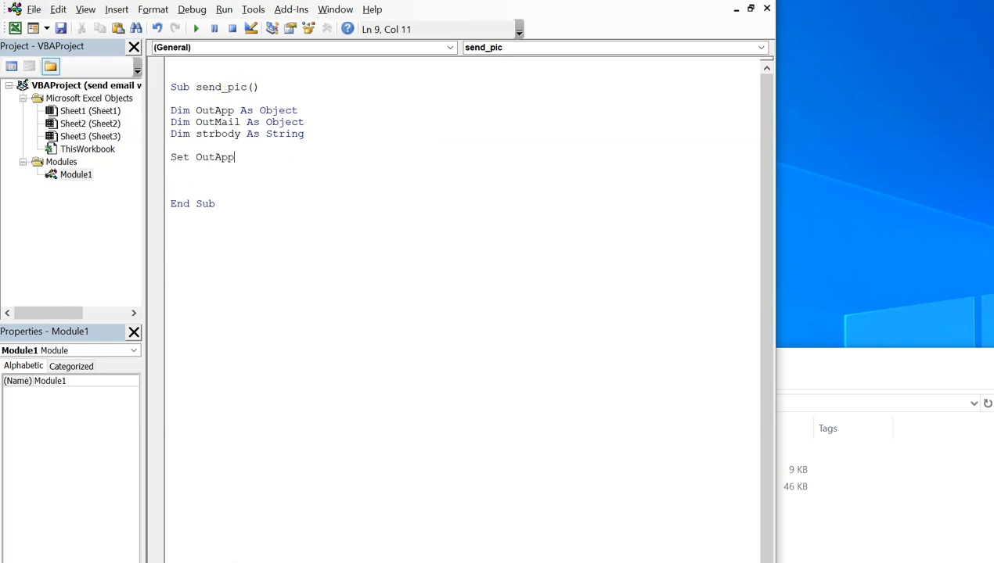
text(= Cr)
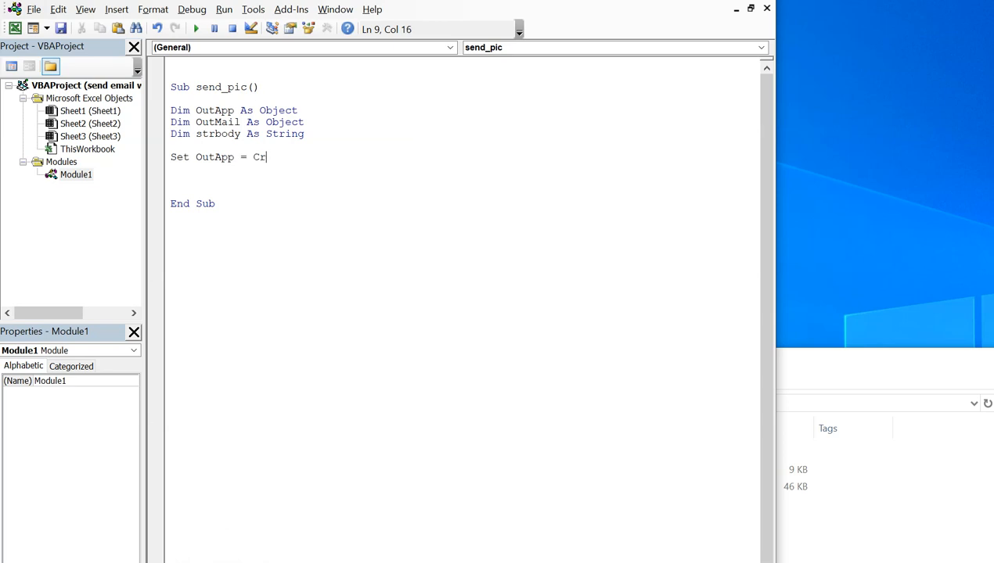
text(eateOb)
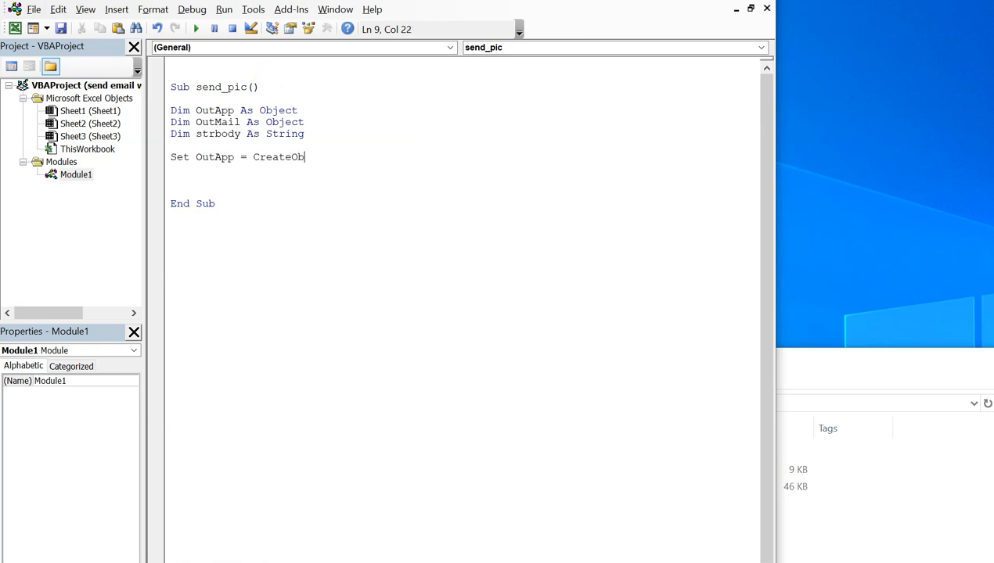
text(ject()
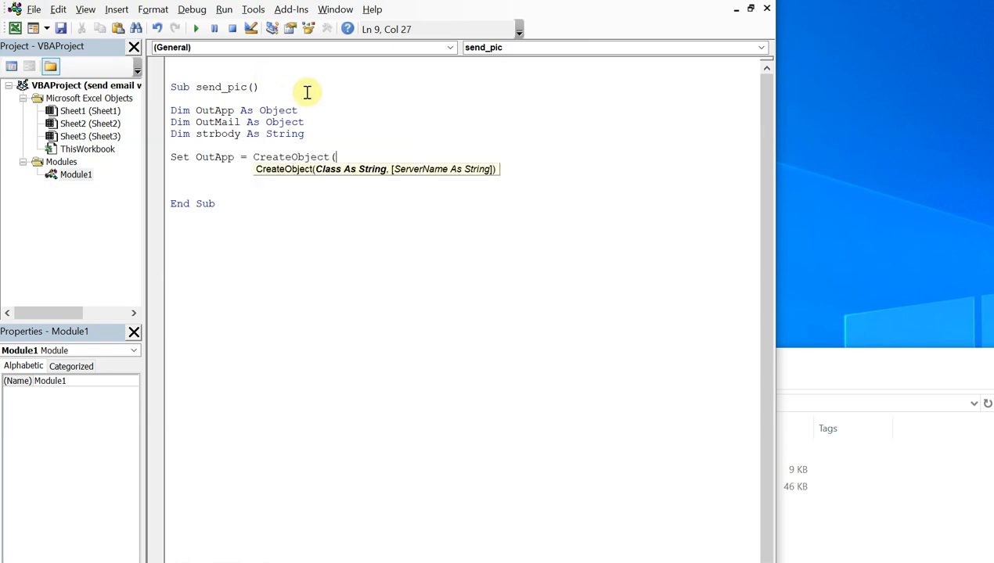
text("Outlook)
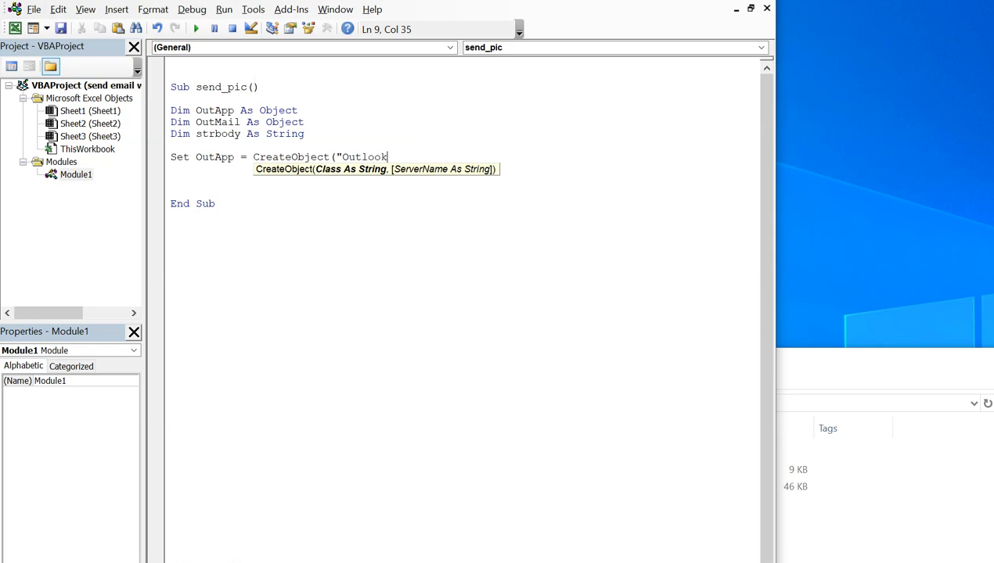
text(.Application)
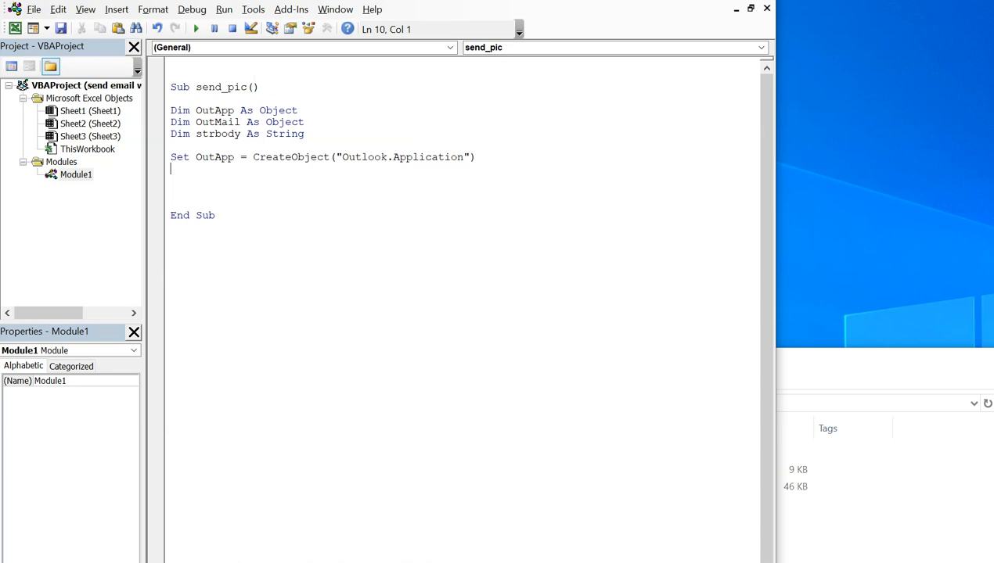
Step: Add Set OutMail = OutApp.CreatItem(0)
text(Set Out)
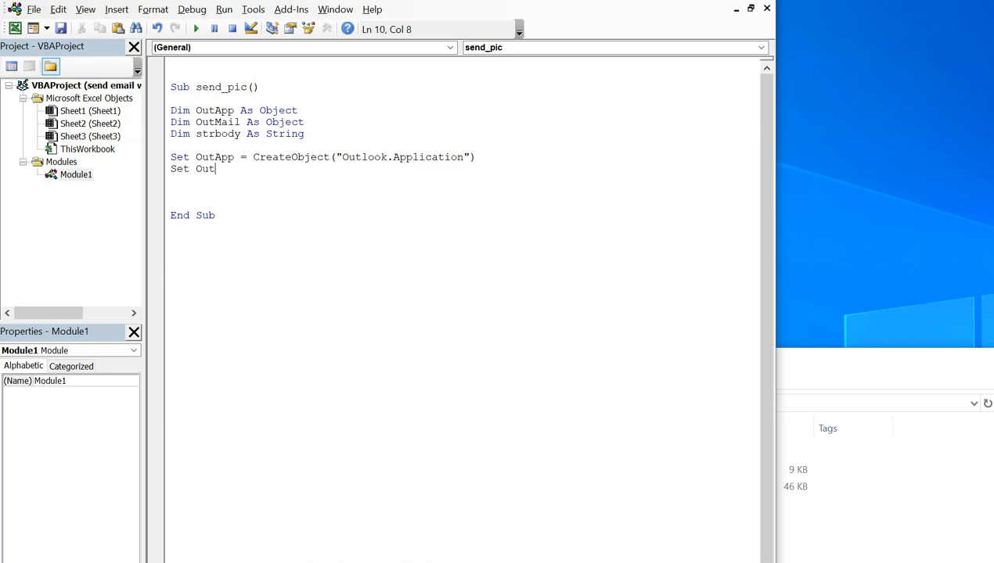
text(Mail =)
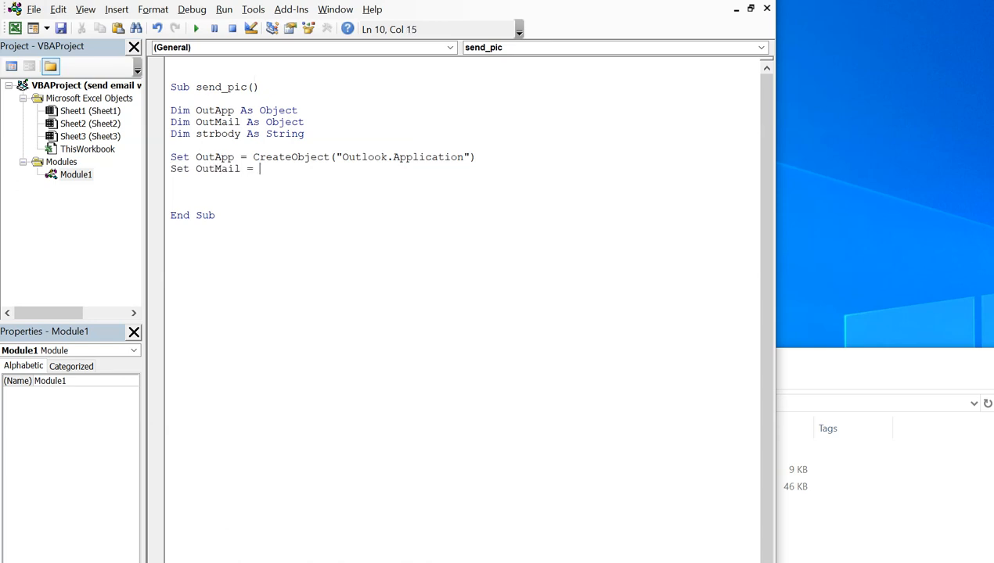
text(OutApp)
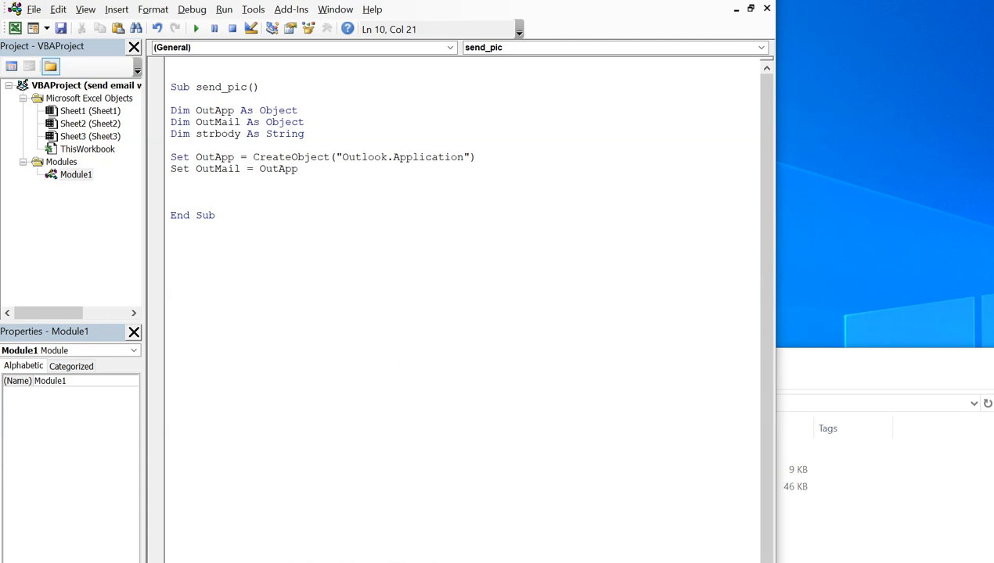
text(.Creat)
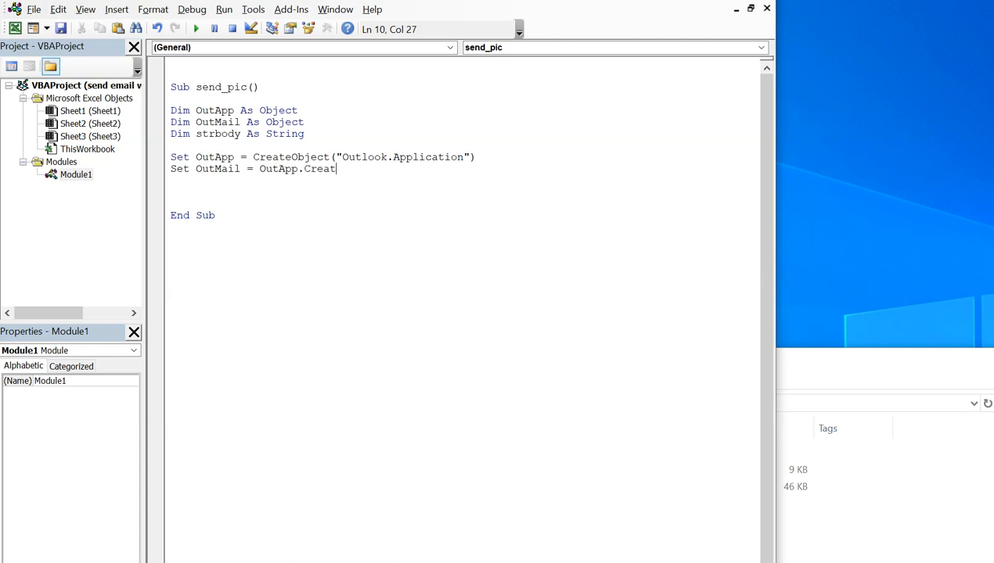
text(It)
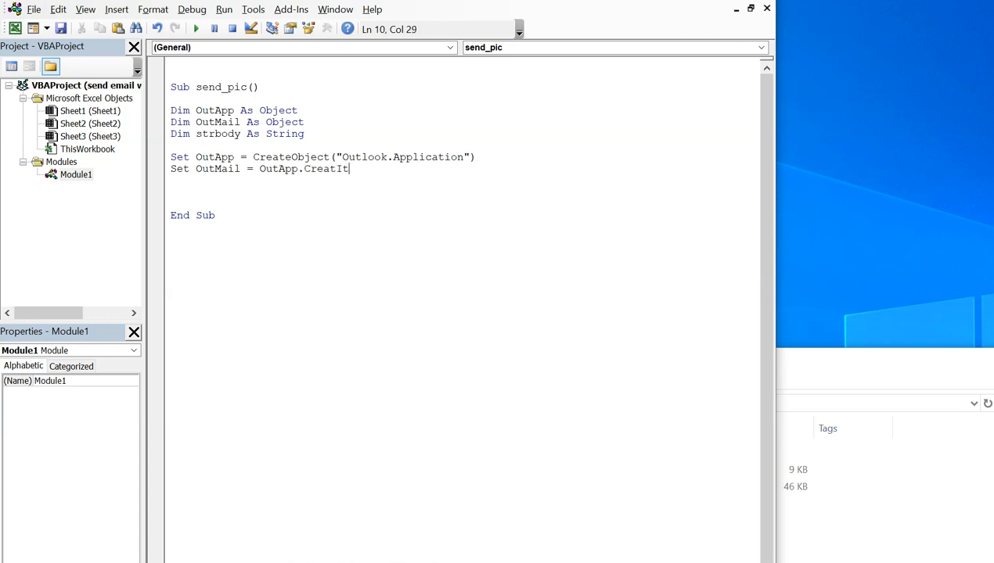
text(em(0))
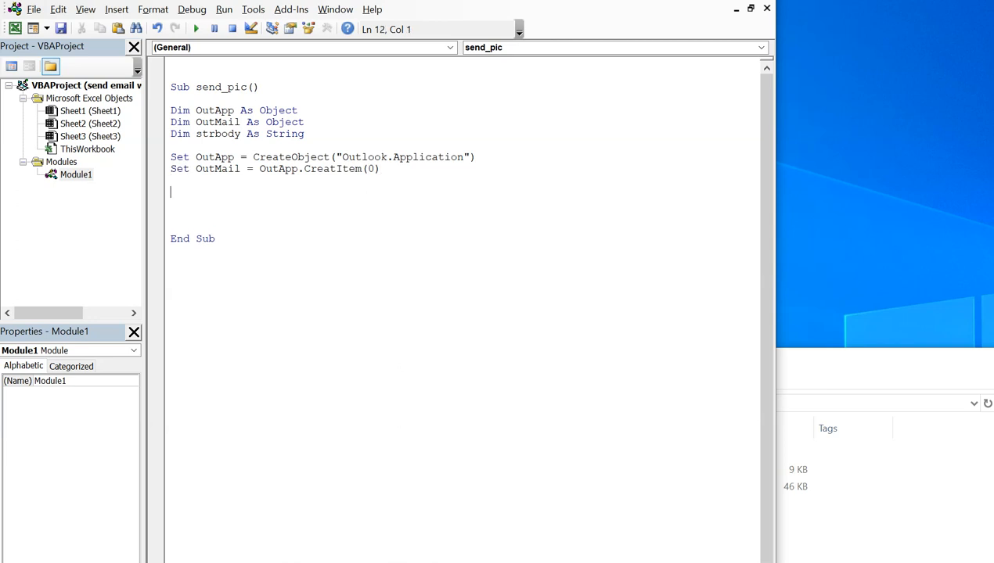
Step: Begin strbody with a <BODY style=font-size:14pt; font-family:Arial> string
text(strbo)
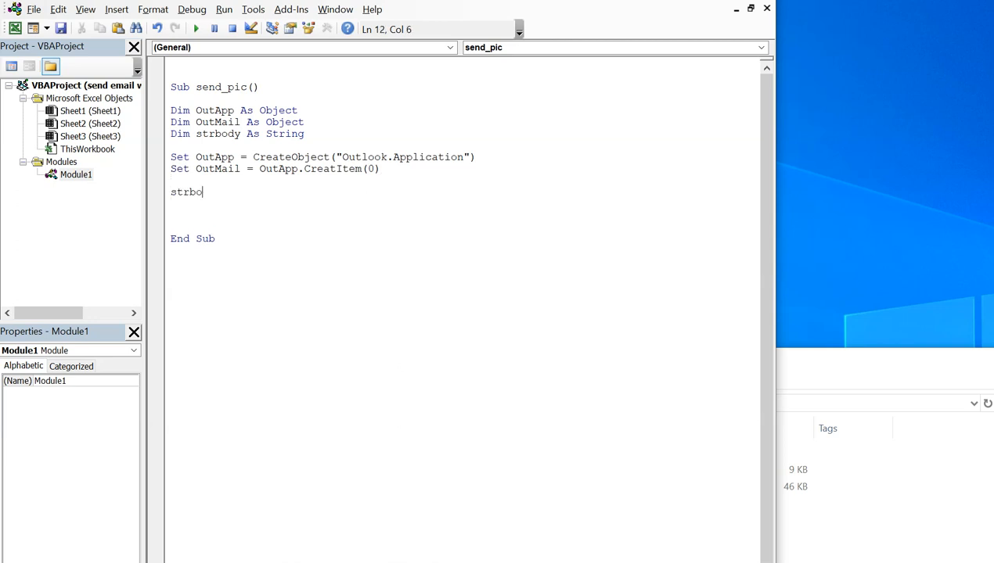
text(dy =)
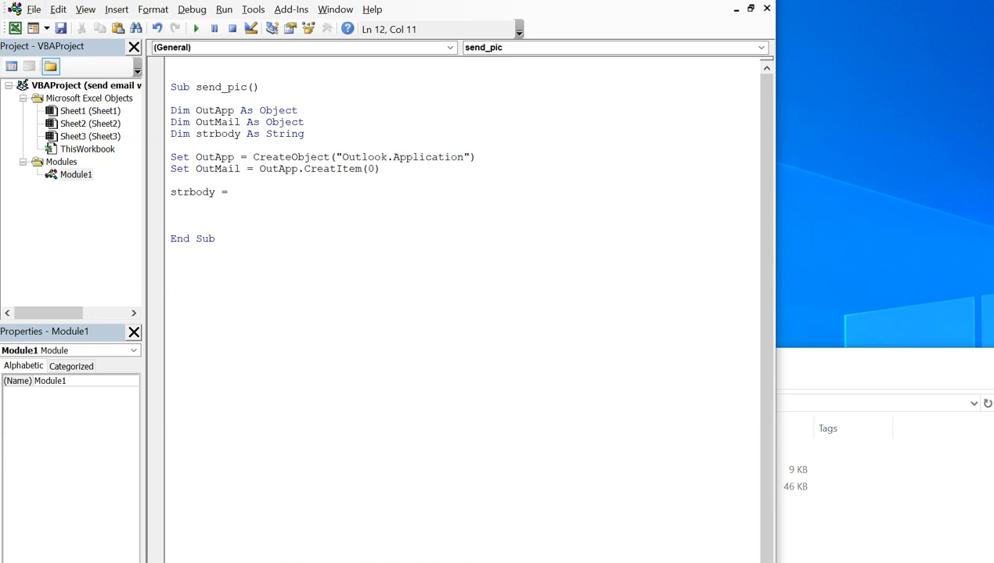
text("<)
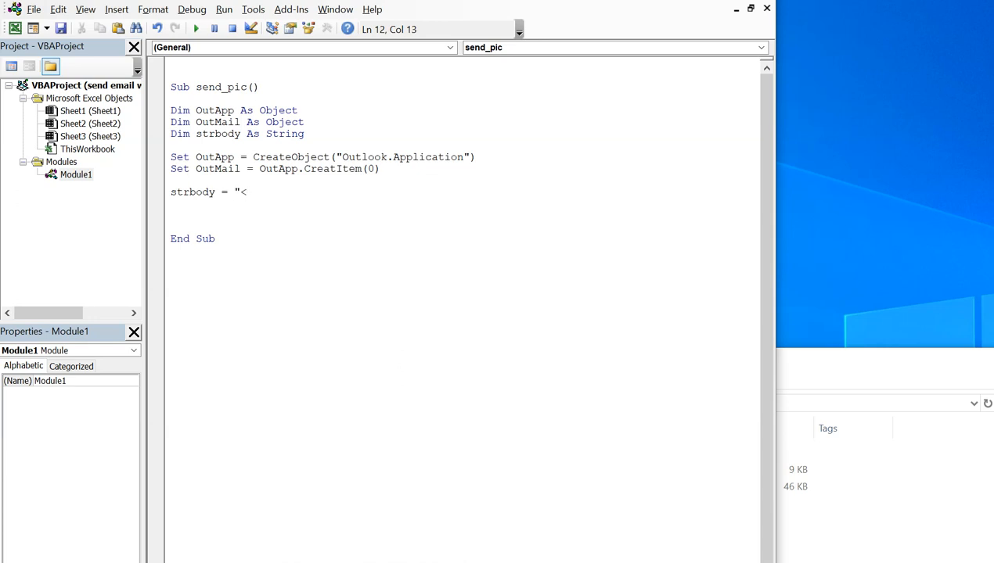
text(BODY)
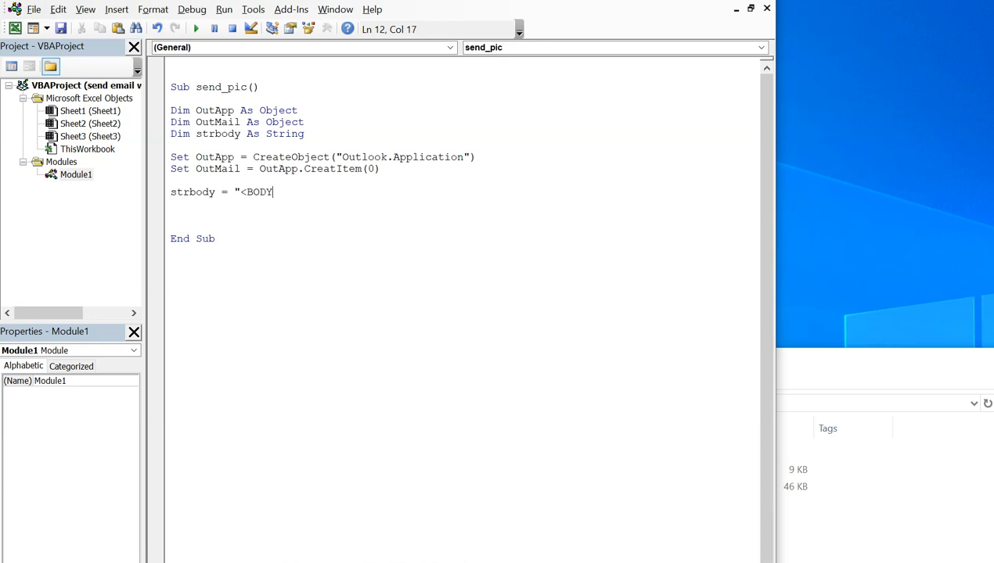
text(style)
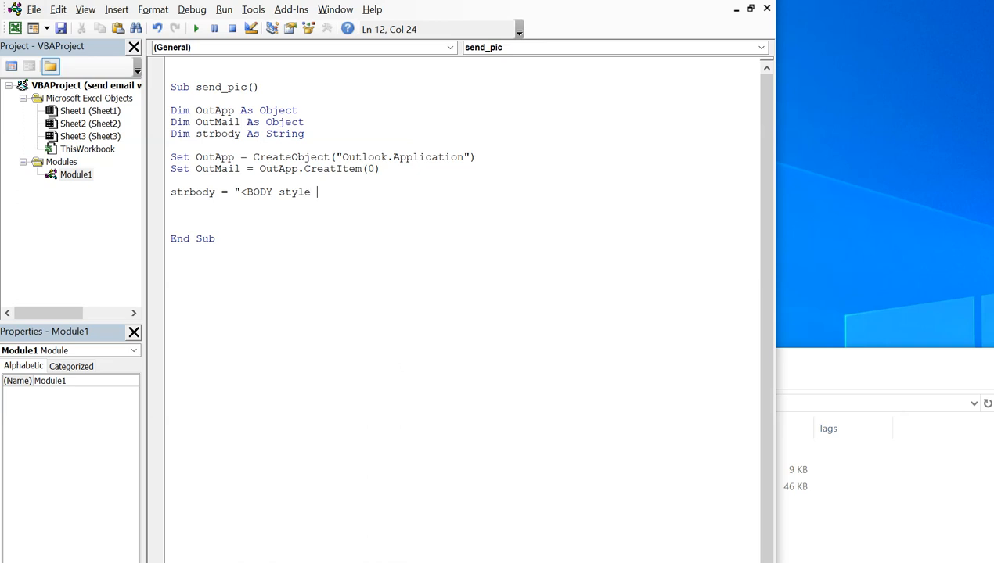
text(=)
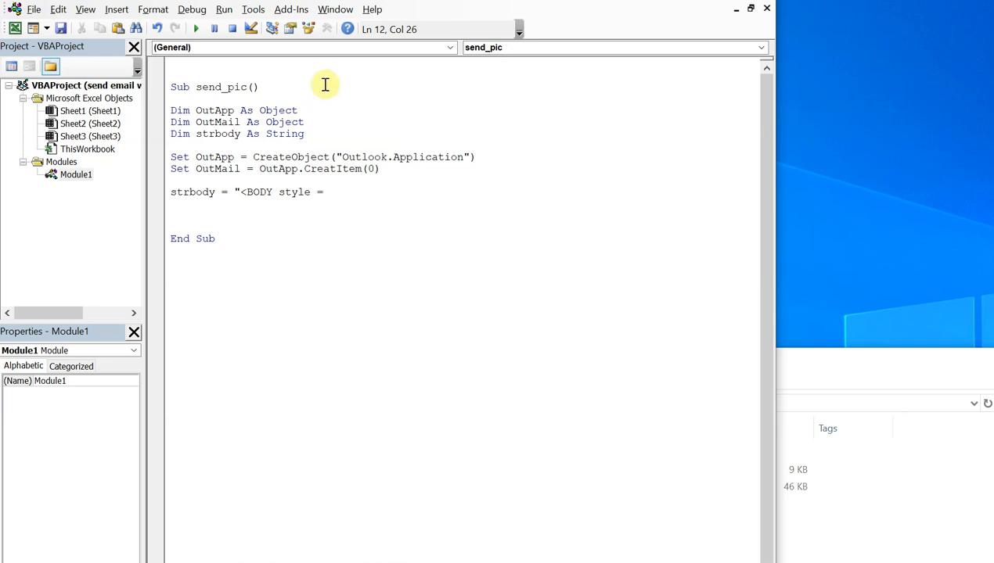
text(font0)
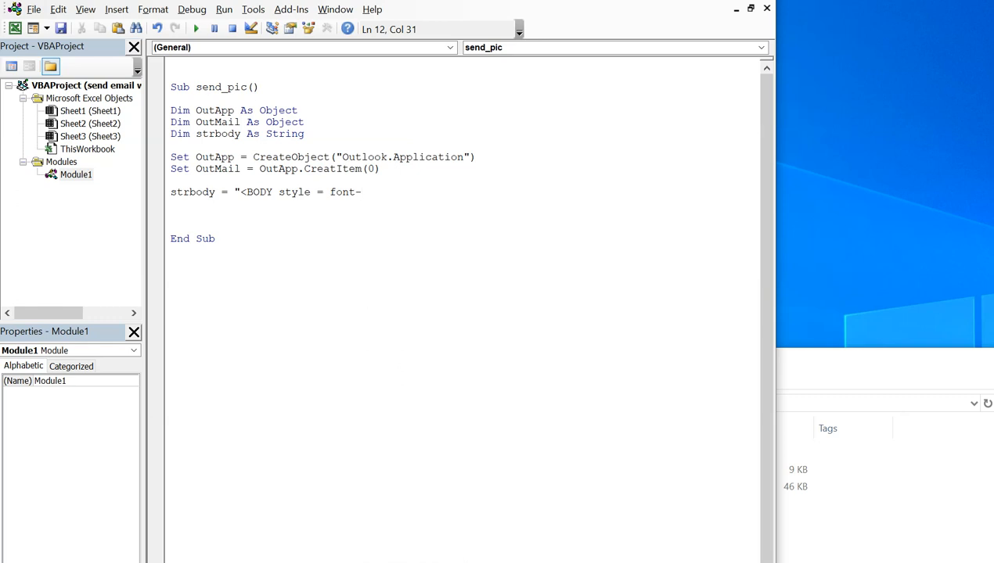
text(size 14)
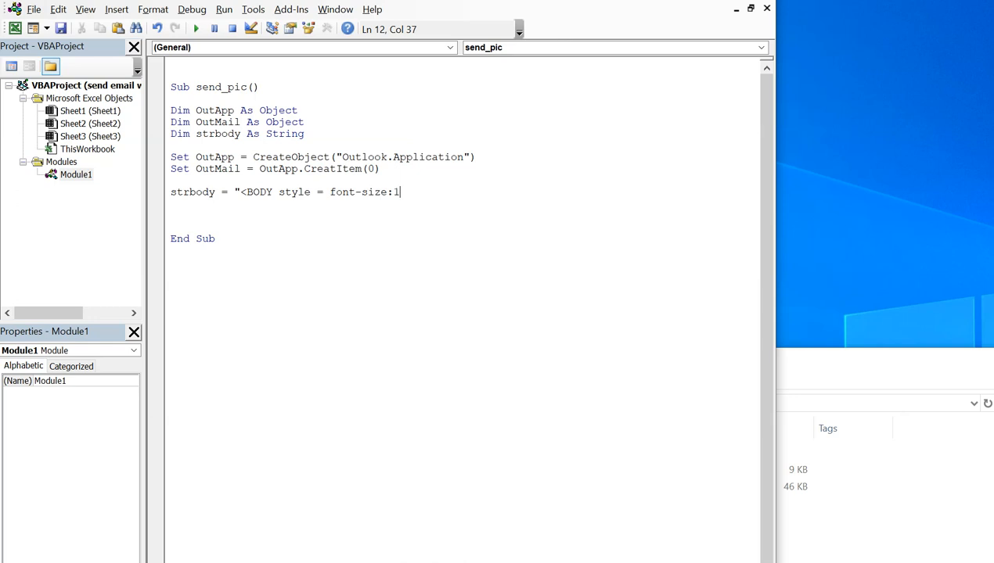
text(4pt)
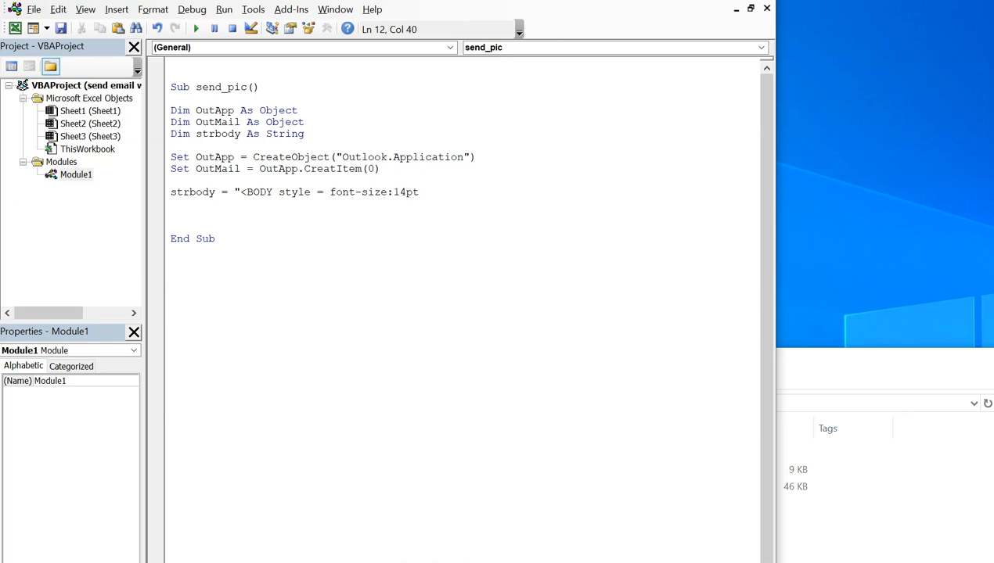
text(; font)
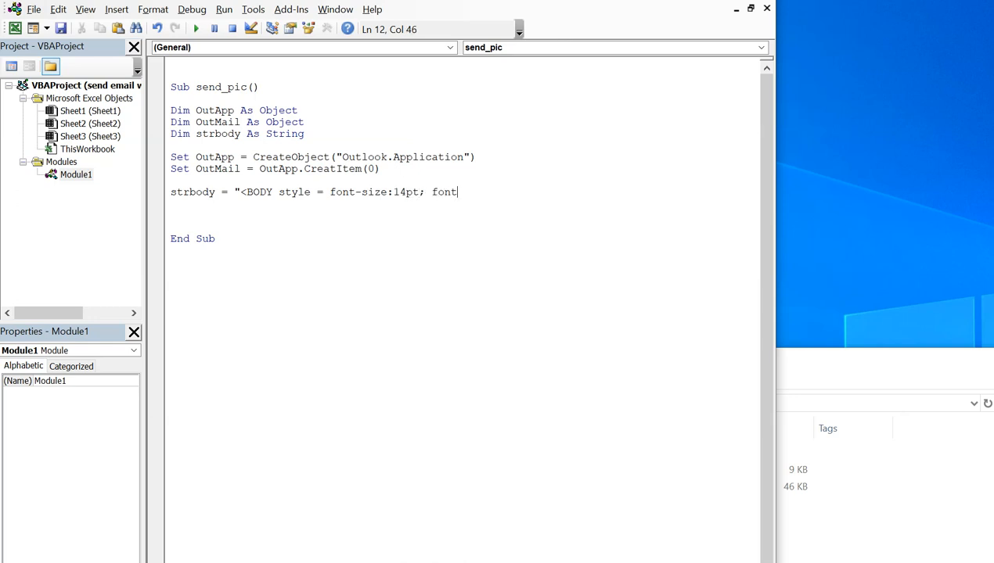
text(-fami)
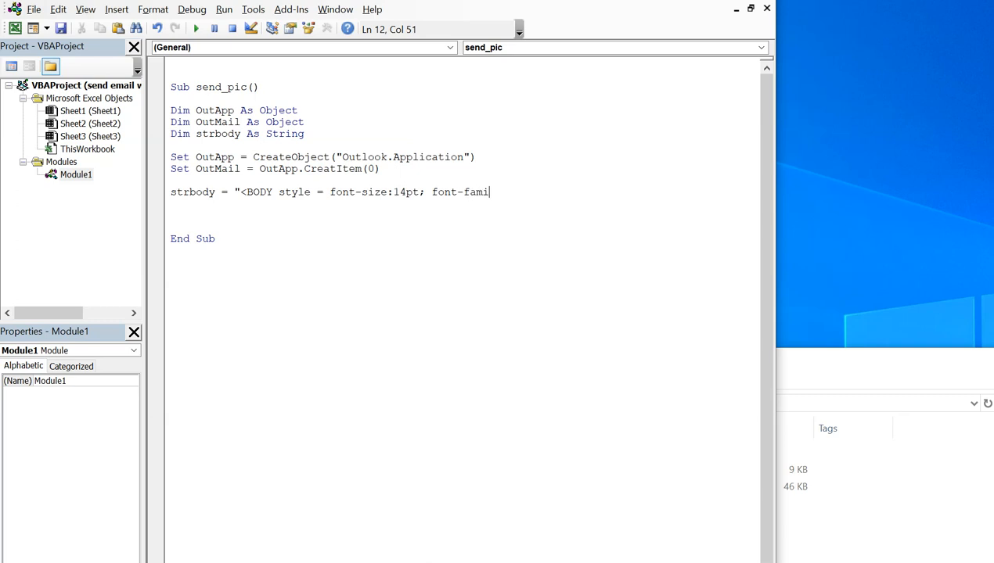
text(ly)
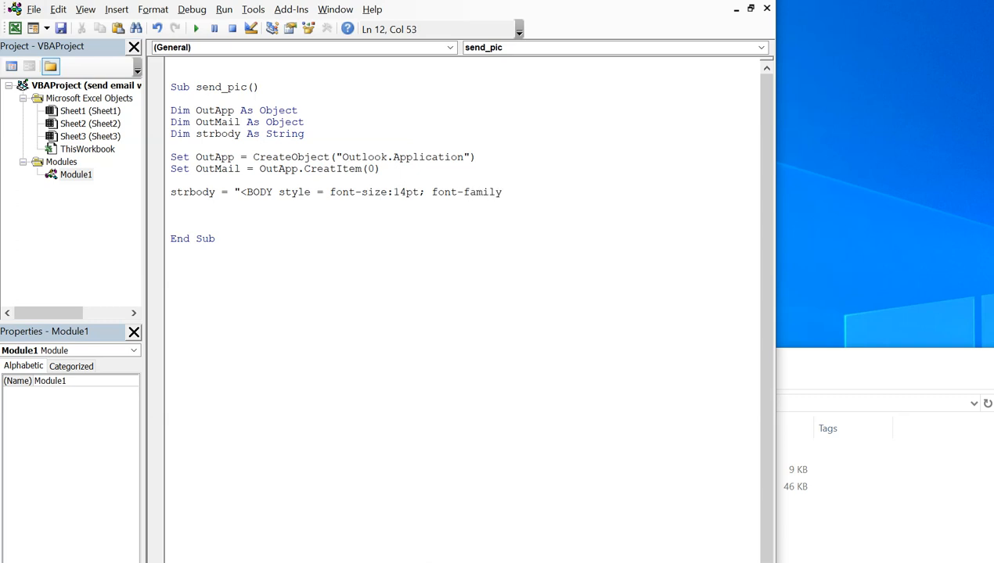
text(:Arial)
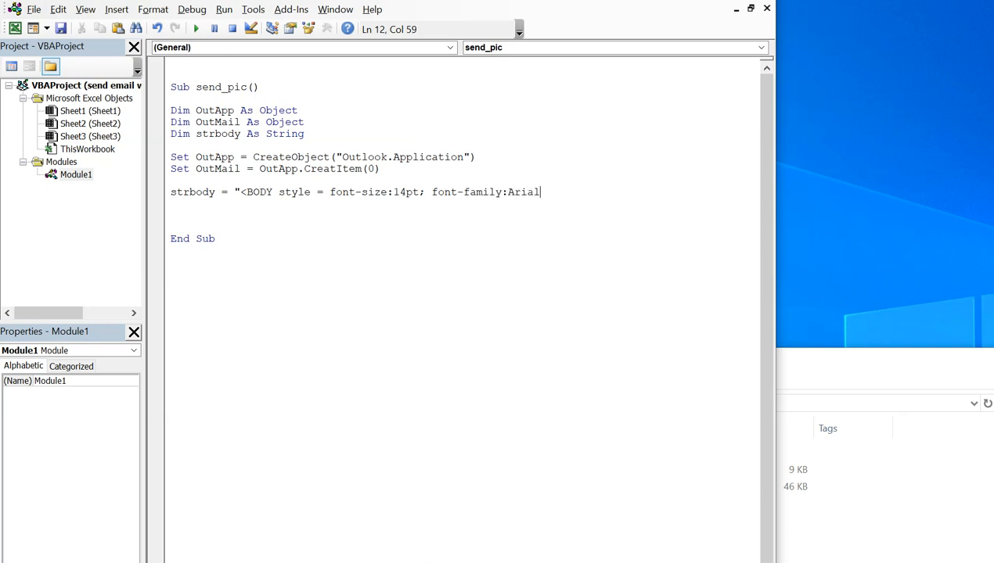
text(>")
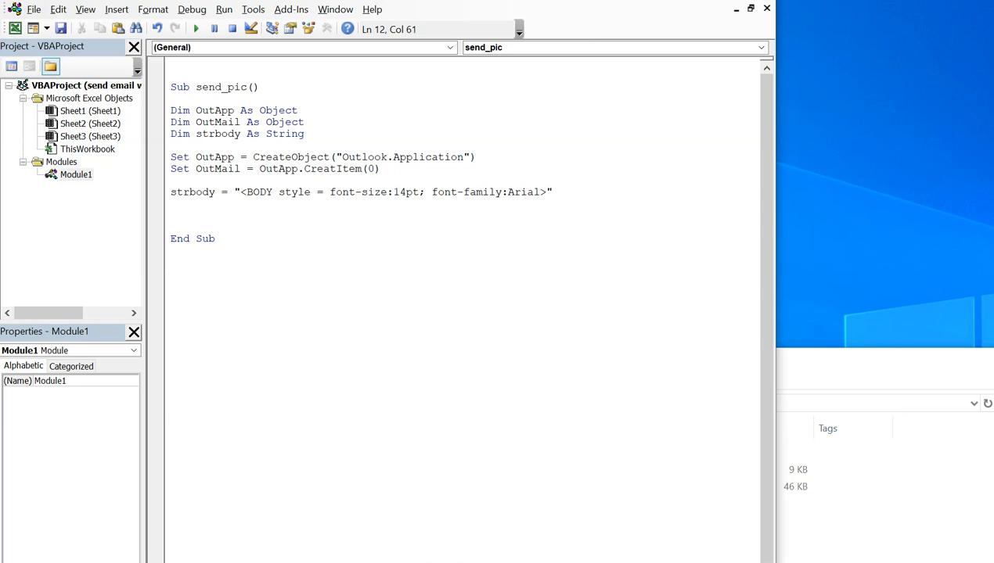
text(& _)
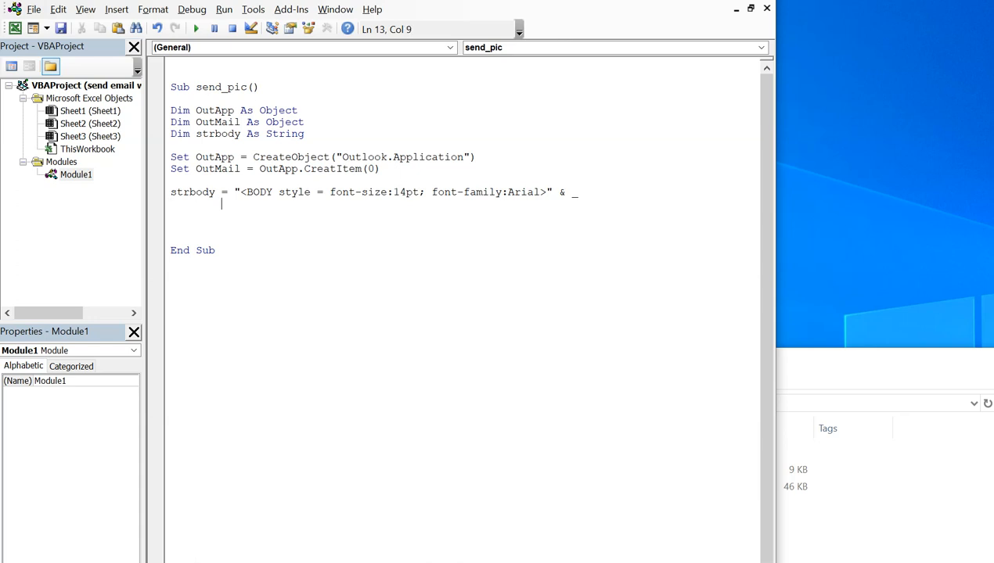
Step: Append the greeting "Hi Team,<p>Hope you all are having a great day!<p>"
text(")
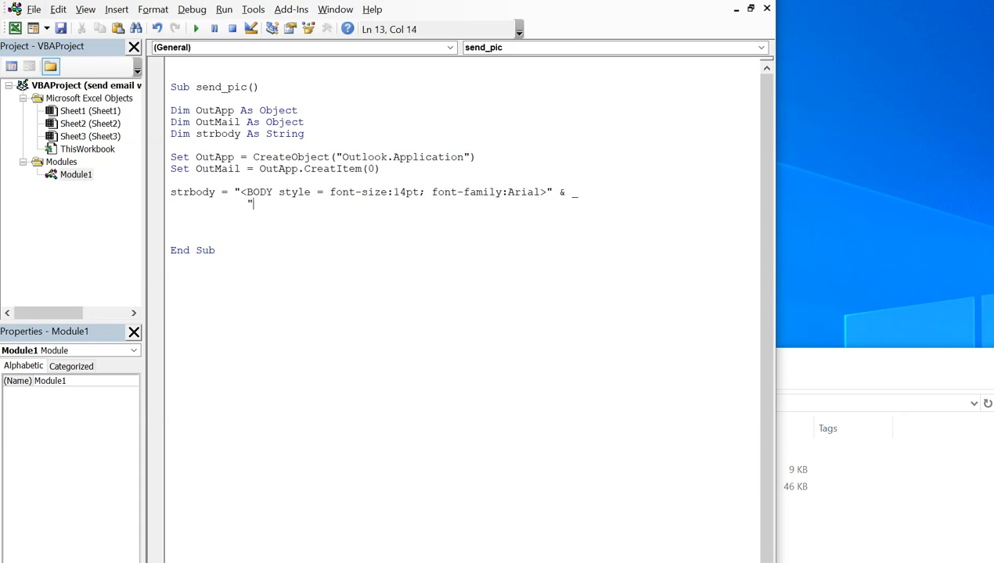
text(Hi Team)
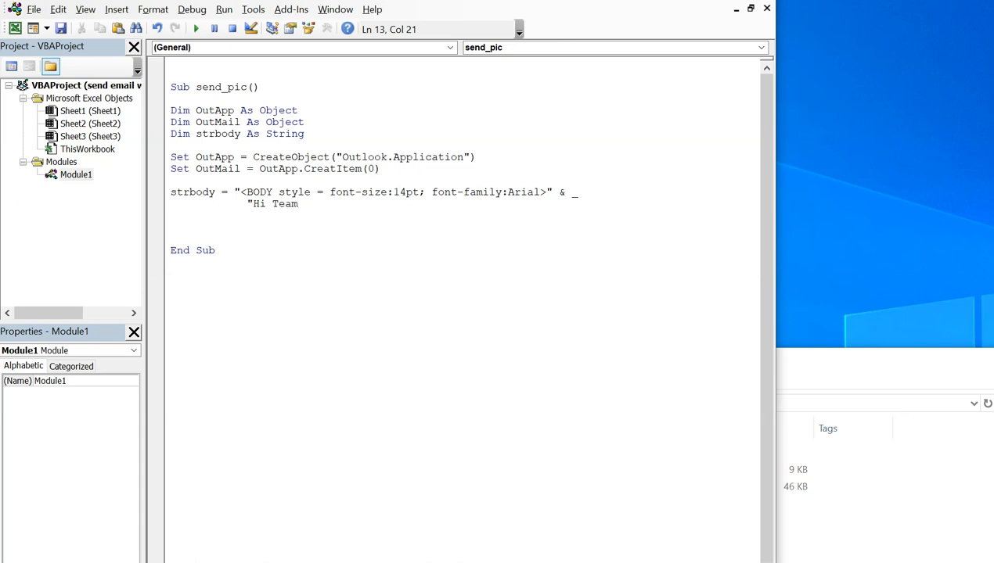
text(,)
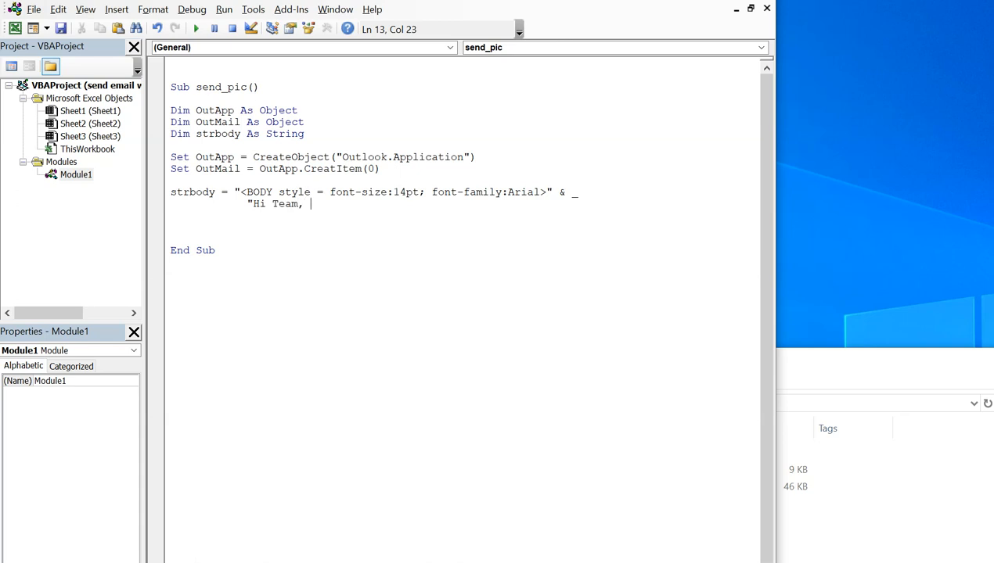
text(<p>)
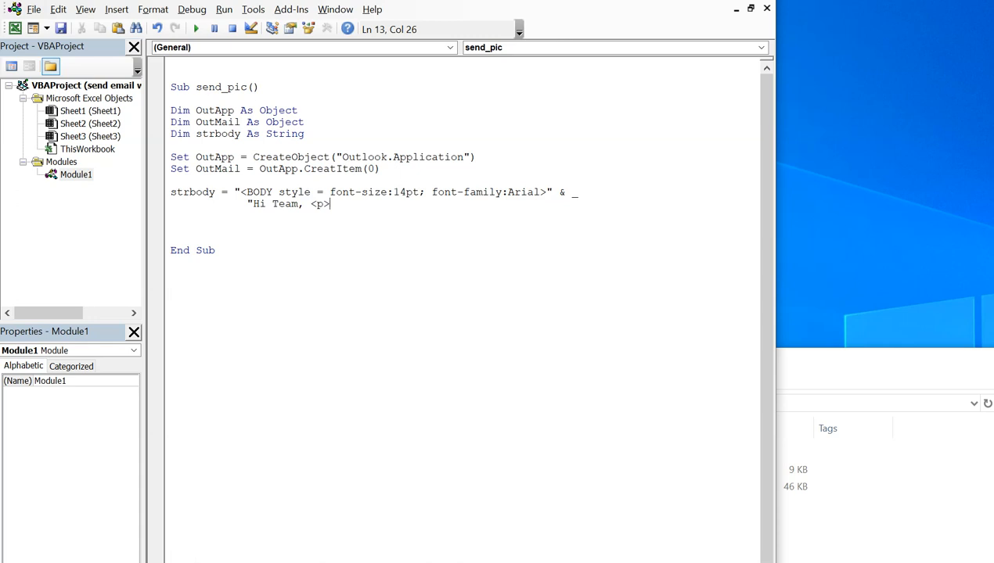
text(H)
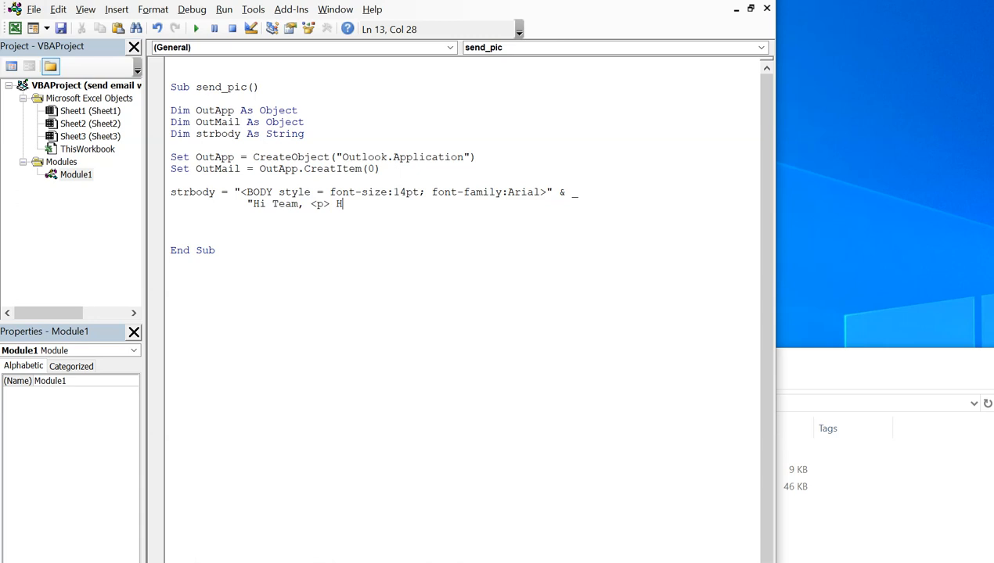
key(Backspace)
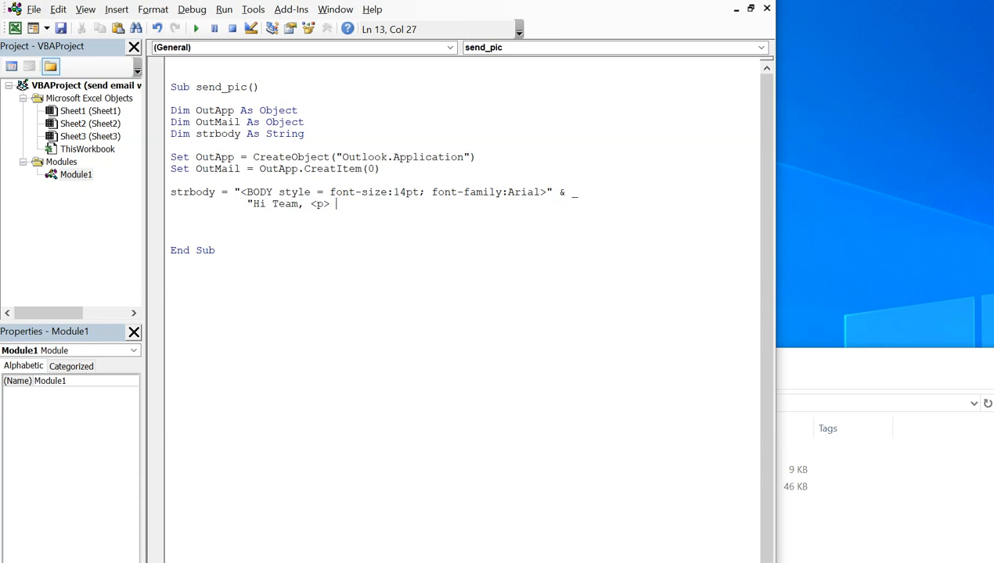
text(Hope you)
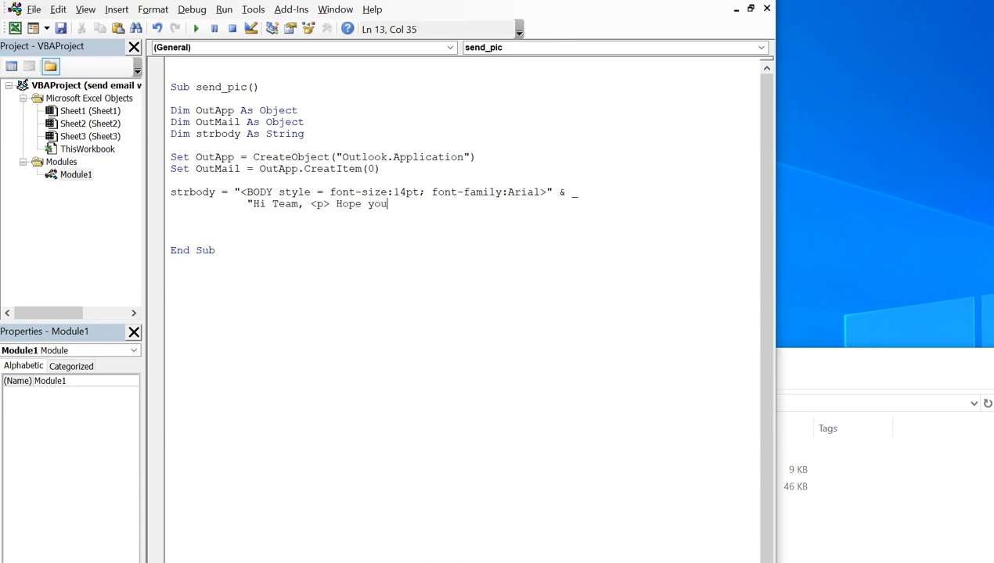
text(a)
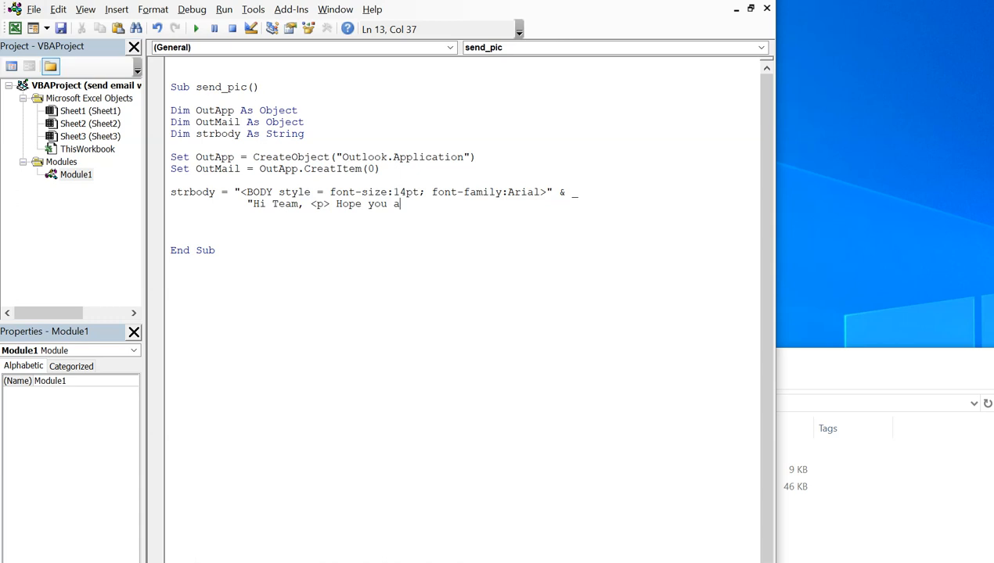
text(ll are)
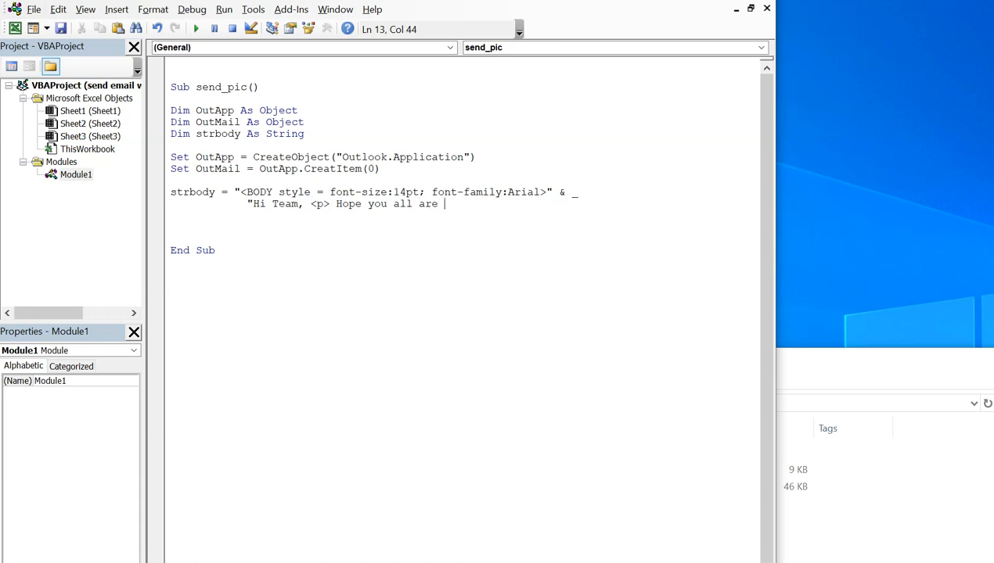
text(having a great)
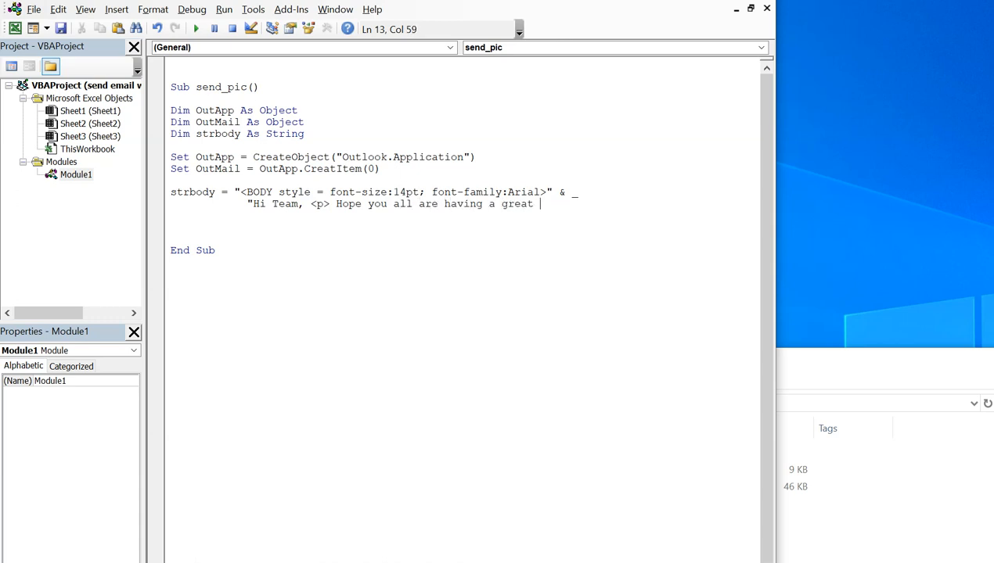
text(day!)
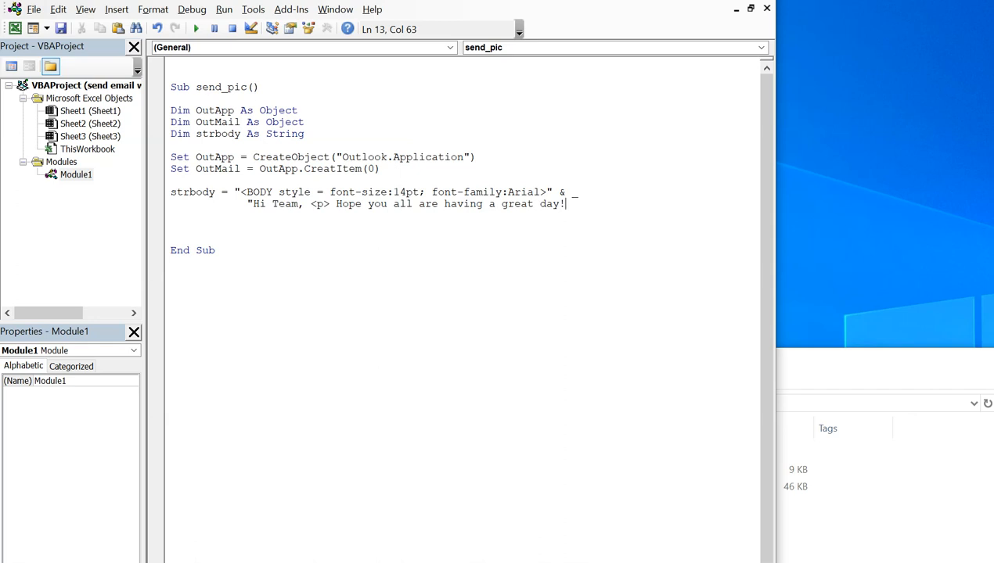
text(<p>)
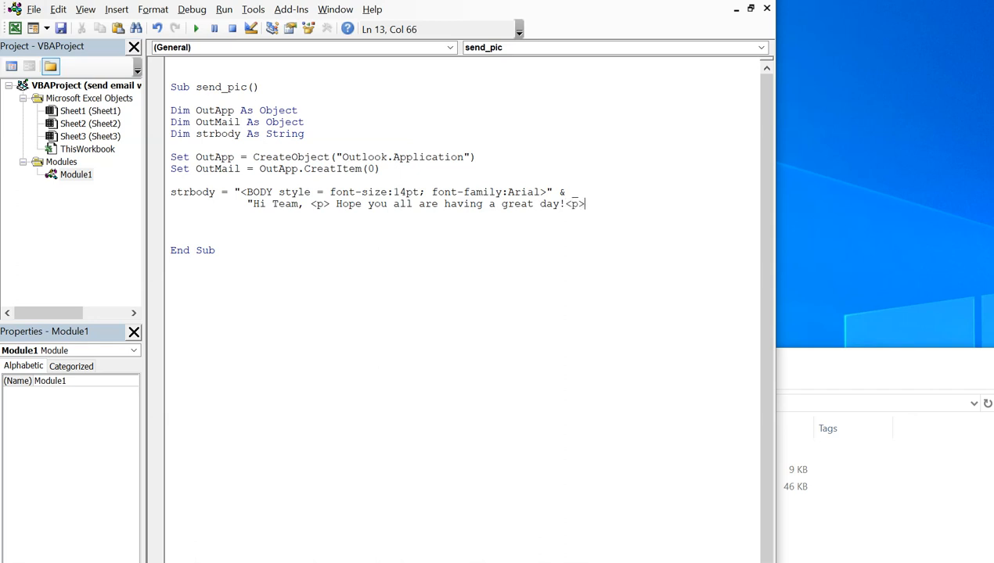
text(& _)
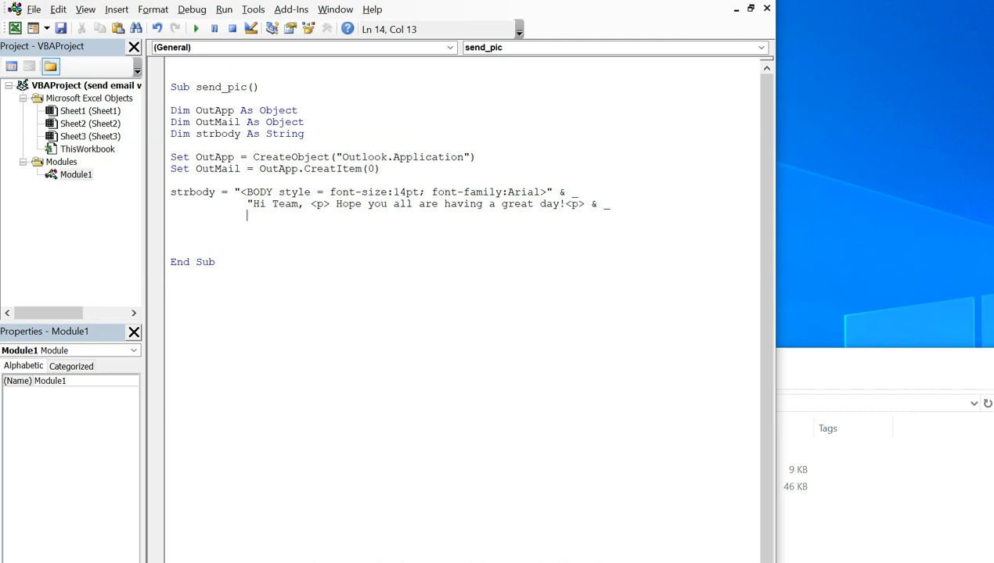
Step: Append the sign-off "Best regards,<br>Greg<p>" and close the string
text("Best r)
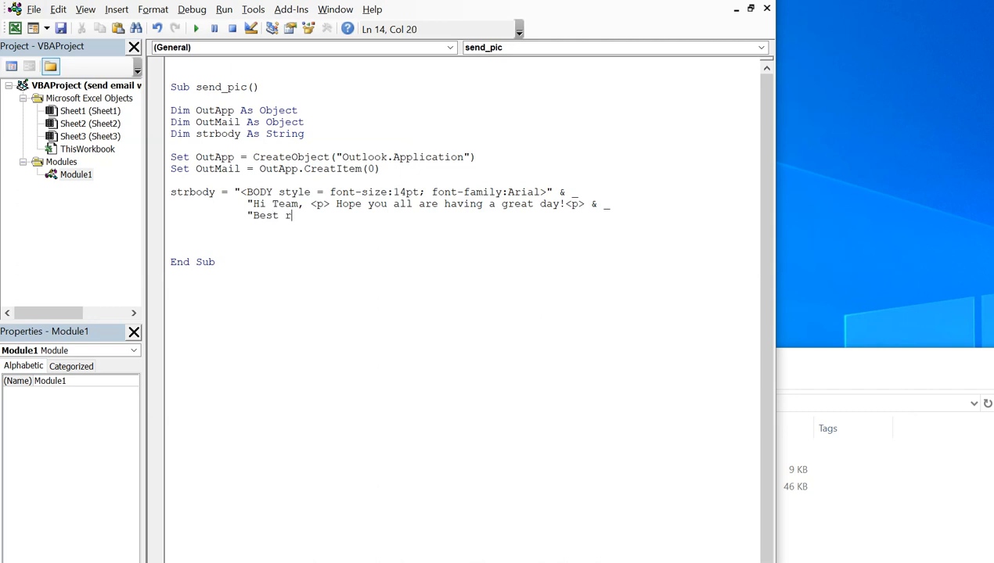
text(egards,)
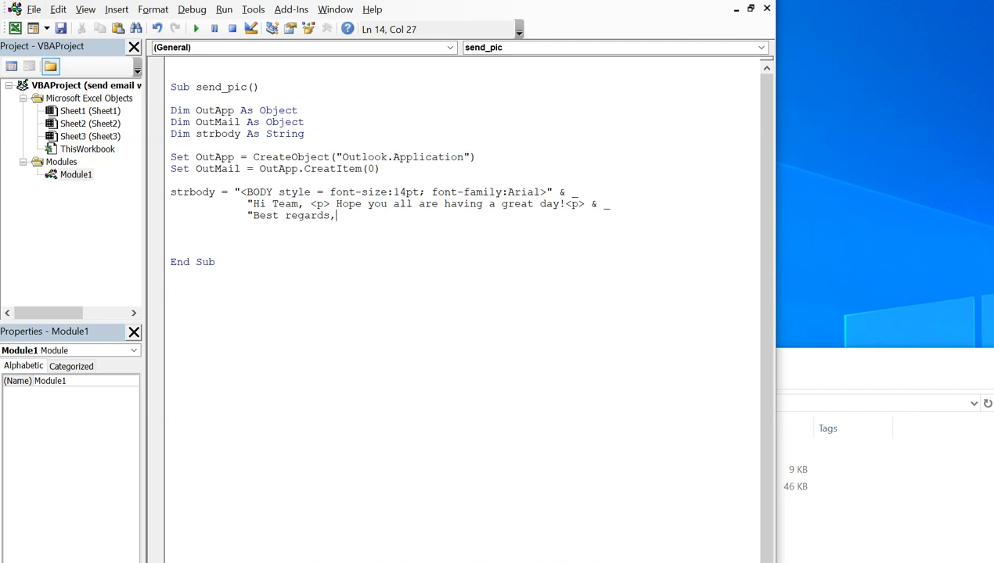
text(<br>)
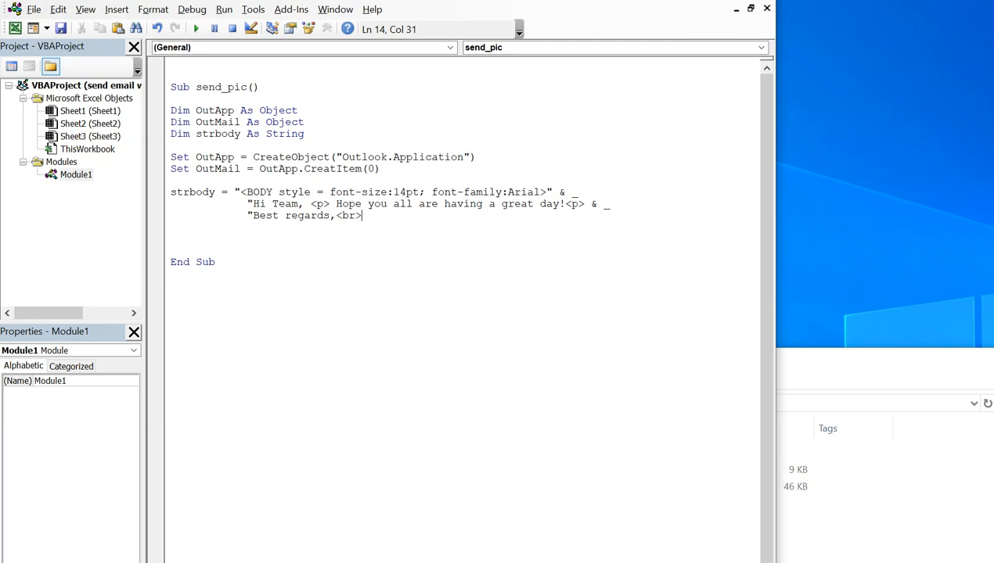
text(Greg)
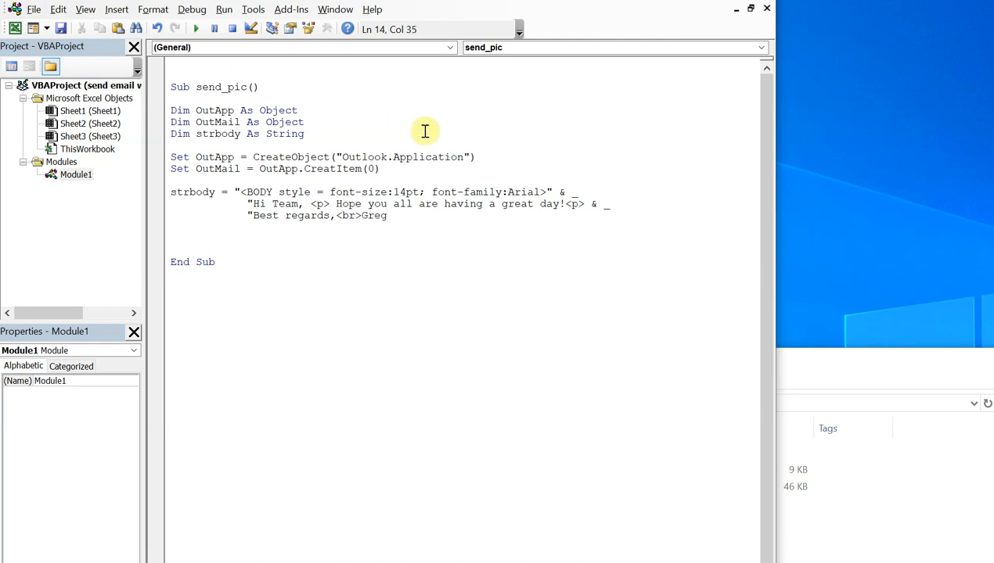
mouse_move(440, 128)
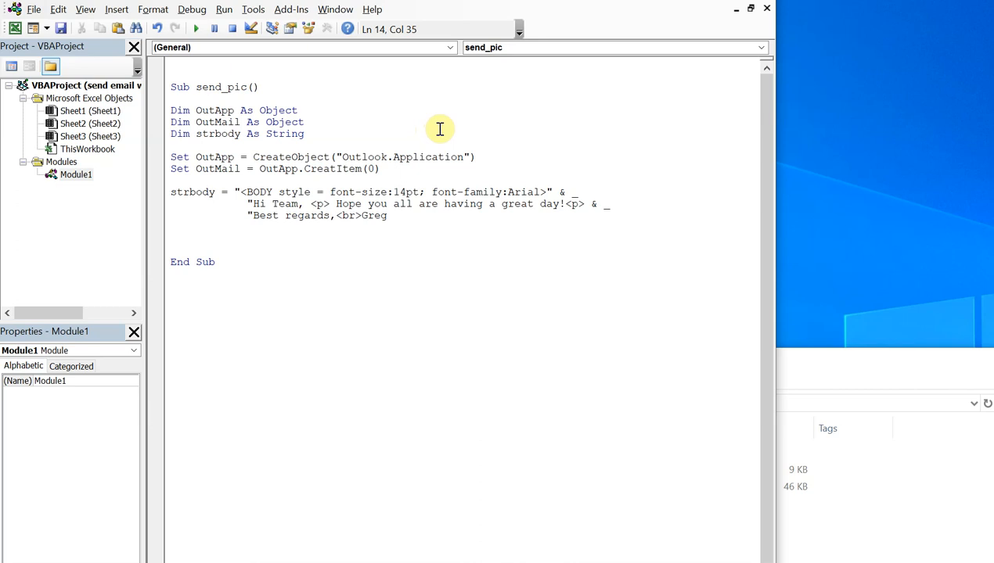
text(<p)
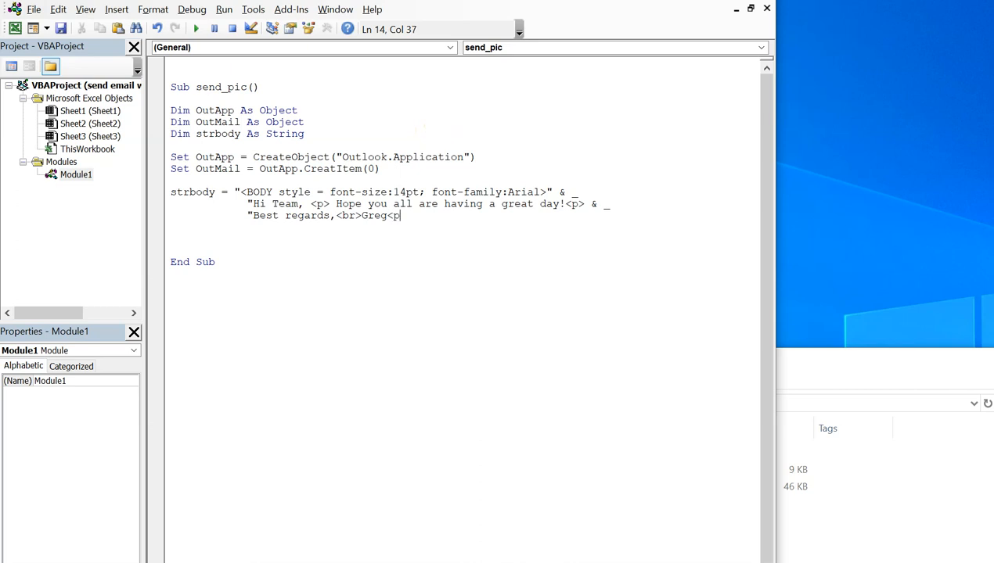
text(>)
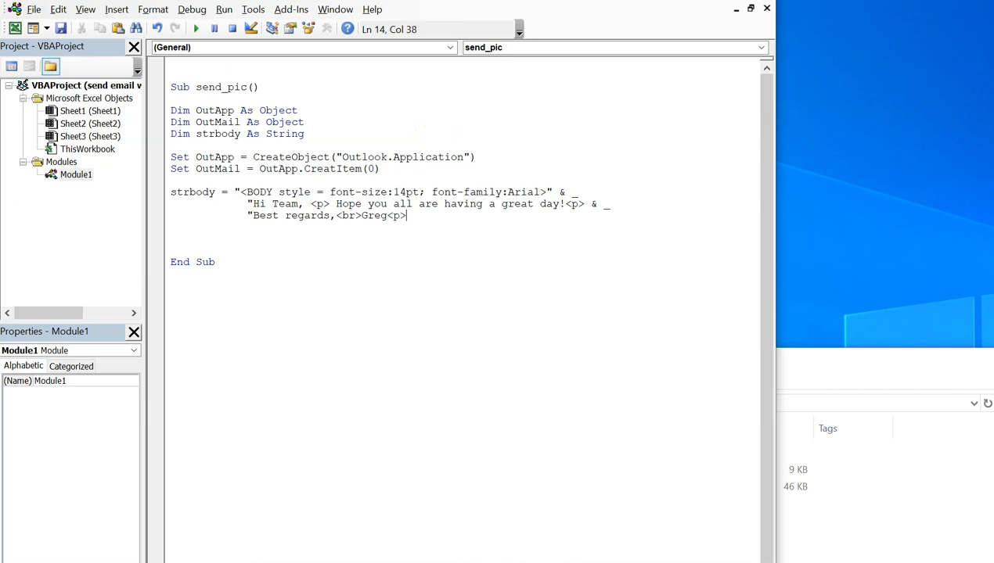
text(")
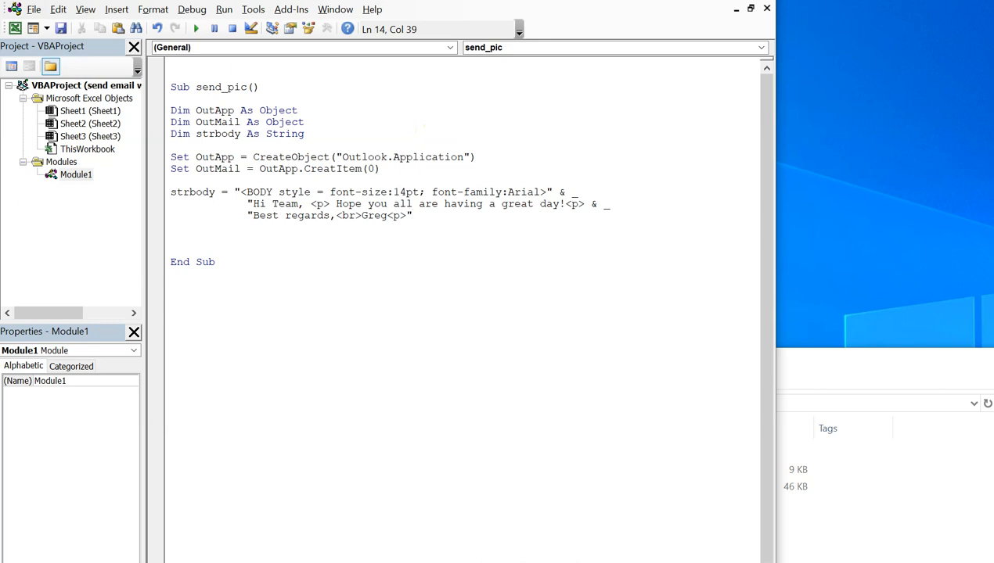
Step: Dismiss the compile error, add the missing quote on the Hi Team line, and move below strbody
click(196, 28)
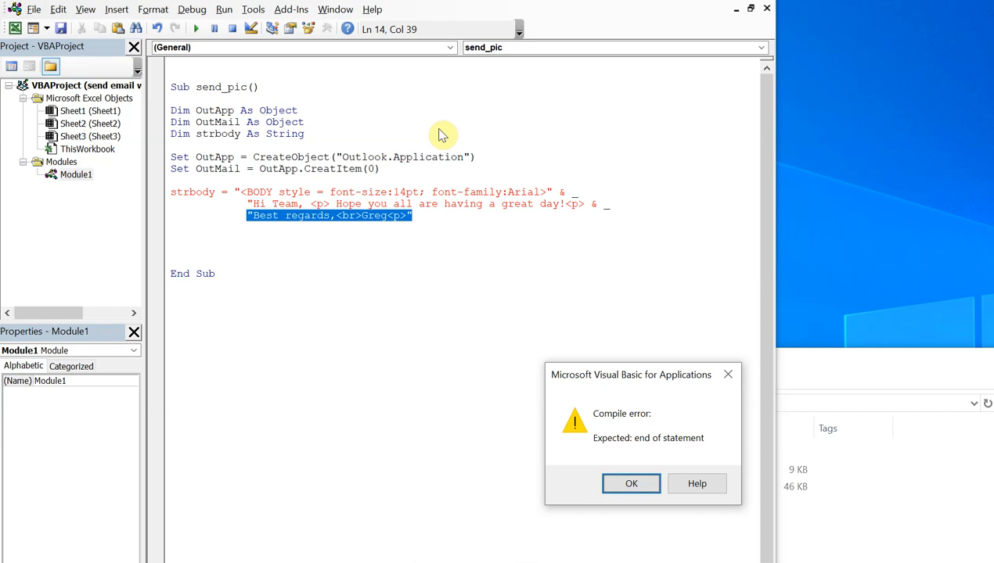
click(631, 483)
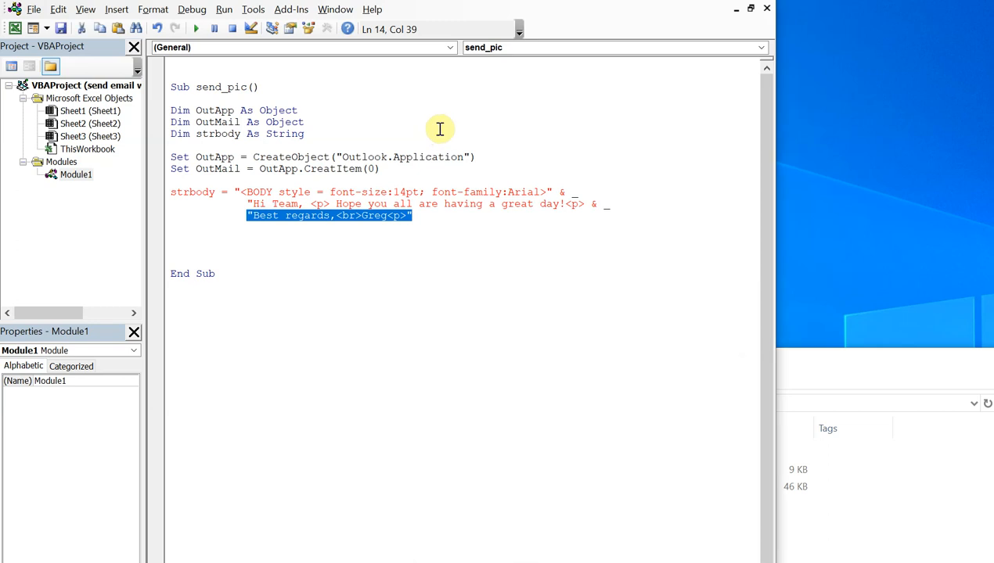
mouse_move(482, 131)
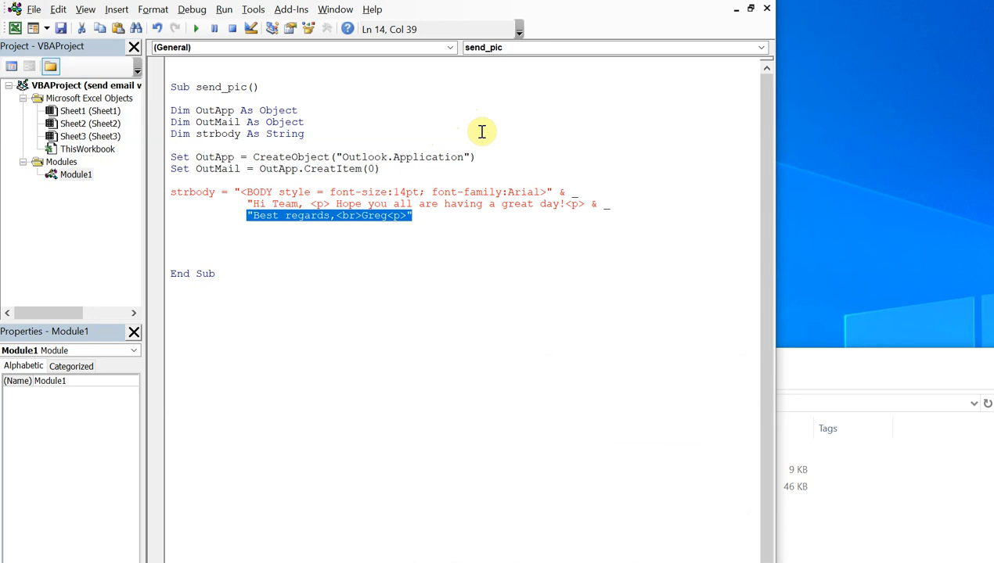
mouse_move(443, 212)
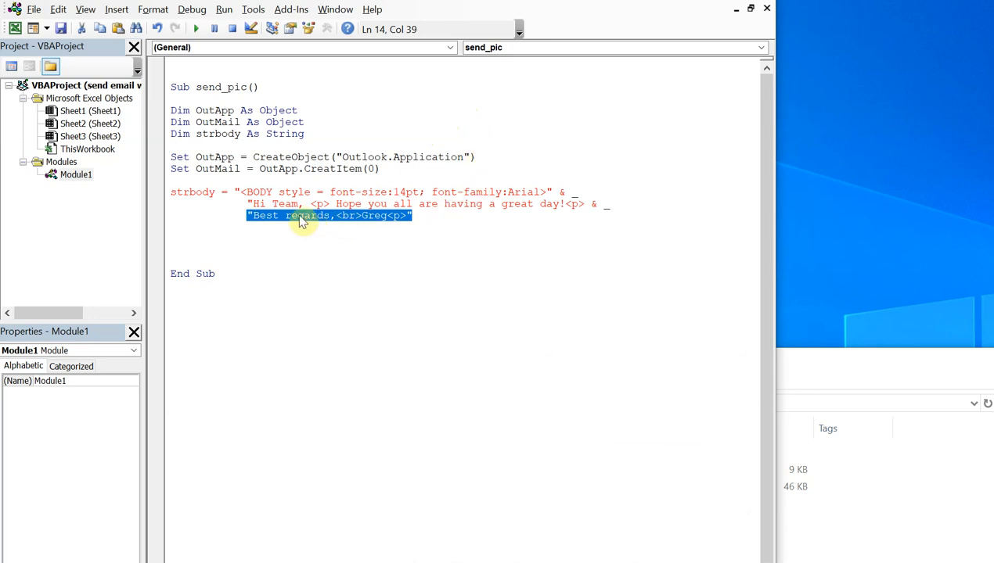
click(568, 203)
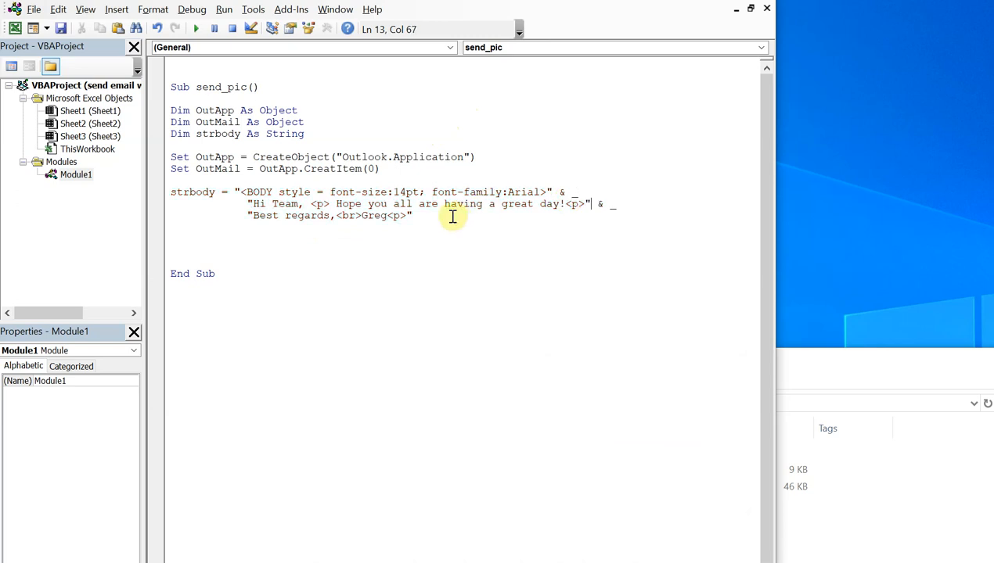
click(435, 231)
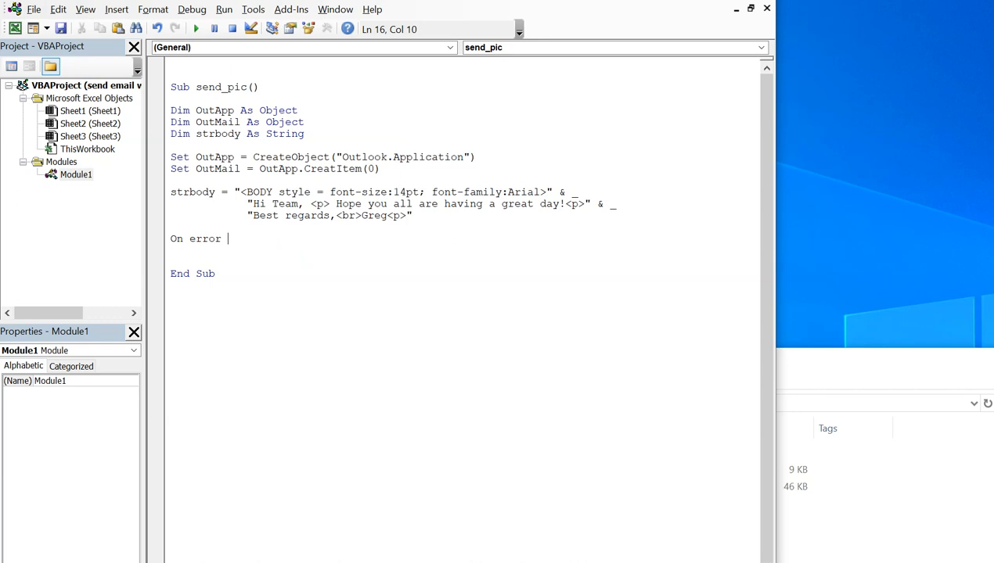
text(resume next)
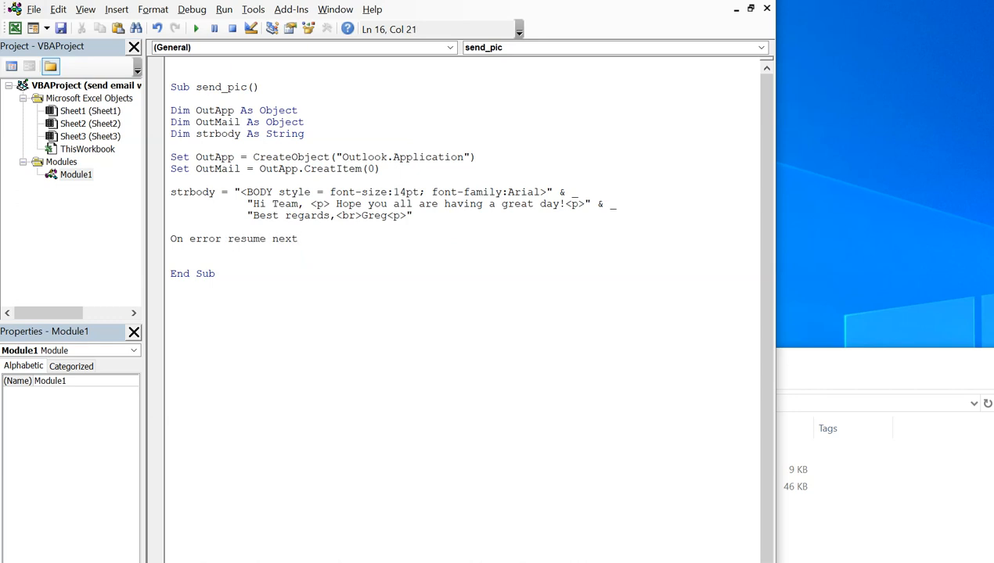
text(with)
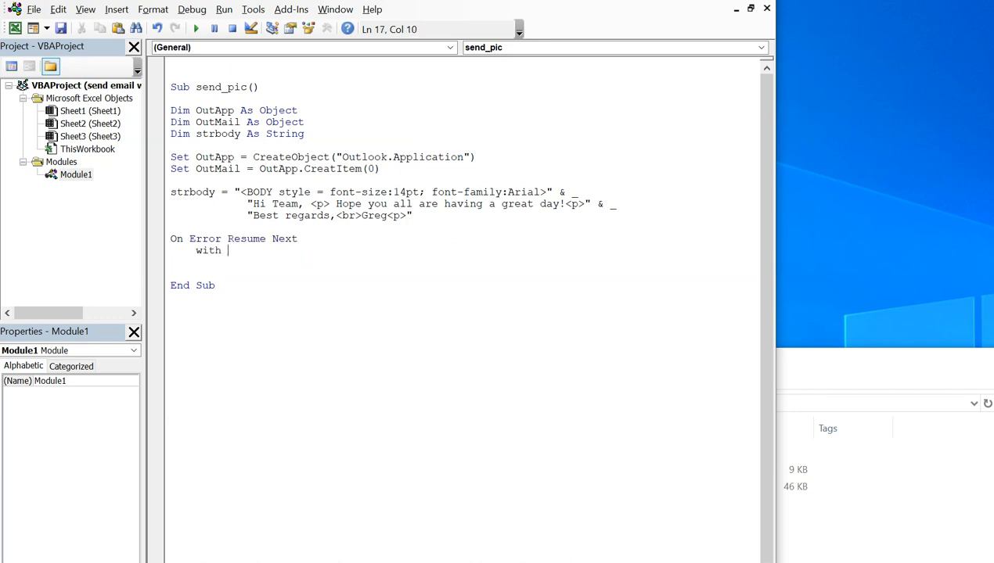
text(OutMail)
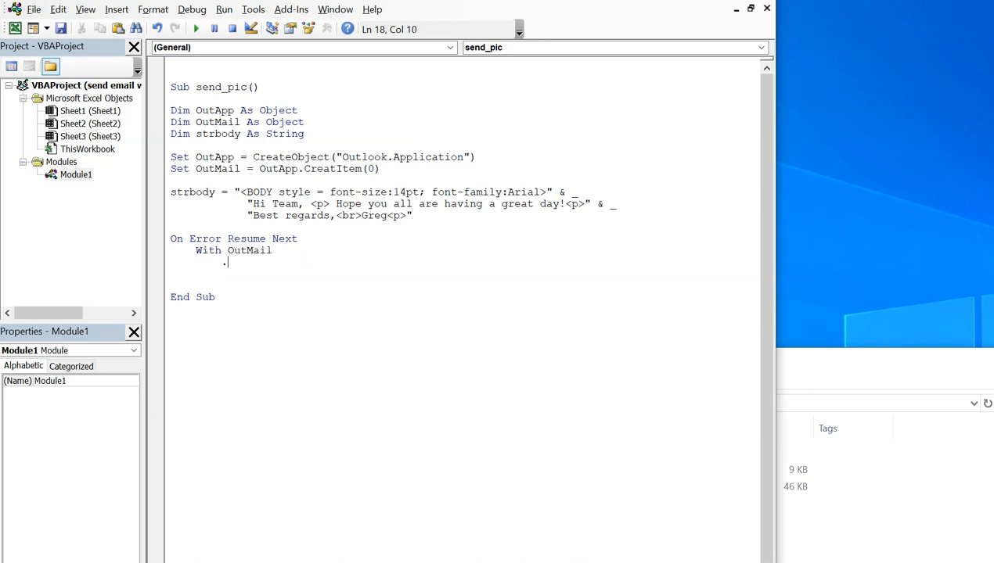
text(.to =)
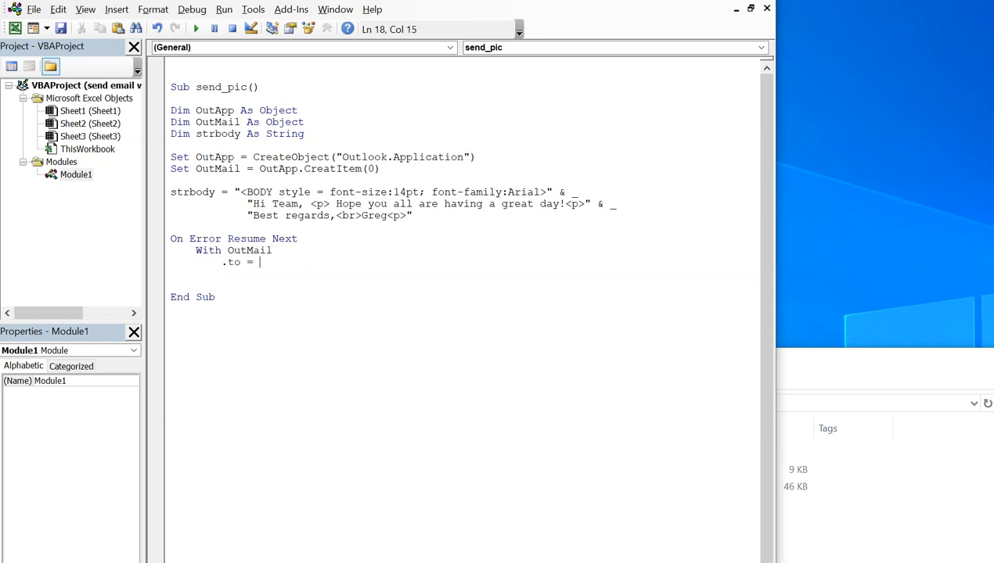
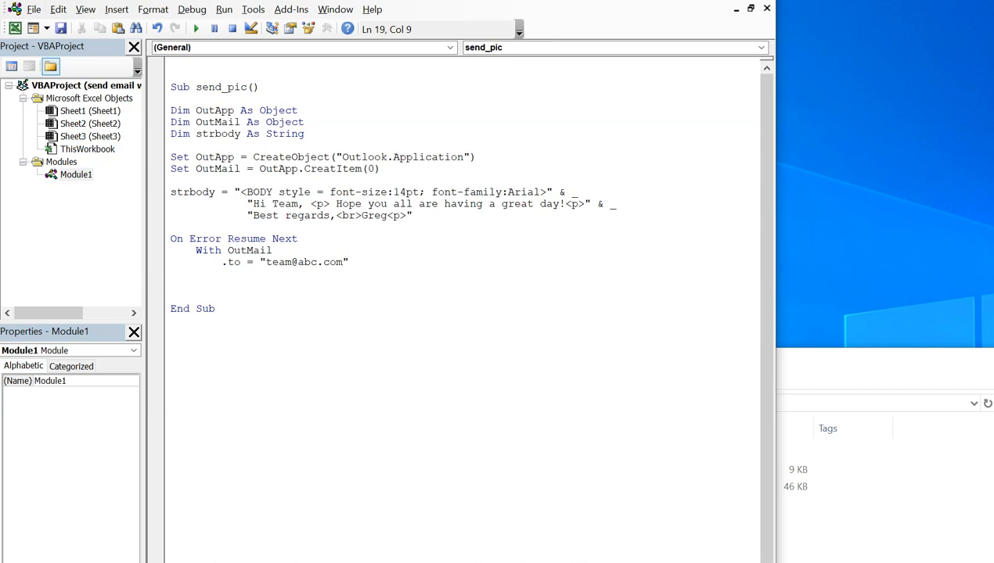
Step: Set .CC = "" and .BCC = "" inside the With block
text(.CC =)
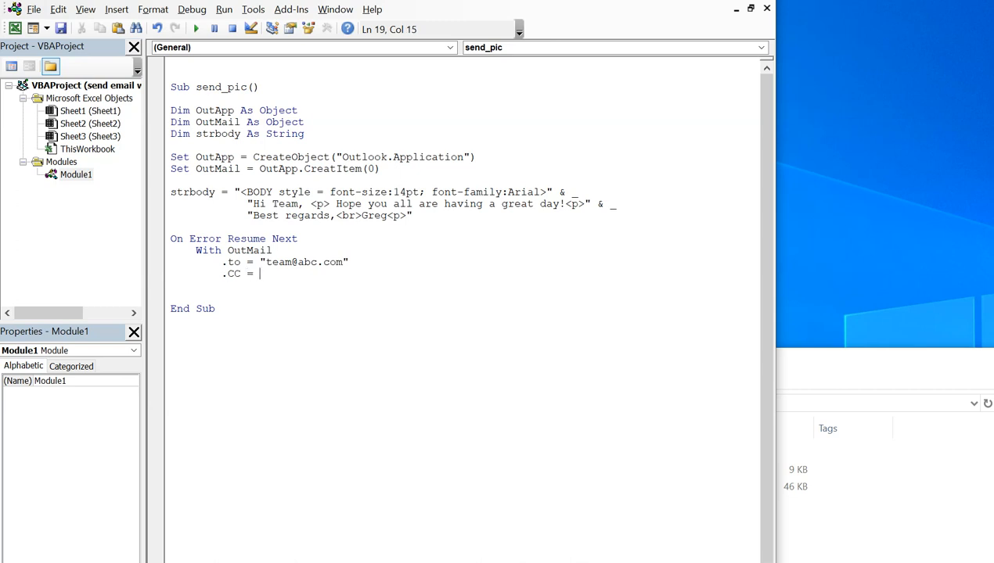
text("")
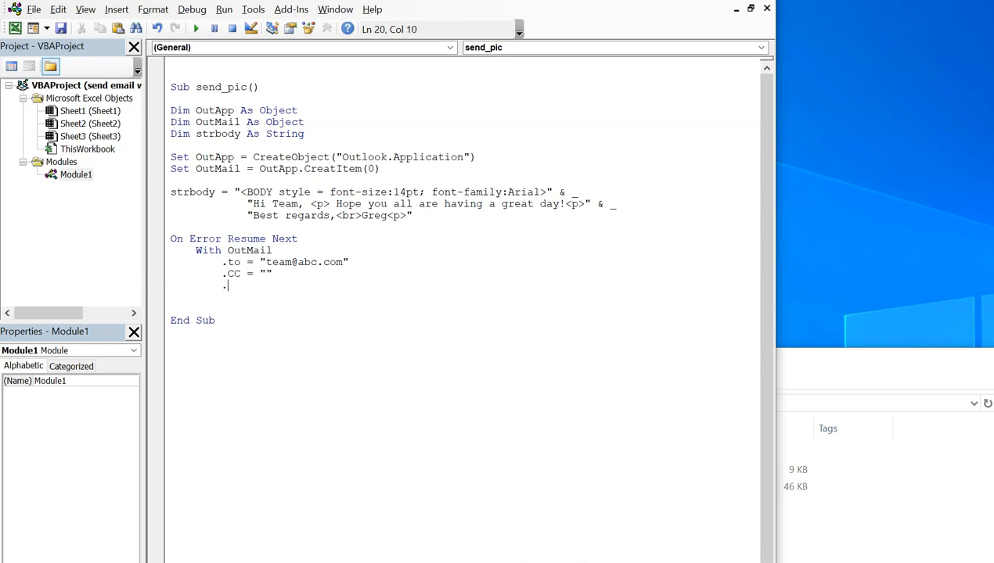
text(.BCC =)
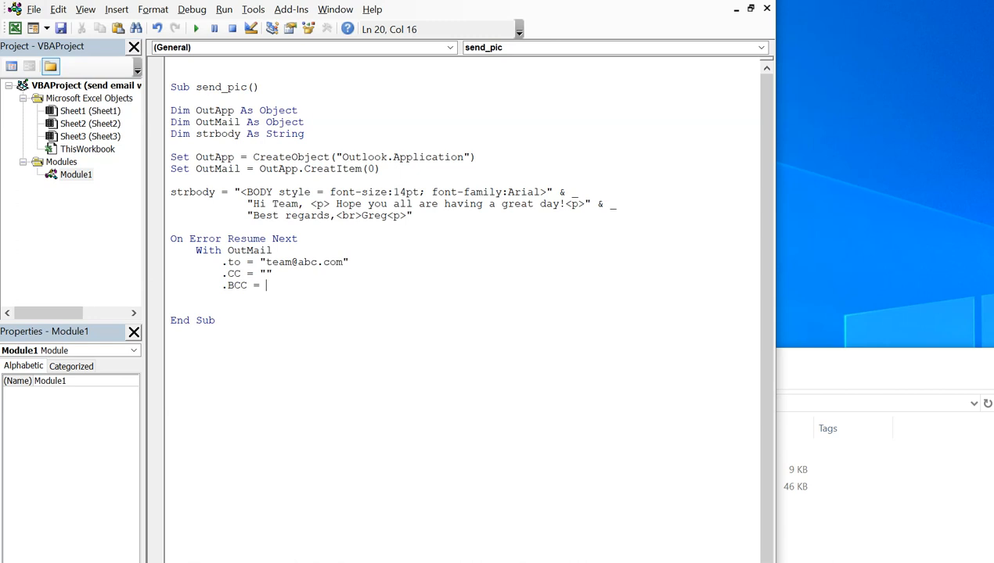
text("")
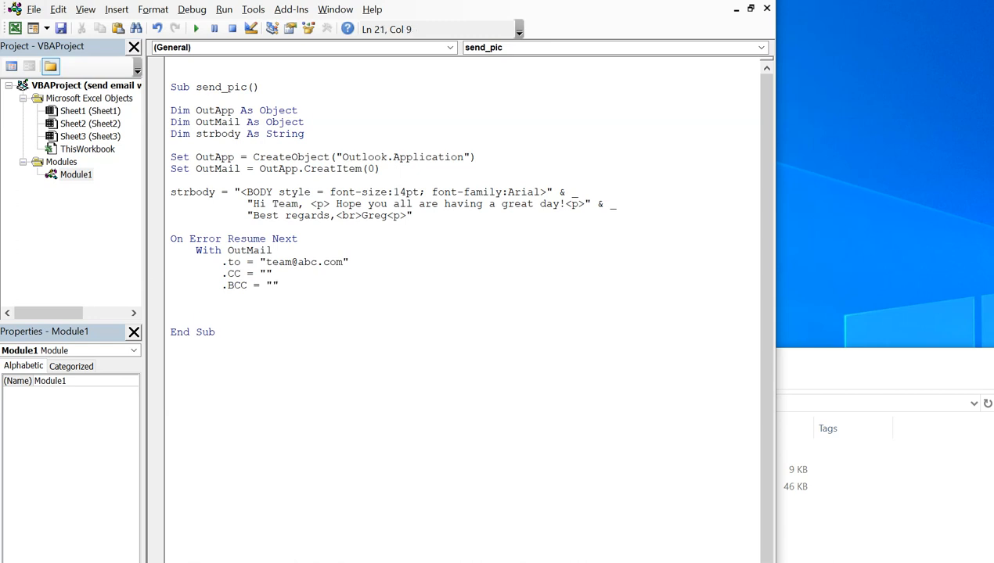
Step: Set .Subject to "Positive Vibes " & Format(Date, "m/d/yy")
text(.Subject)
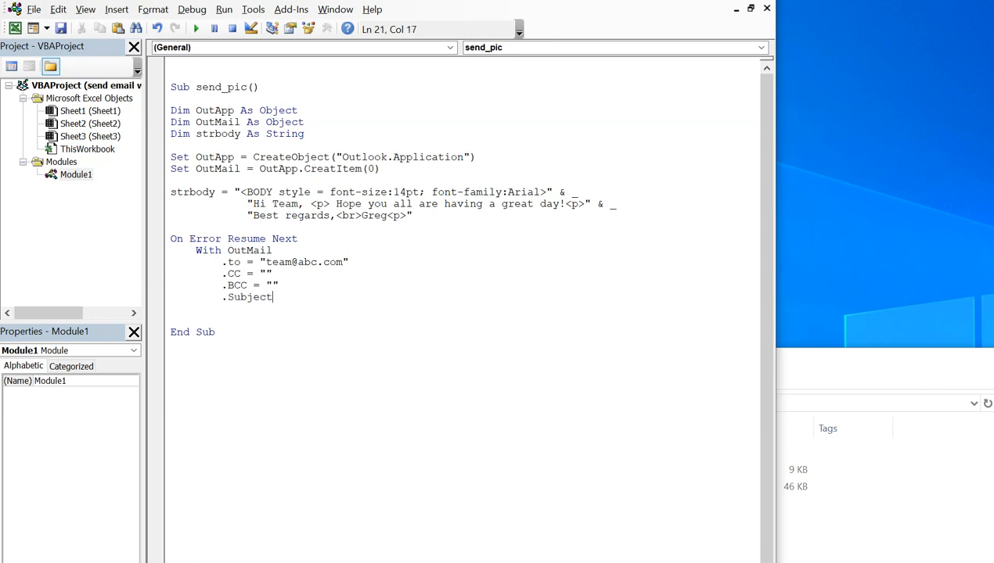
text(" ")
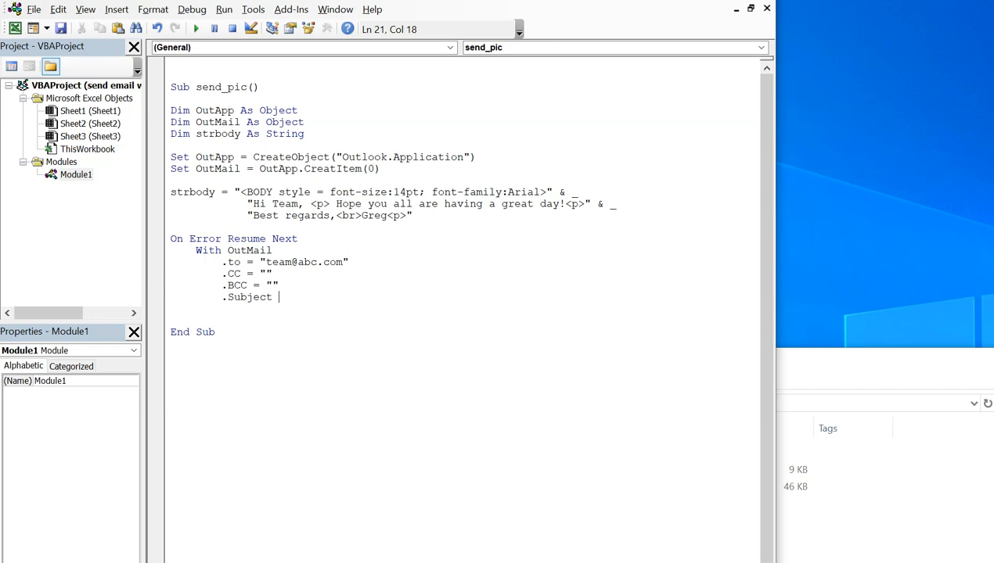
text(= "Positive)
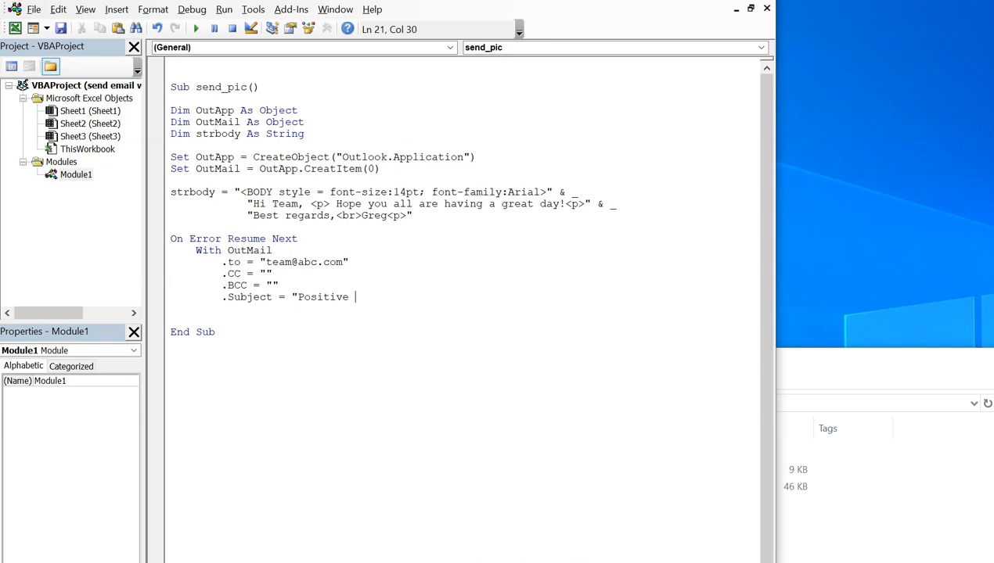
text(Vibes)
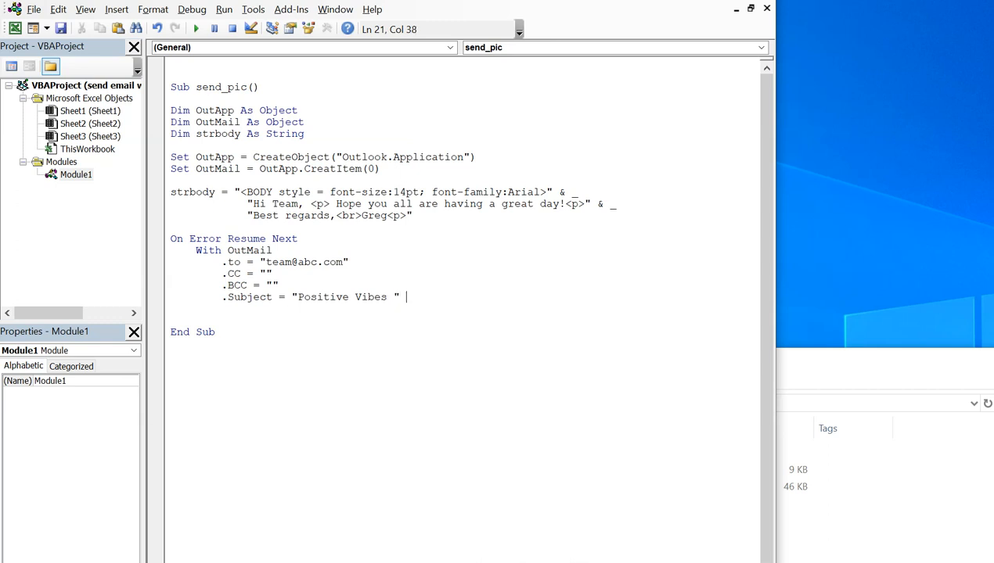
text(& F)
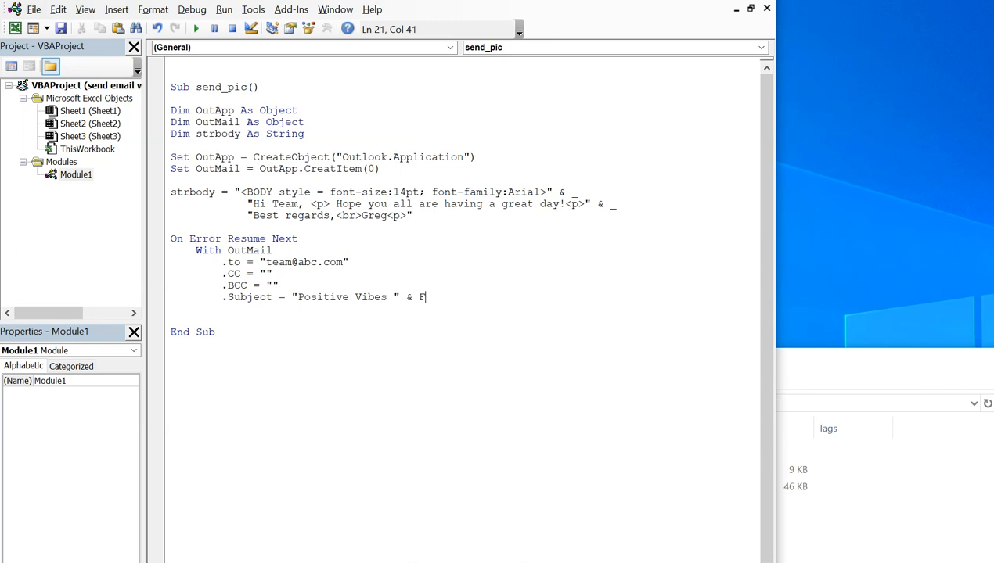
text(om)
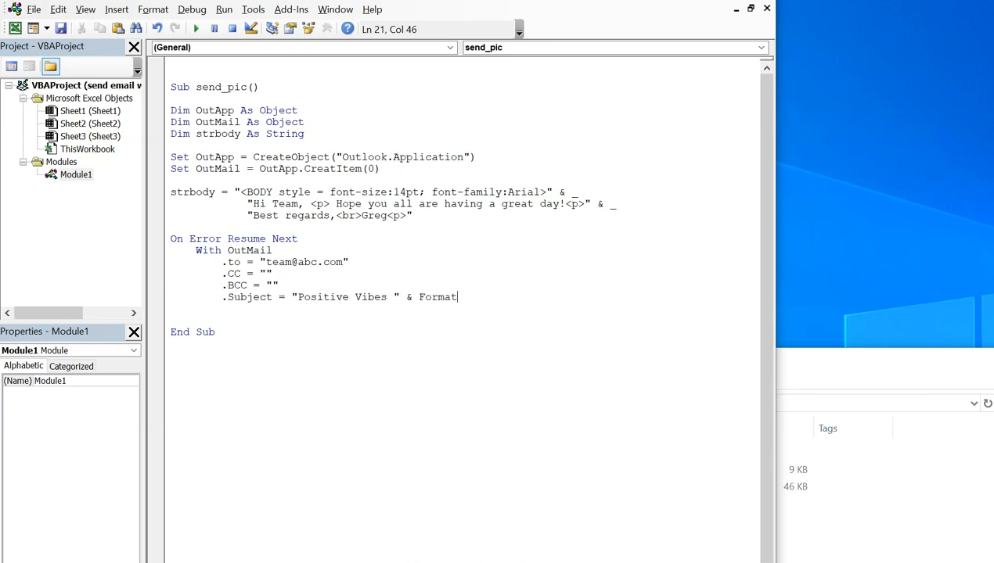
text((Date)
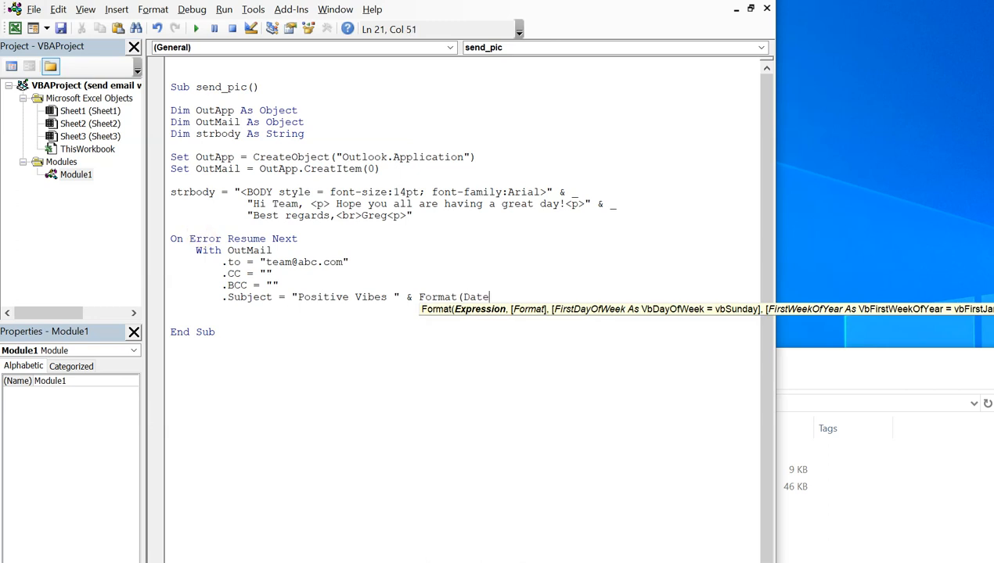
text(, ")
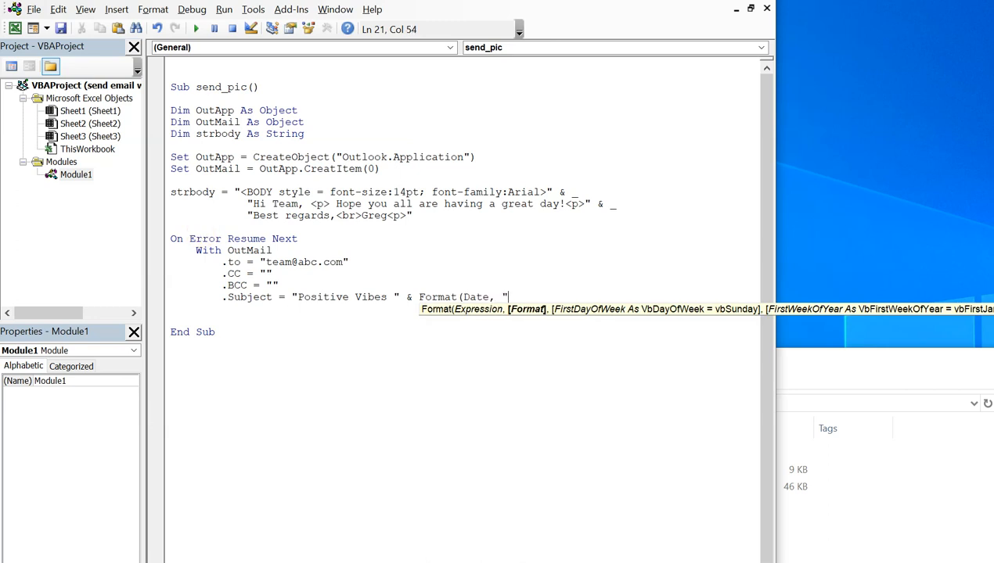
text(m)
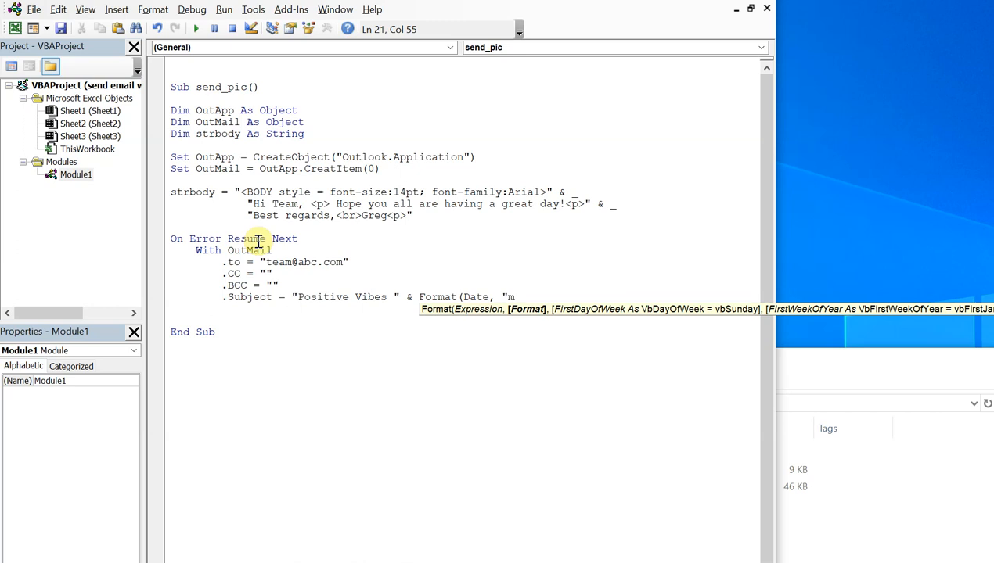
text(/d)
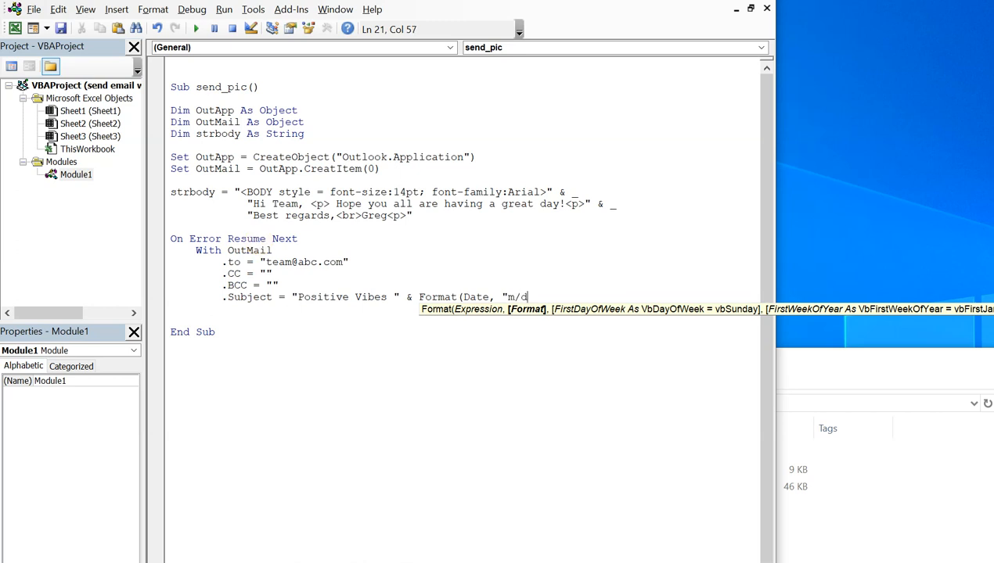
text(yy")
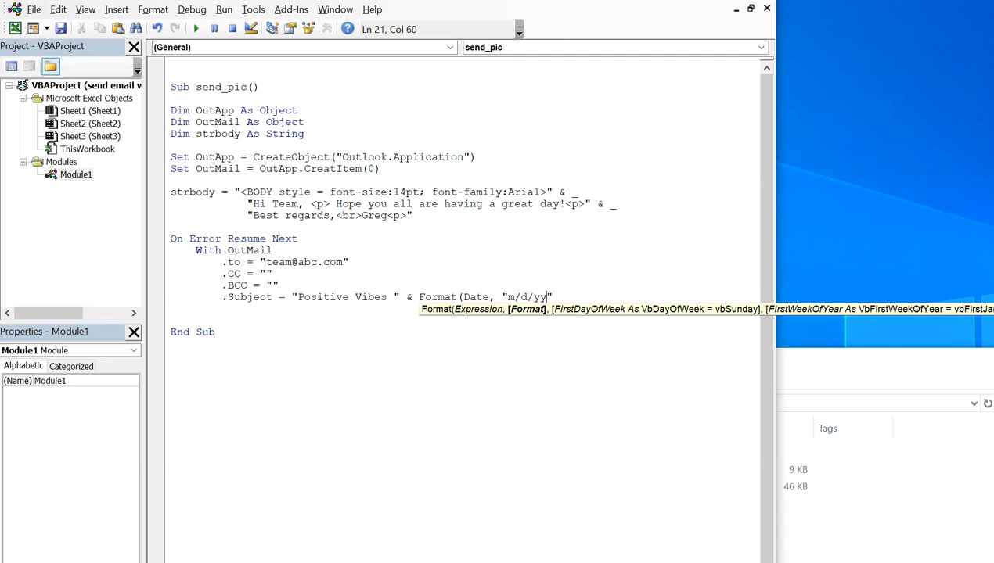
text(yy)
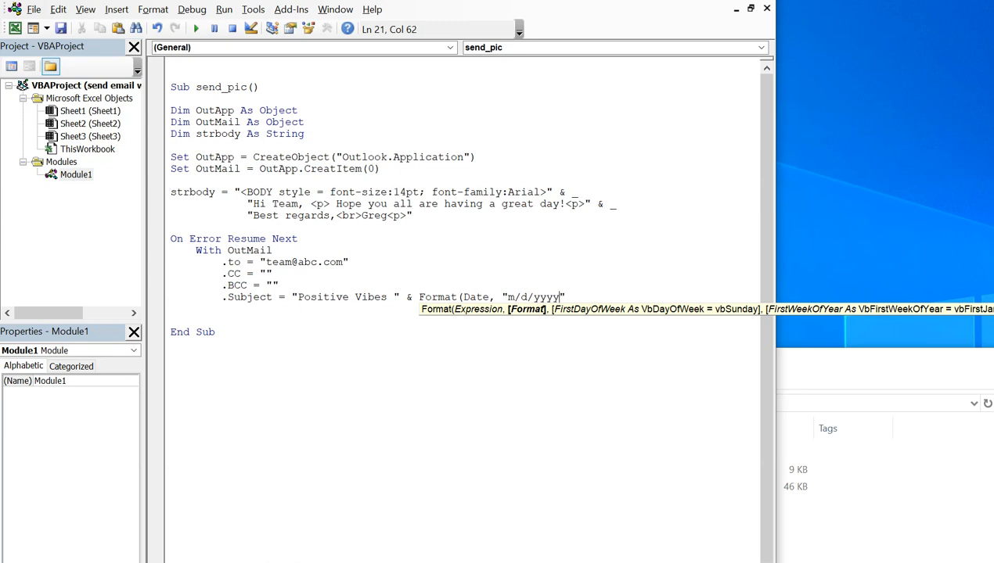
key(Backspace)
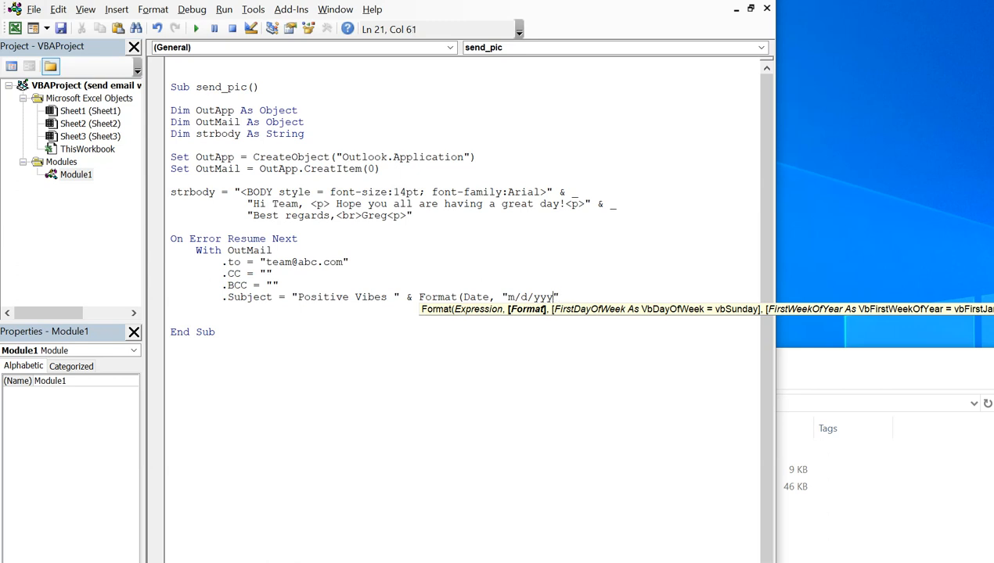
key(Backspace)
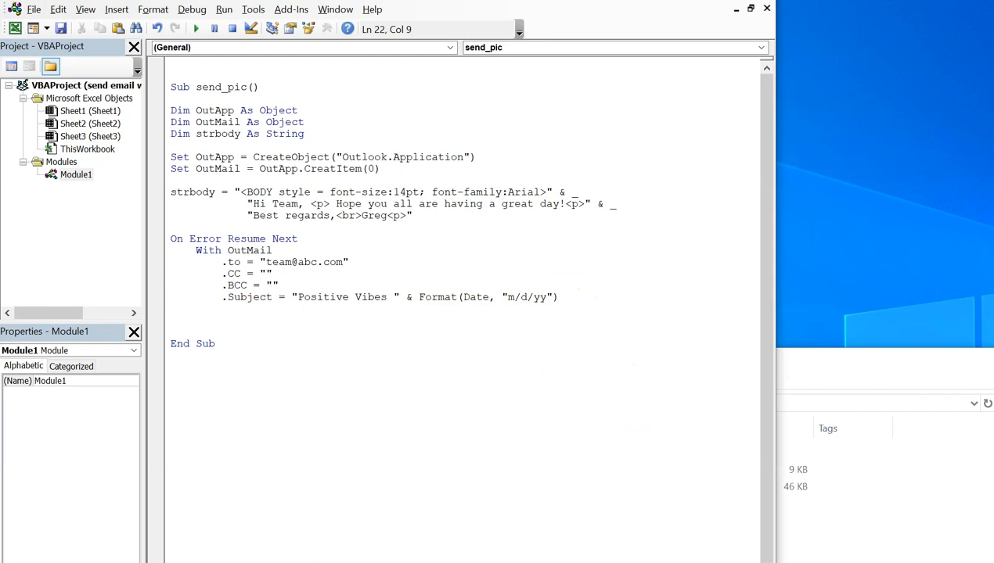
Step: Add .Display and .HTMLBody = strbody lines
text(.Displ)
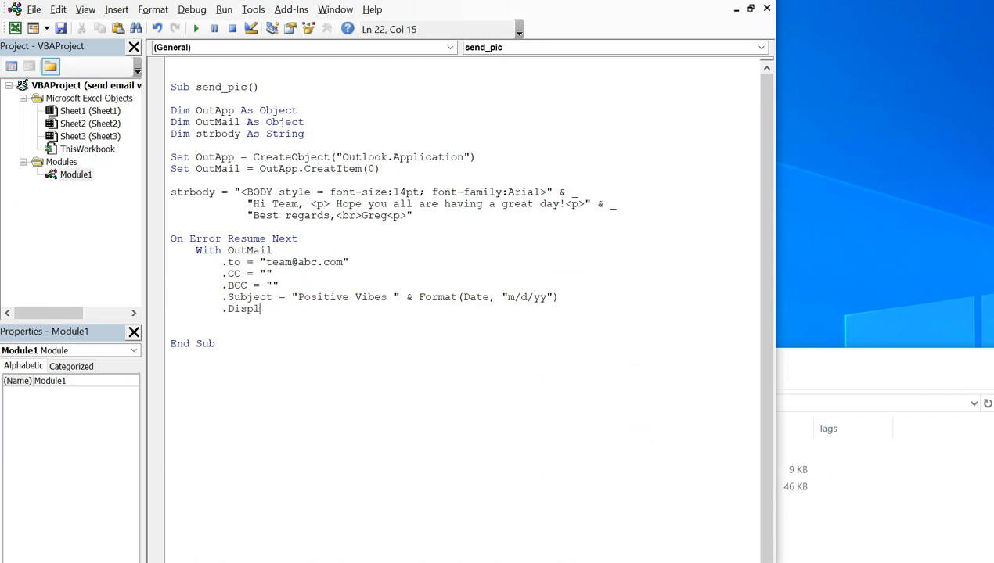
text(ay)
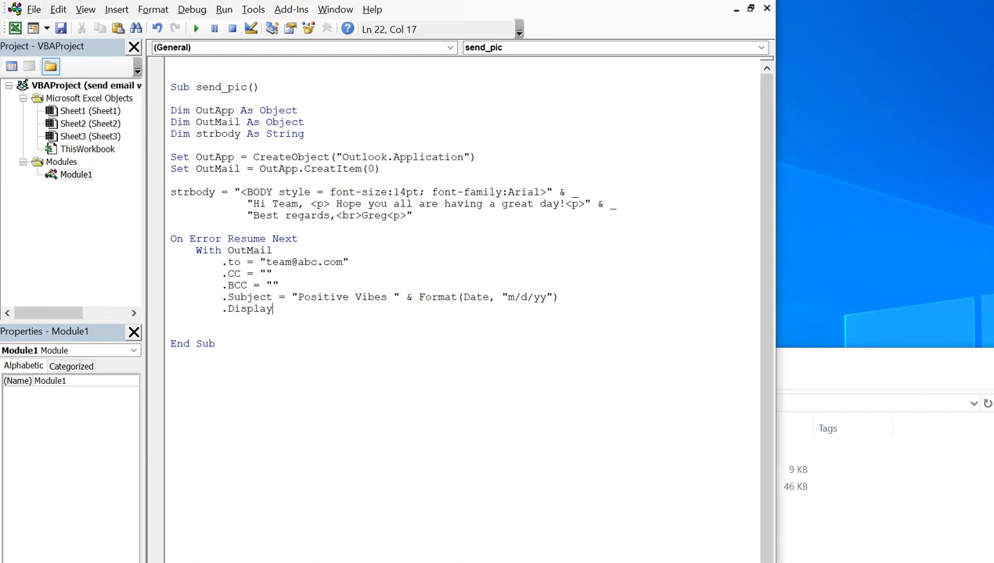
key(BackSpace)
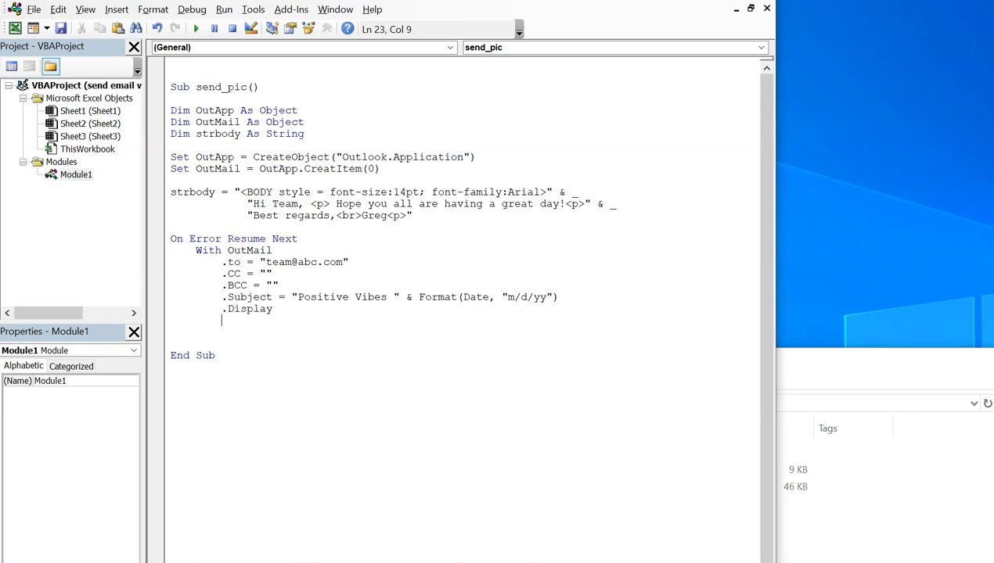
text(.HTML)
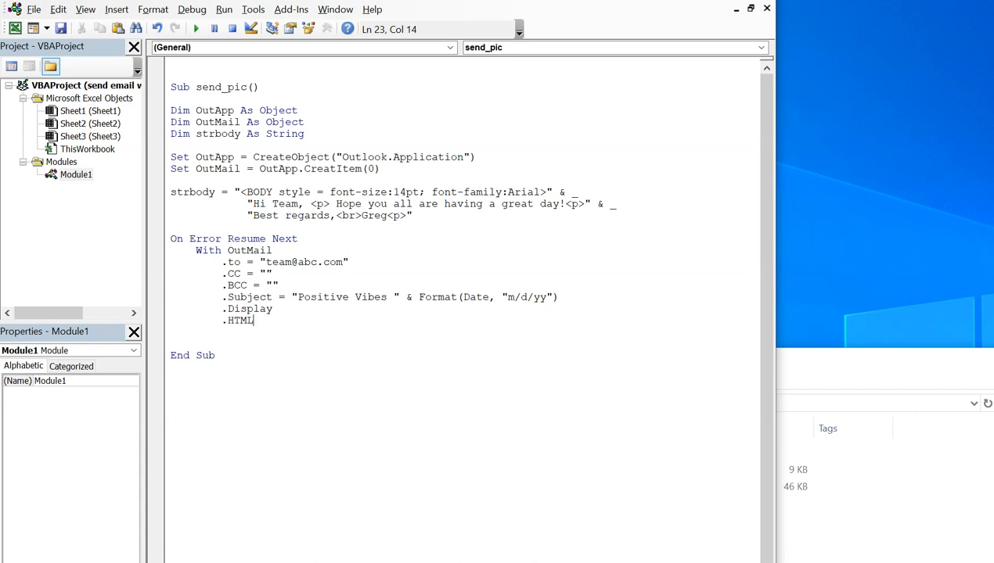
text(Body)
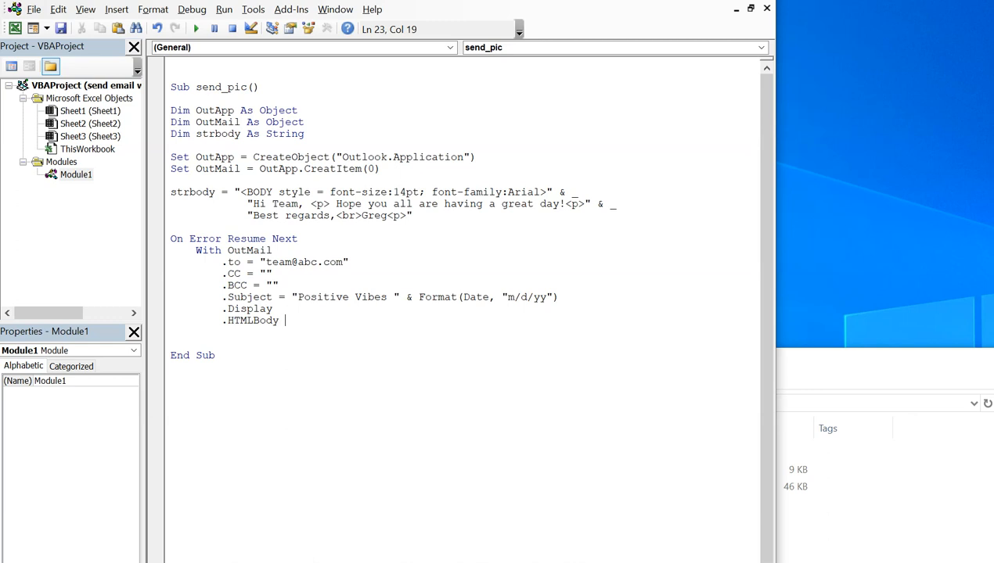
text(=)
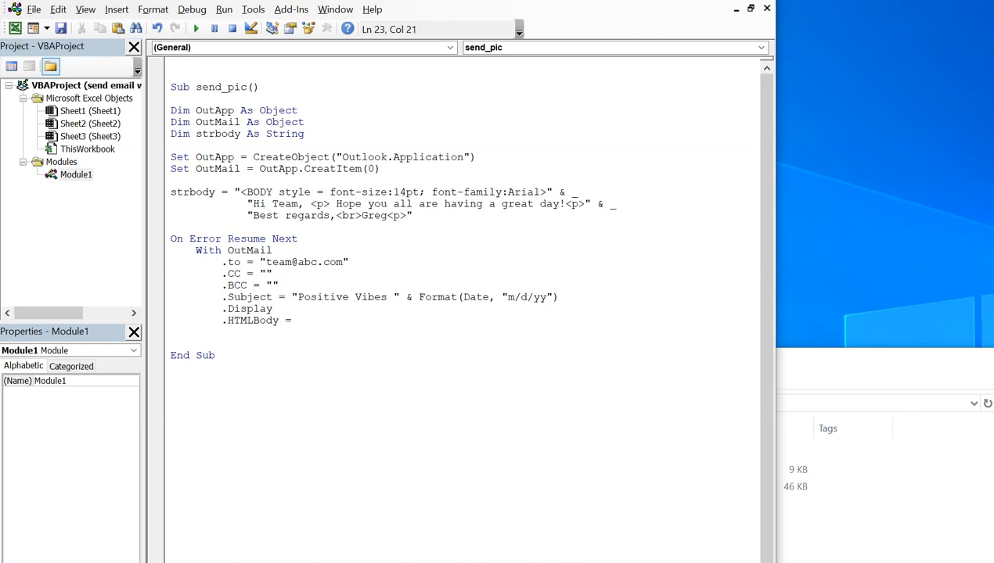
text(strbody)
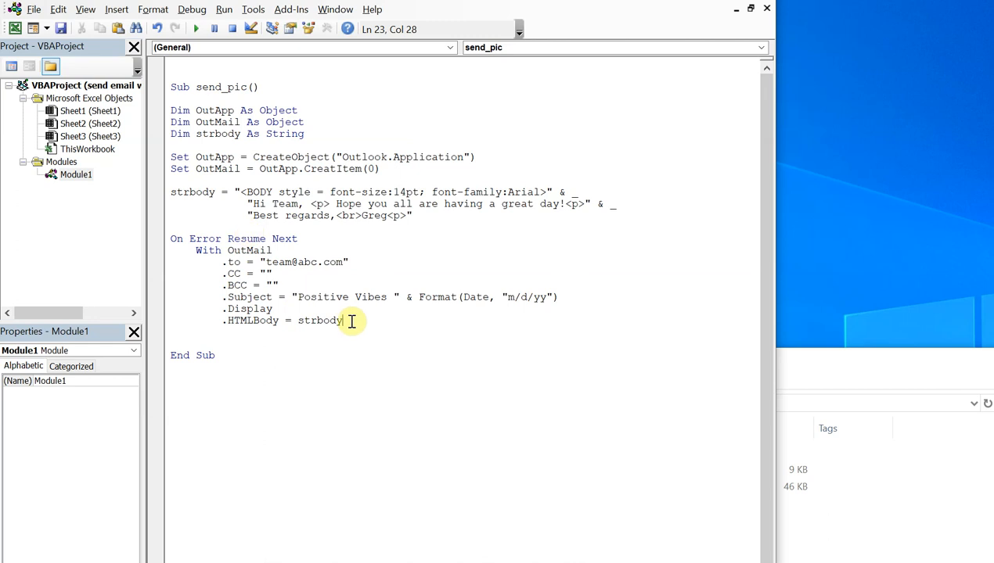
Step: Extend .HTMLBody with & "<img src='...\Images\test1.png'>" &
text(&)
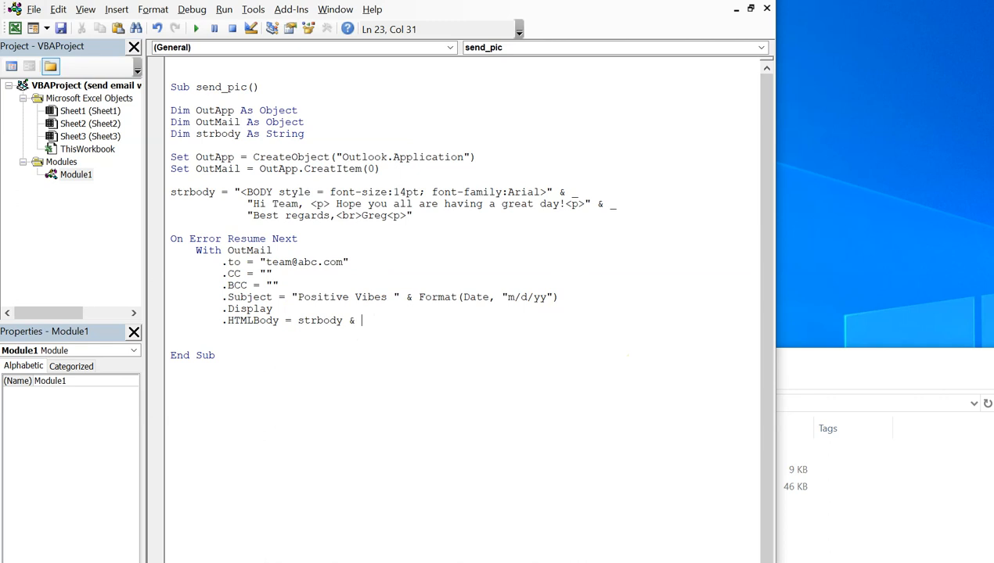
text(")
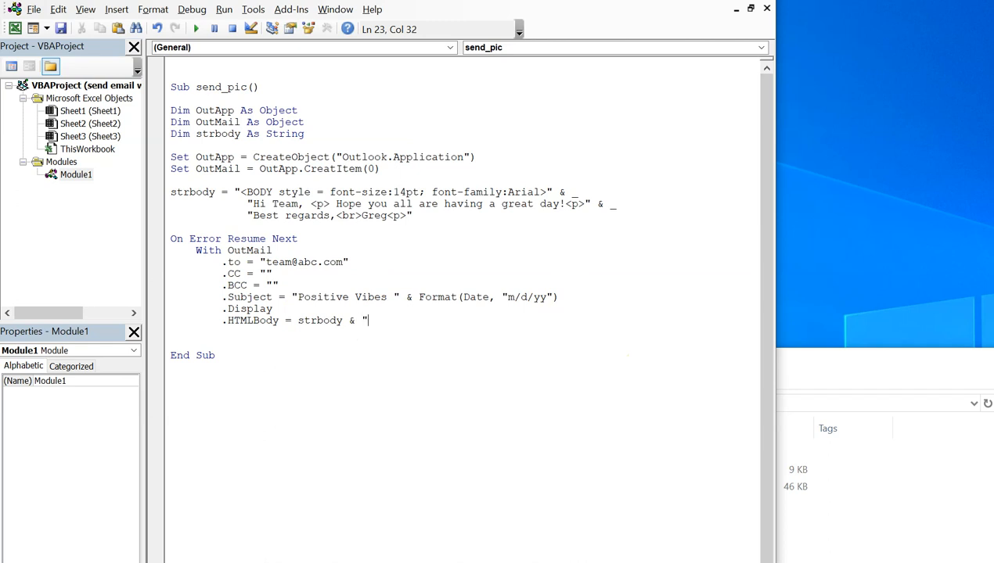
text(<img s)
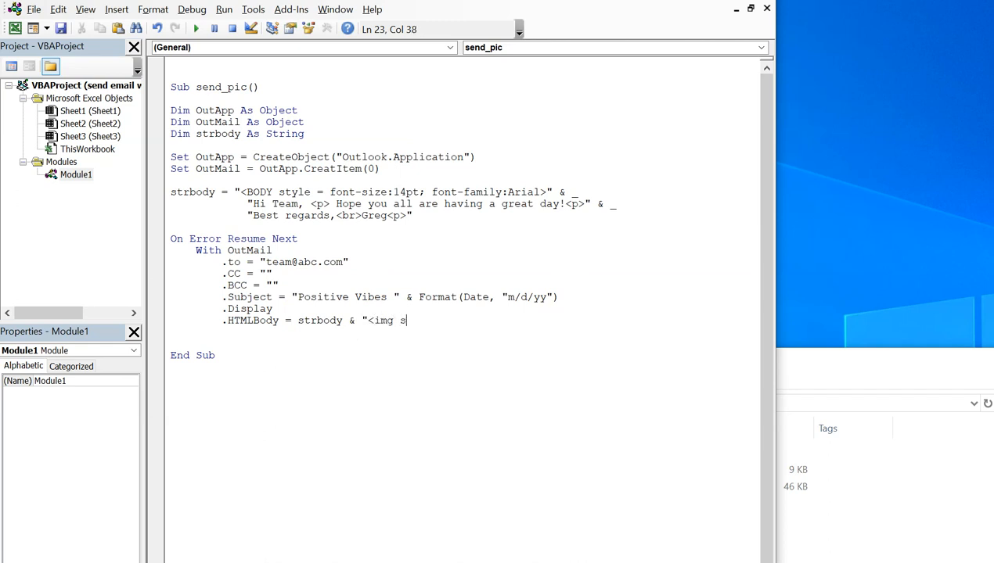
text(rc)
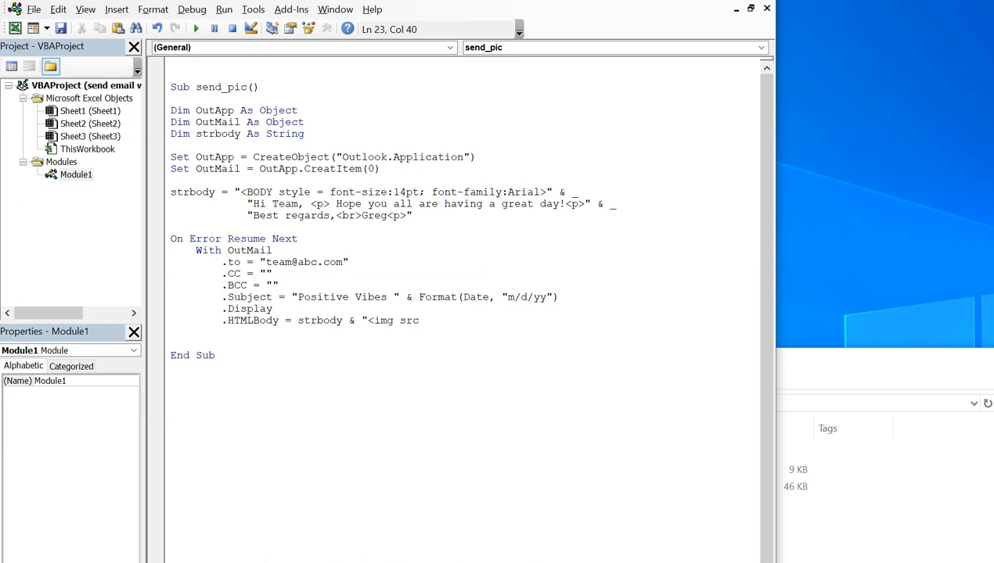
text(=')
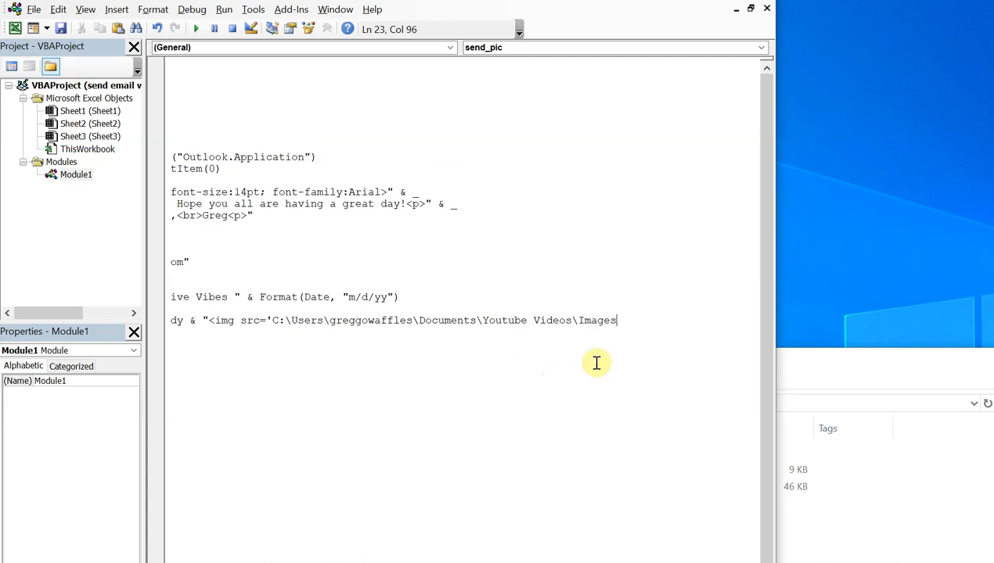
text(\test1.png)
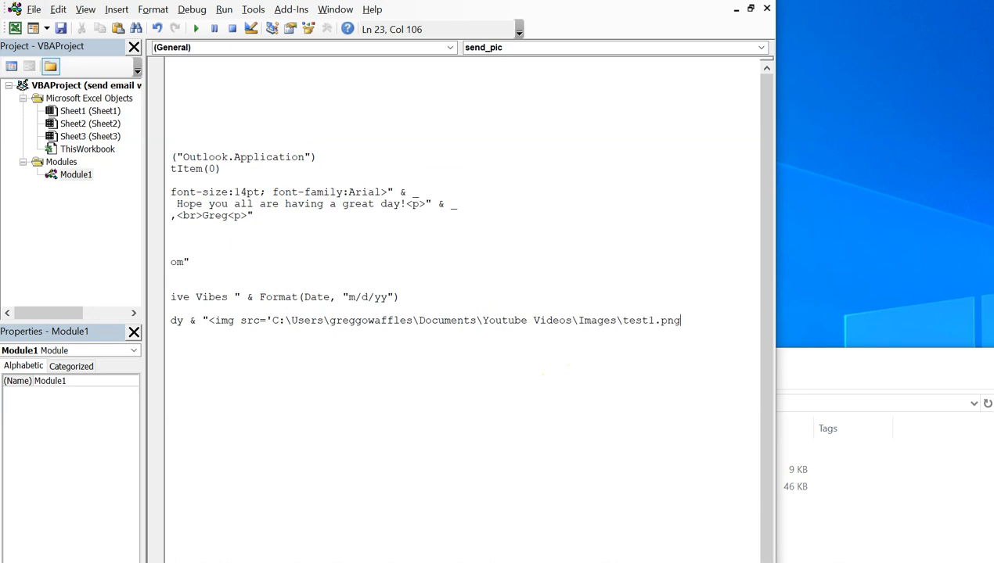
text(')
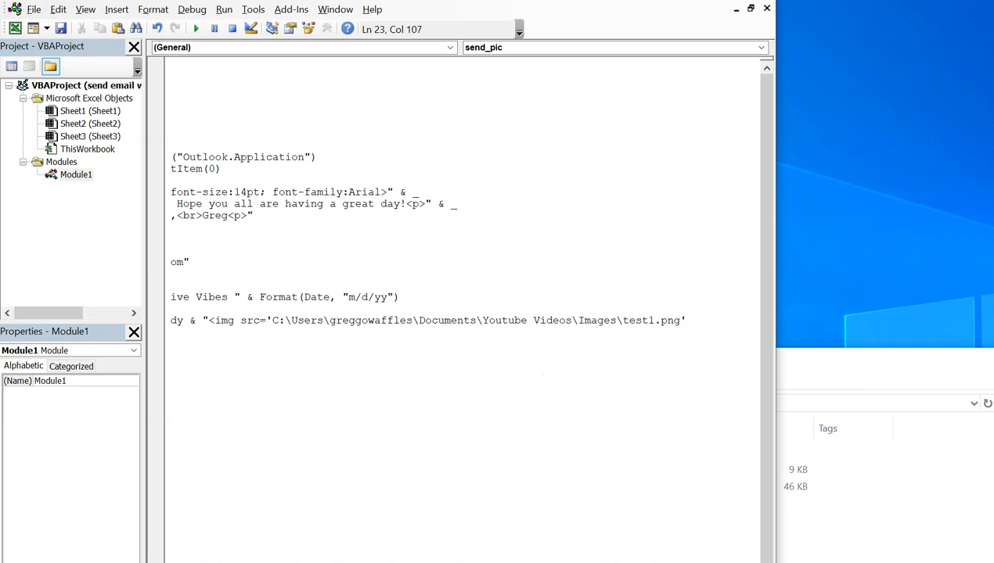
text(>)
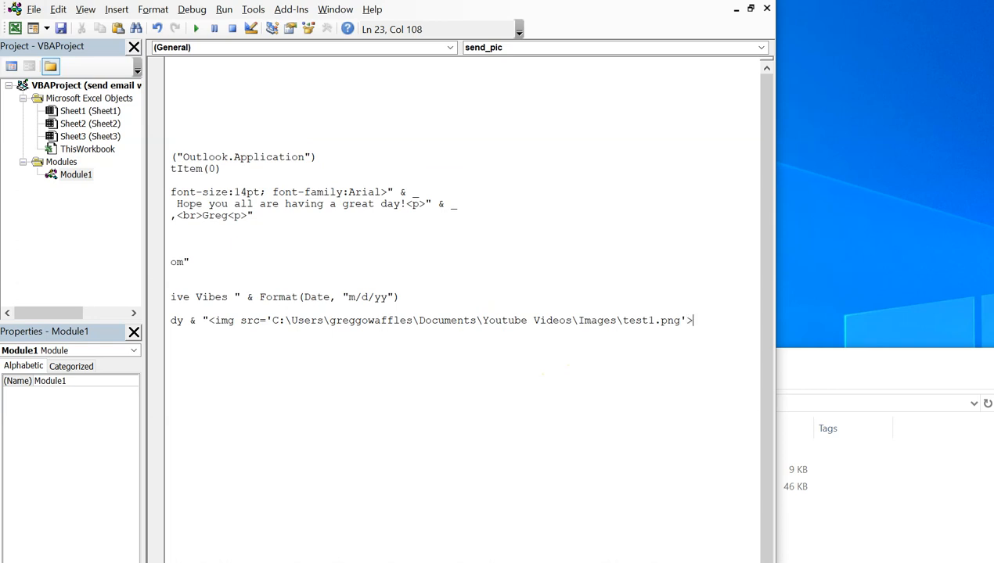
text(&)
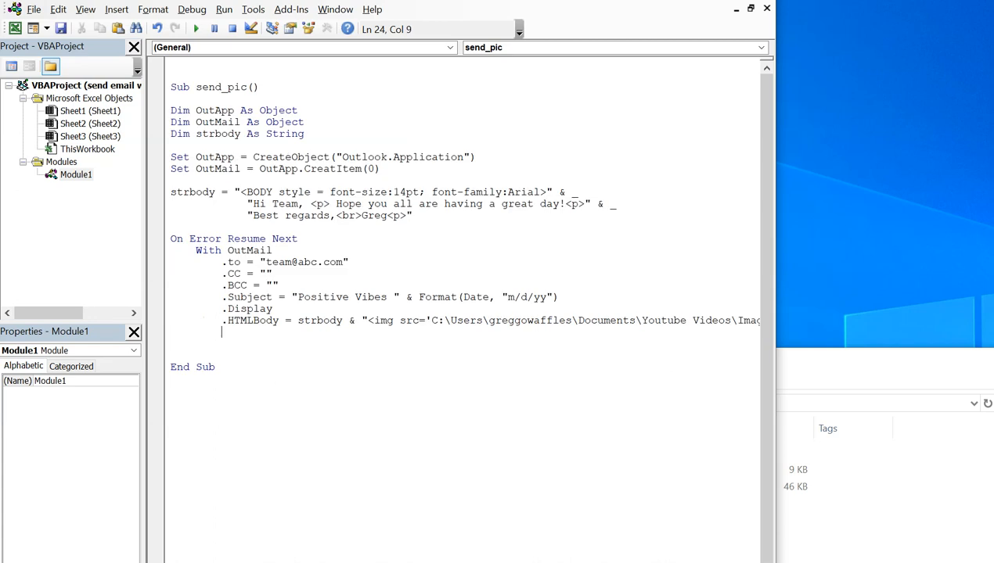
Step: Finish the image line with & .HTMLBody and dismiss the compile error
click(360, 319)
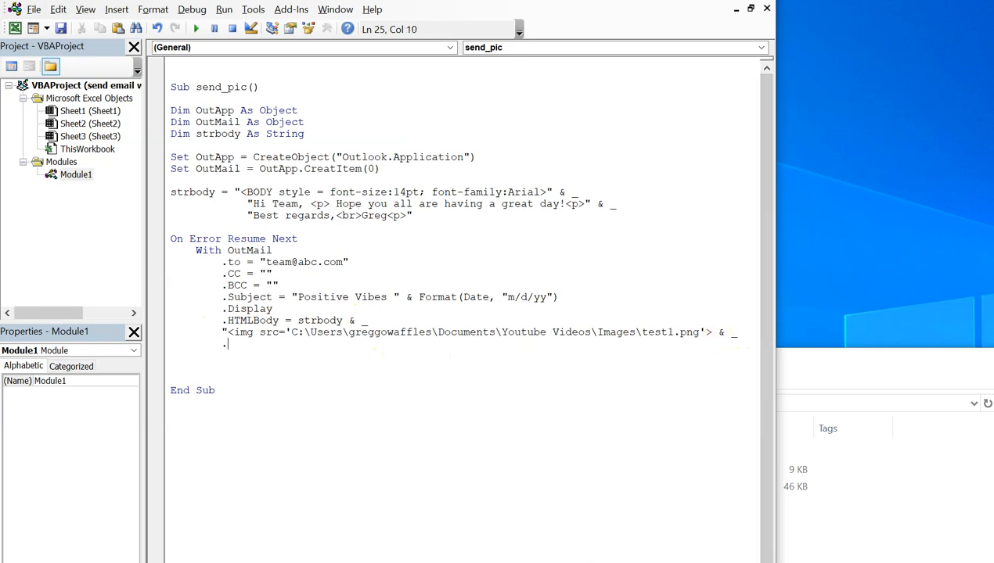
text(HTMLBody)
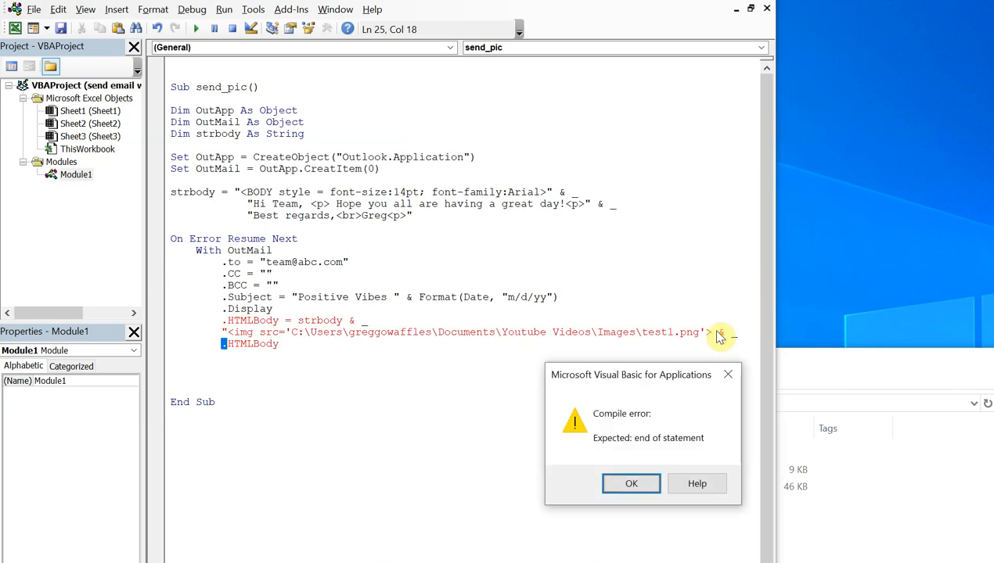
click(630, 484)
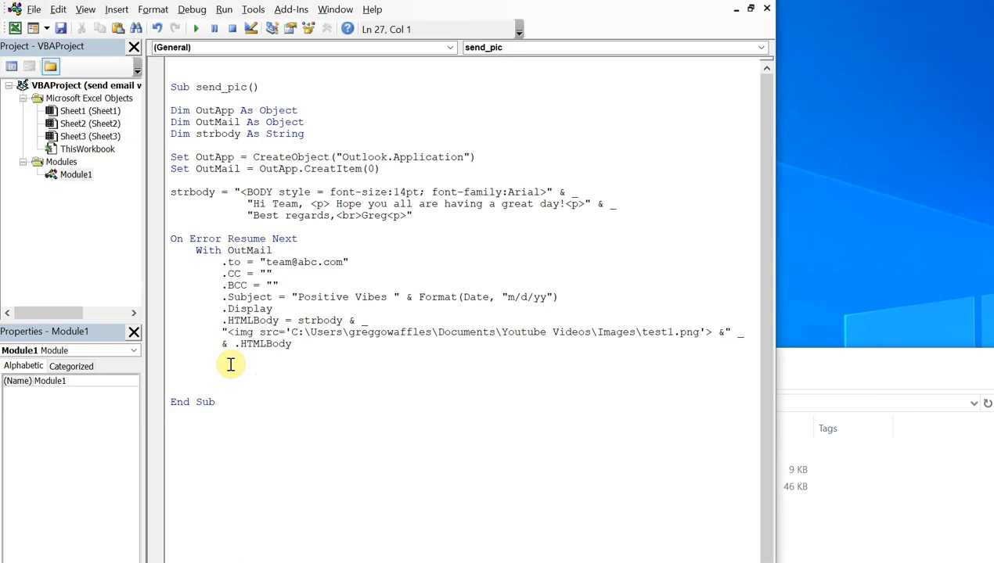
Step: Close the block with End With and add On Error GoTo 0
text(End With)
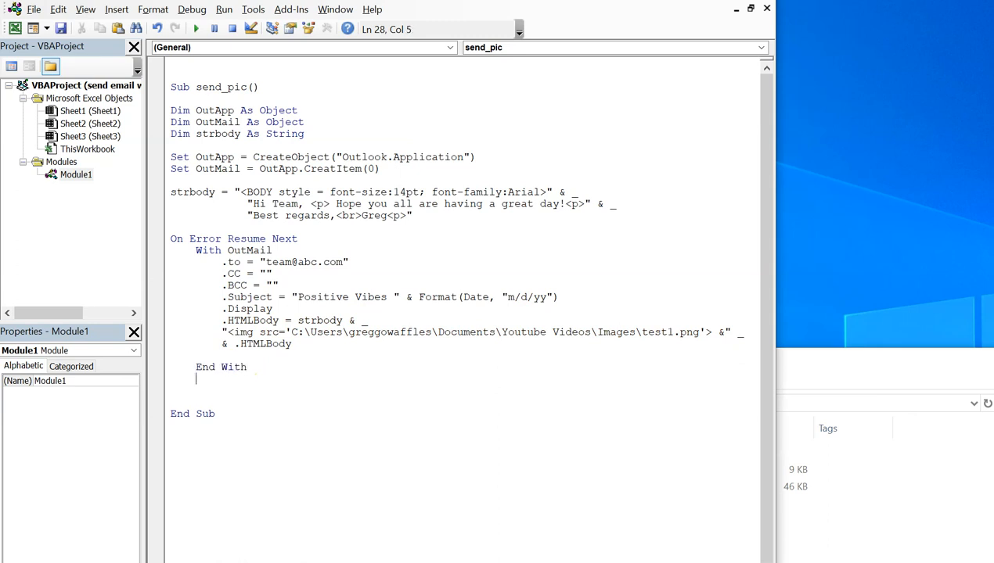
text(On error)
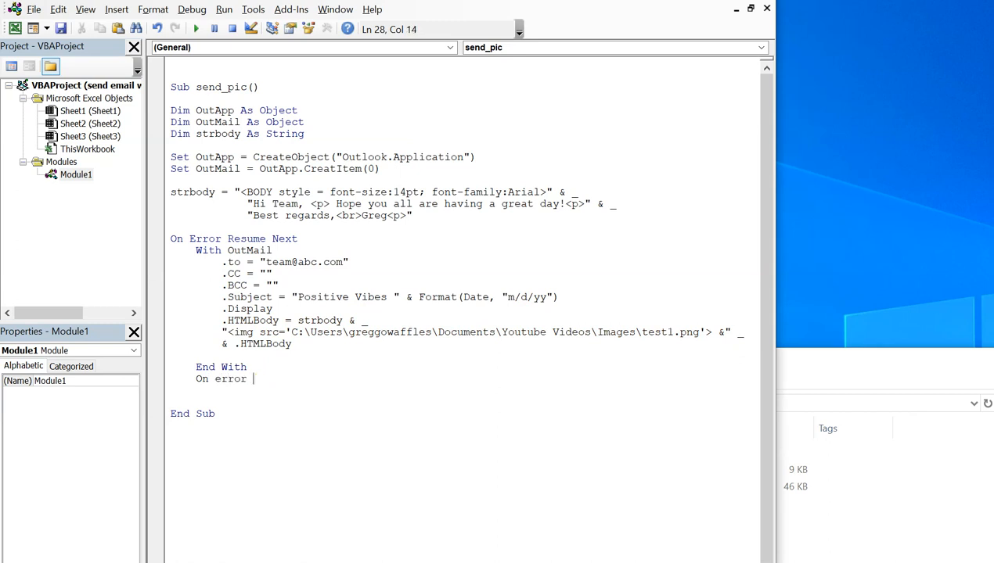
text(goto 0)
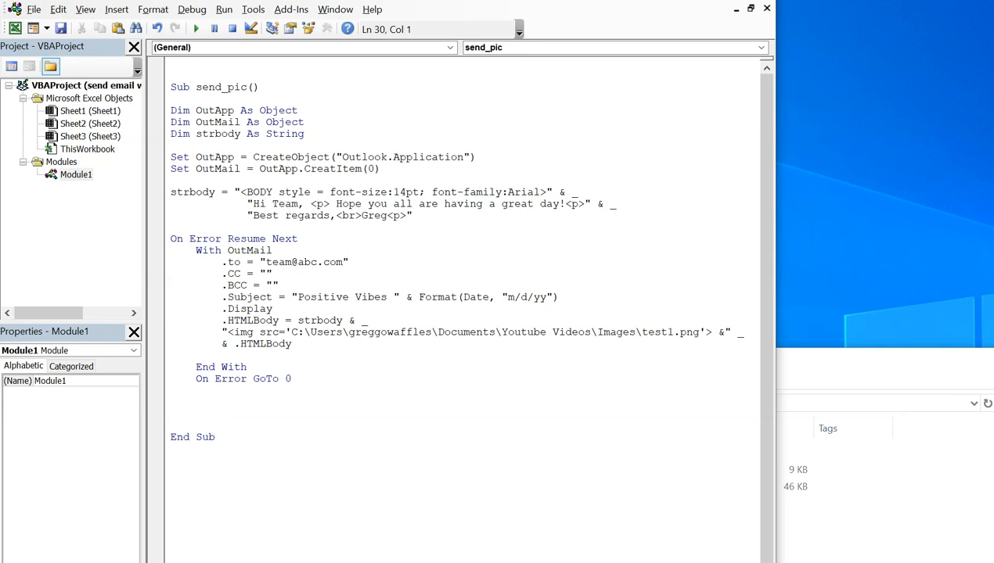
Step: Release the objects with Set OutMail = Nothing and Set OutApp = Nothing
text(Set Out)
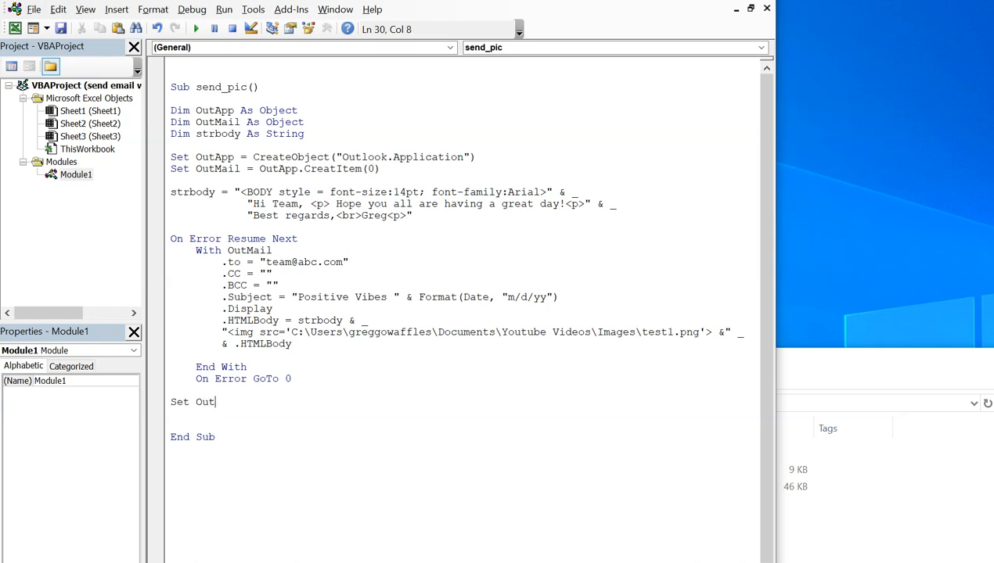
text(Mail =)
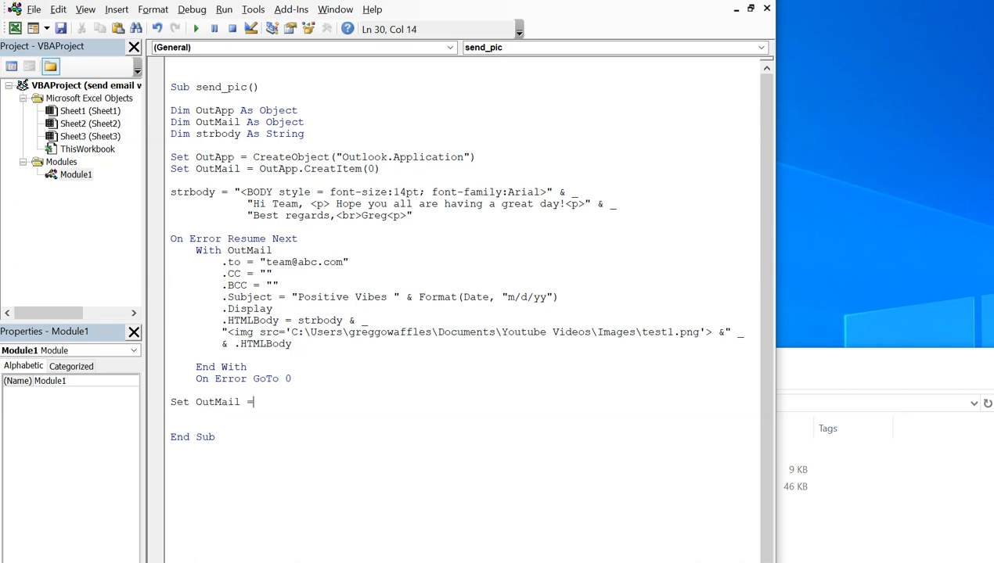
text(Nothing)
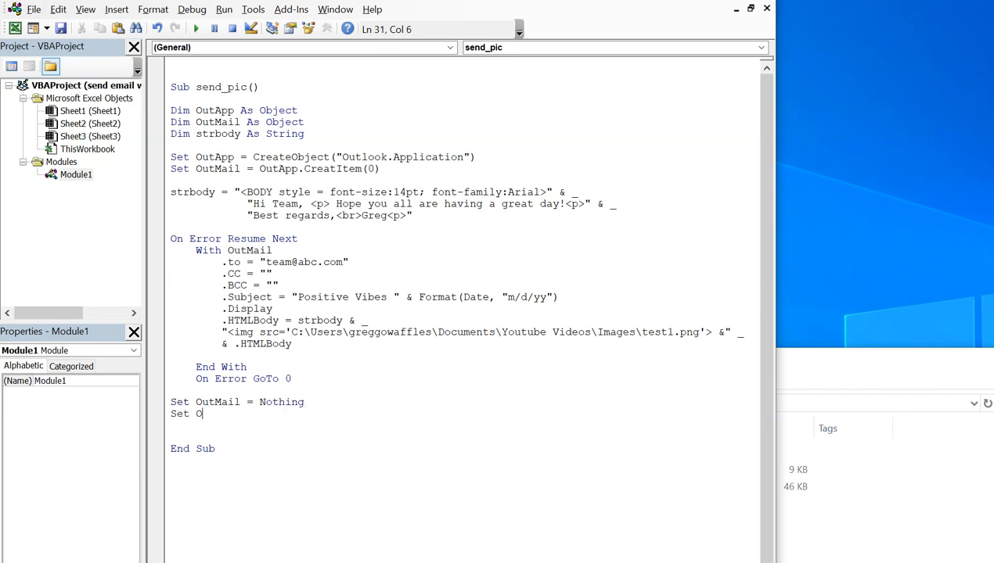
text(utApp)
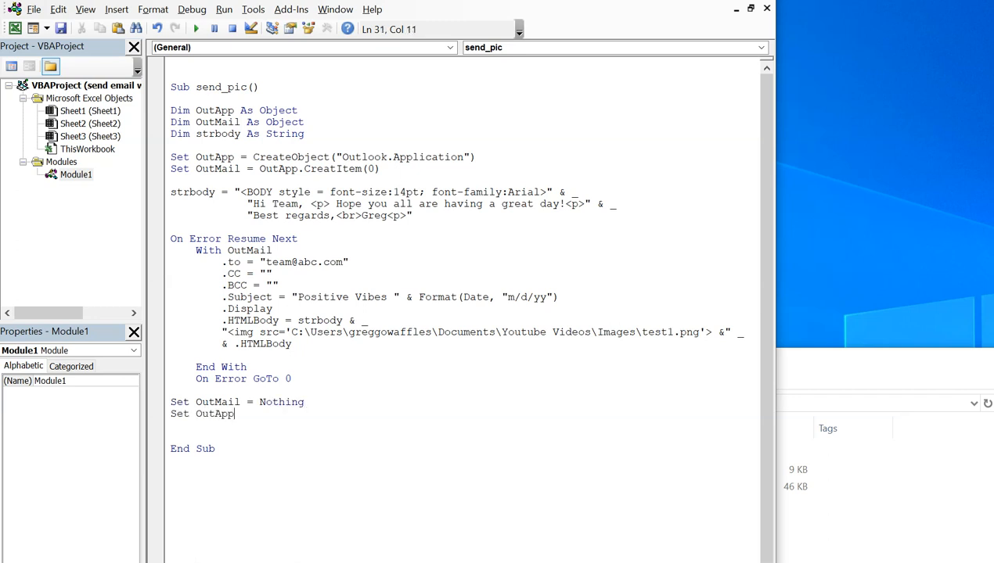
text(= Nothing)
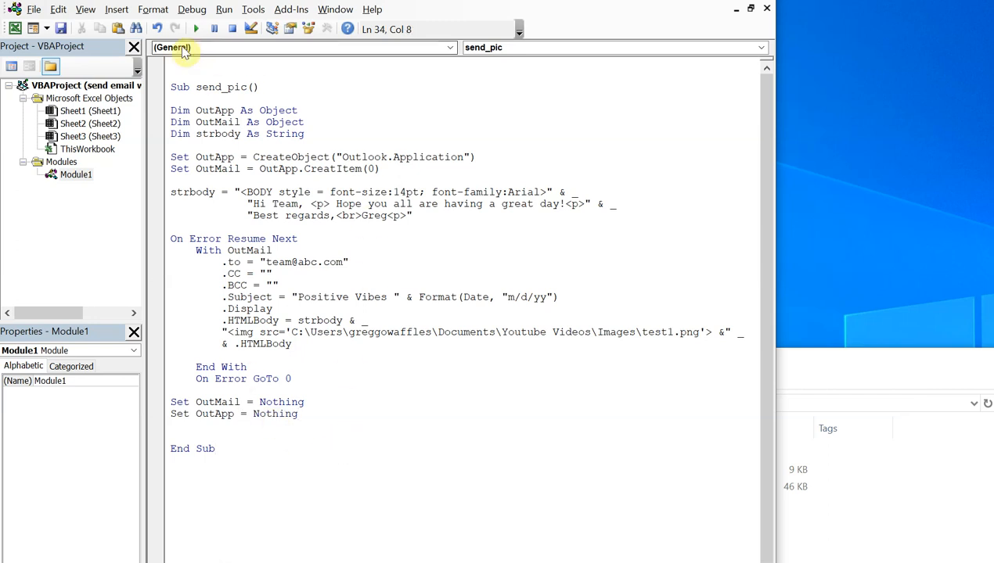
click(196, 28)
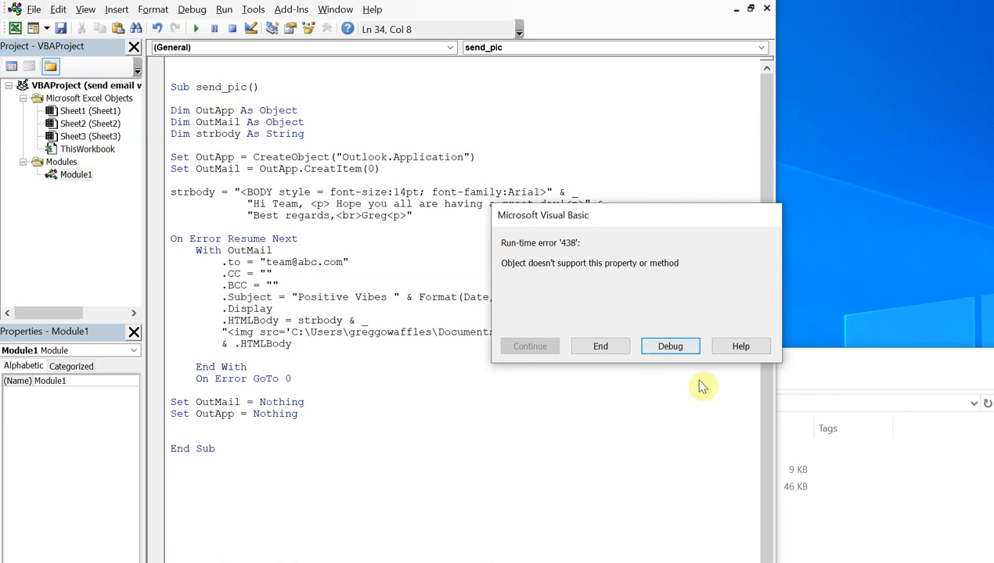
click(669, 346)
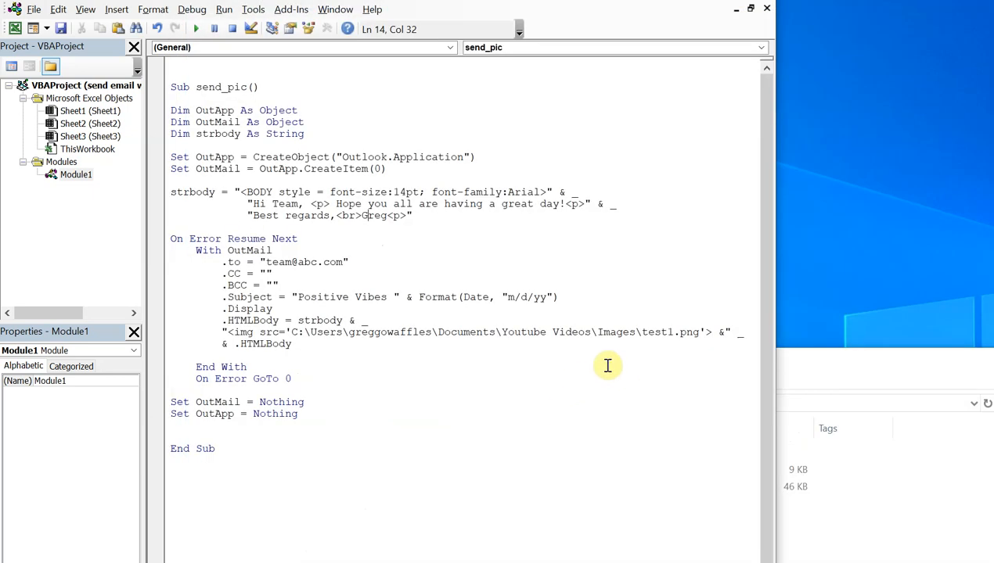
mouse_move(701, 332)
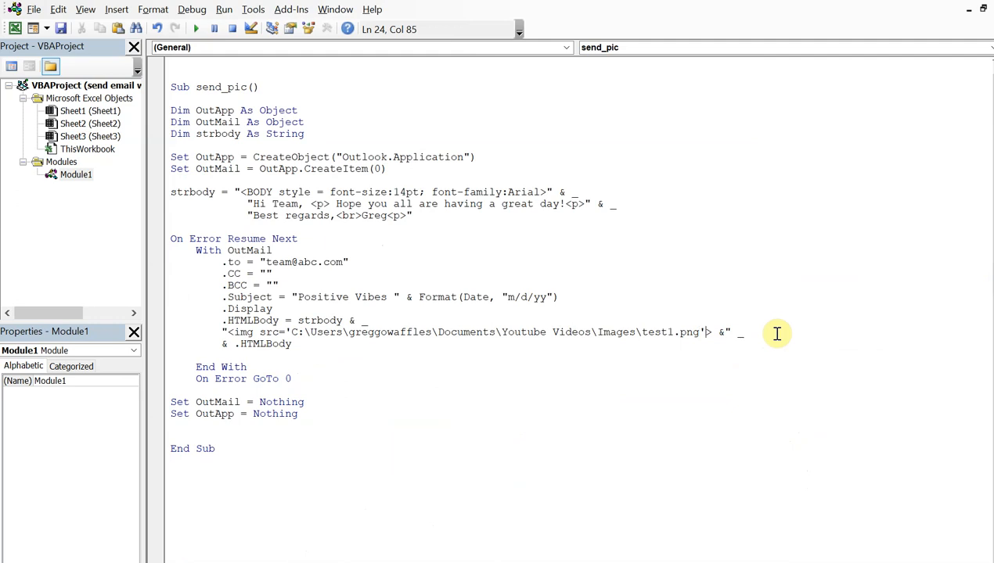
Step: Add a width='50%' attribute to the test1.png img tag after the src attribute
text('widt)
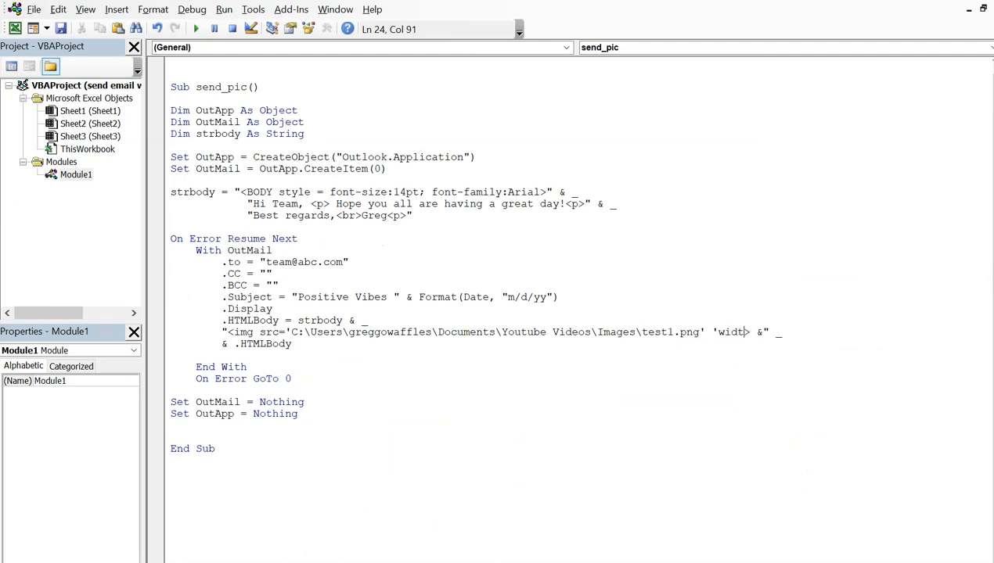
text(h)
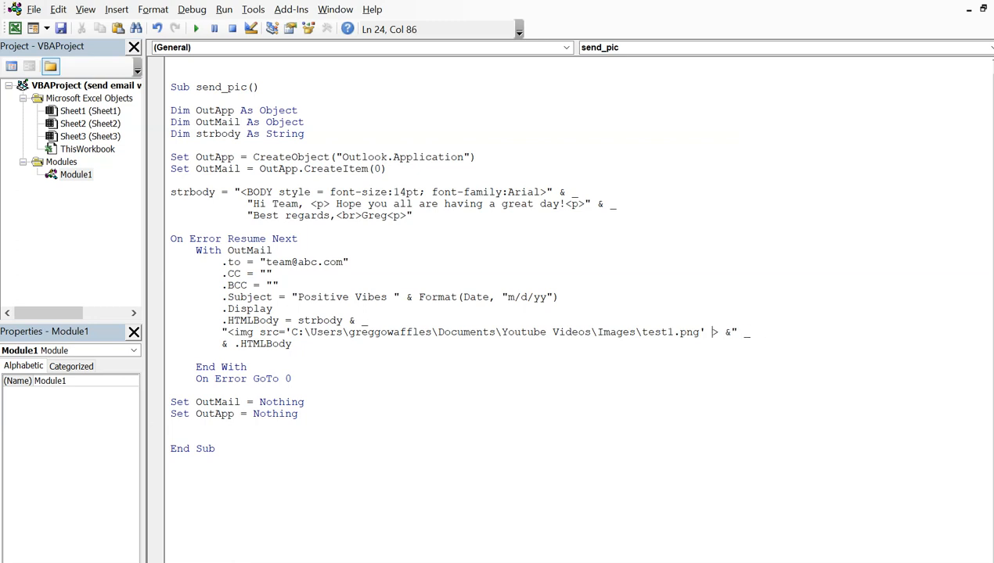
text(width=)
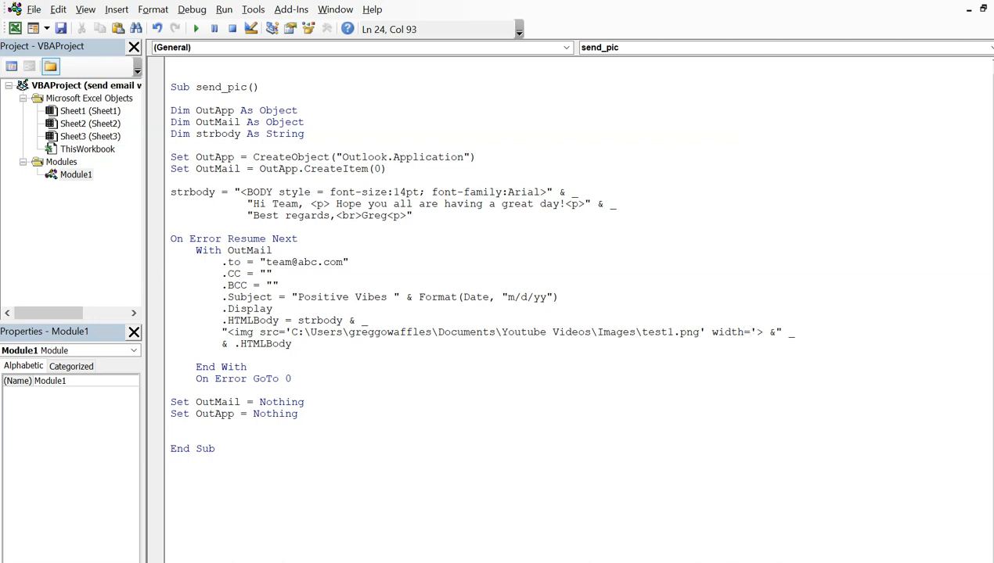
text(50%)
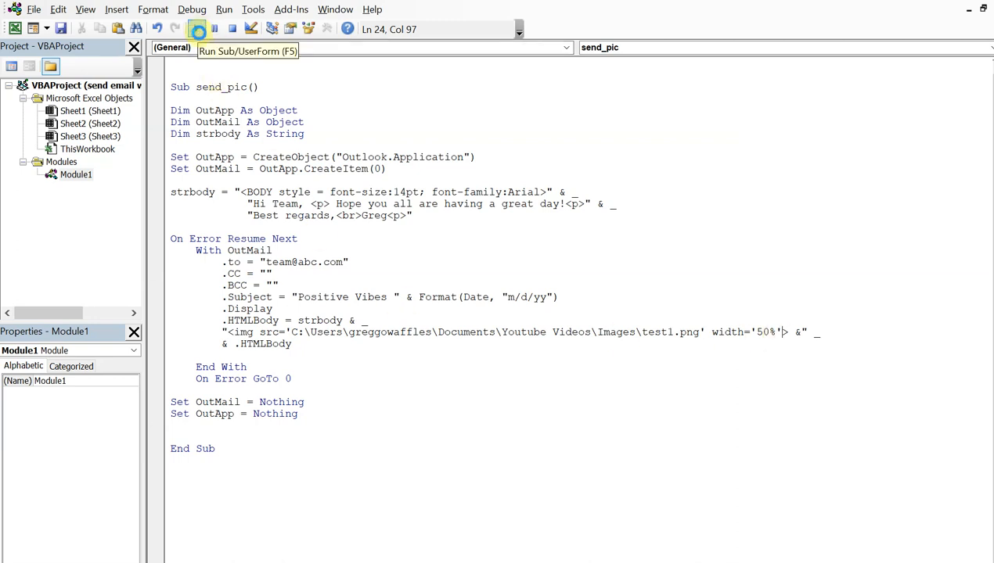
Step: Run send_pic, then add a height='20%' attribute and close the img tag
click(213, 28)
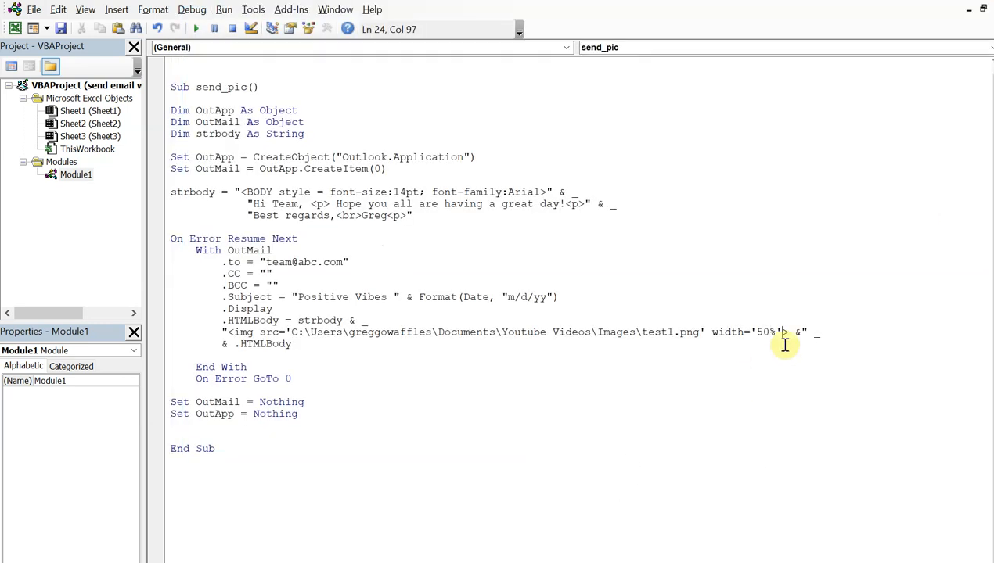
text(h)
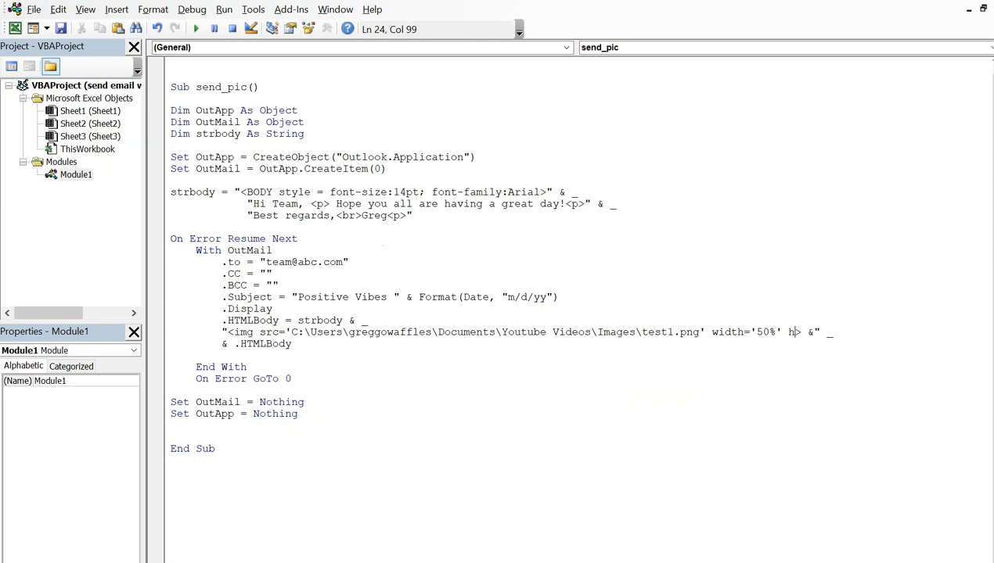
text(eight=)
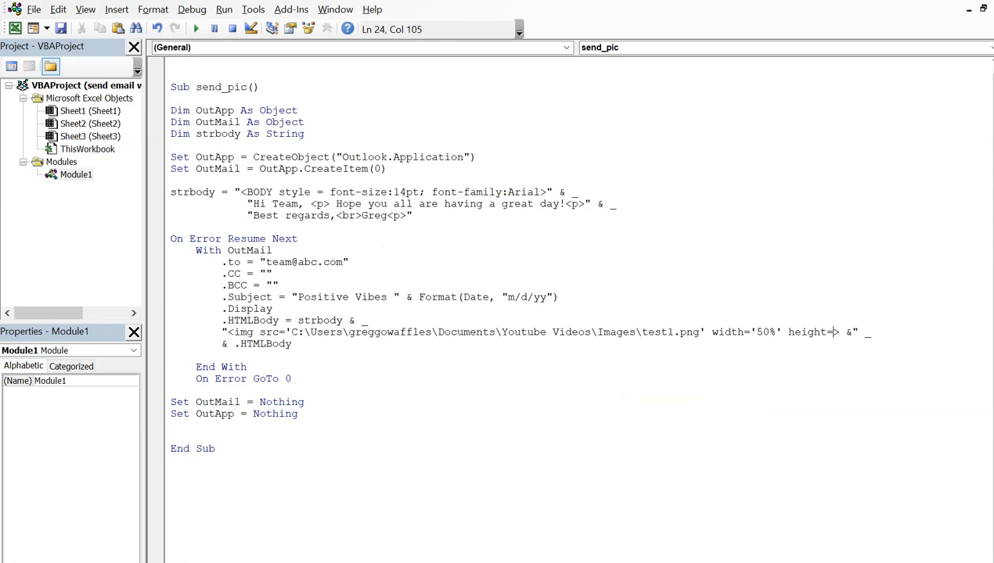
text('20)
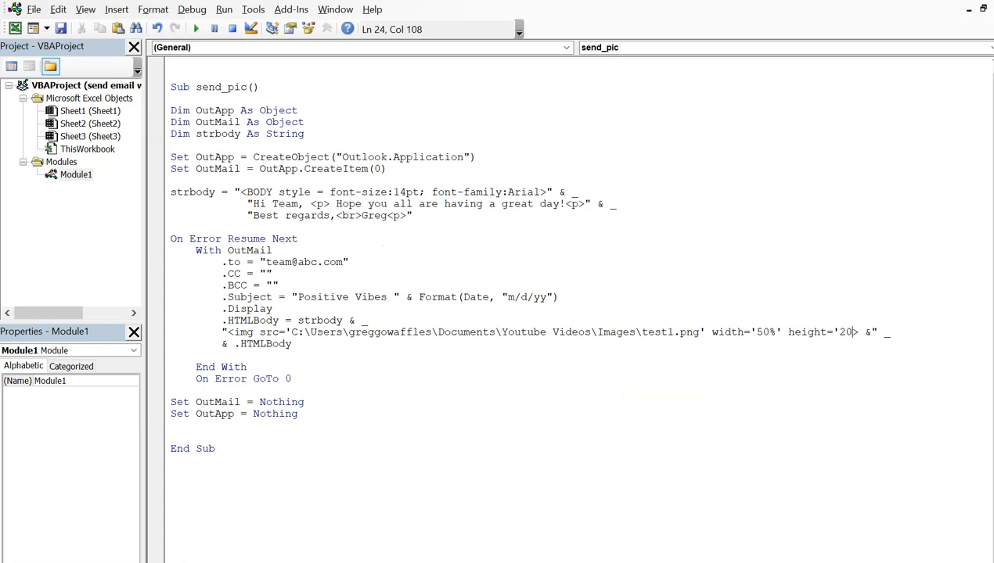
text('>)
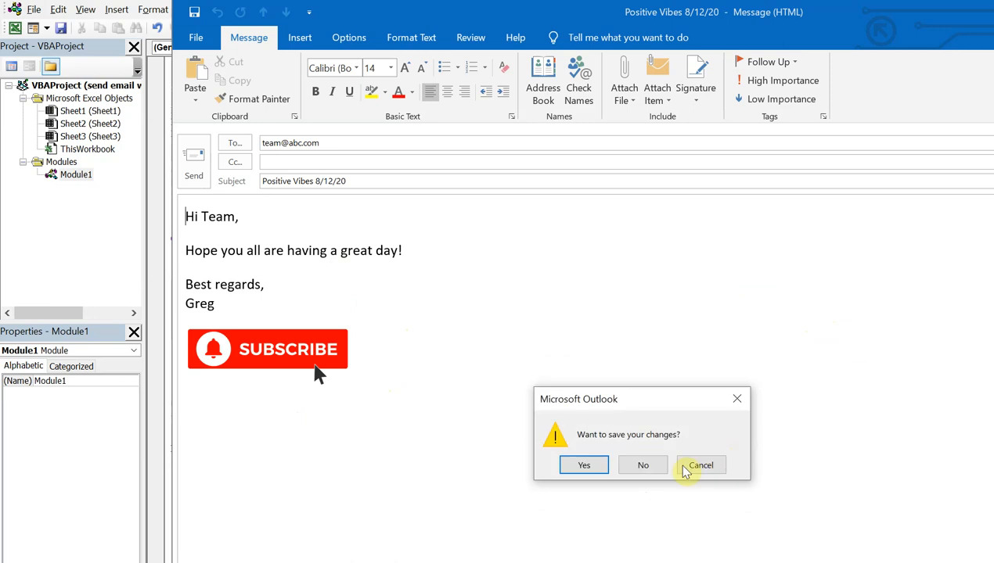
Step: Discard the test email, set the img tag to width='50%' height='40%', and rerun send_pic
click(701, 465)
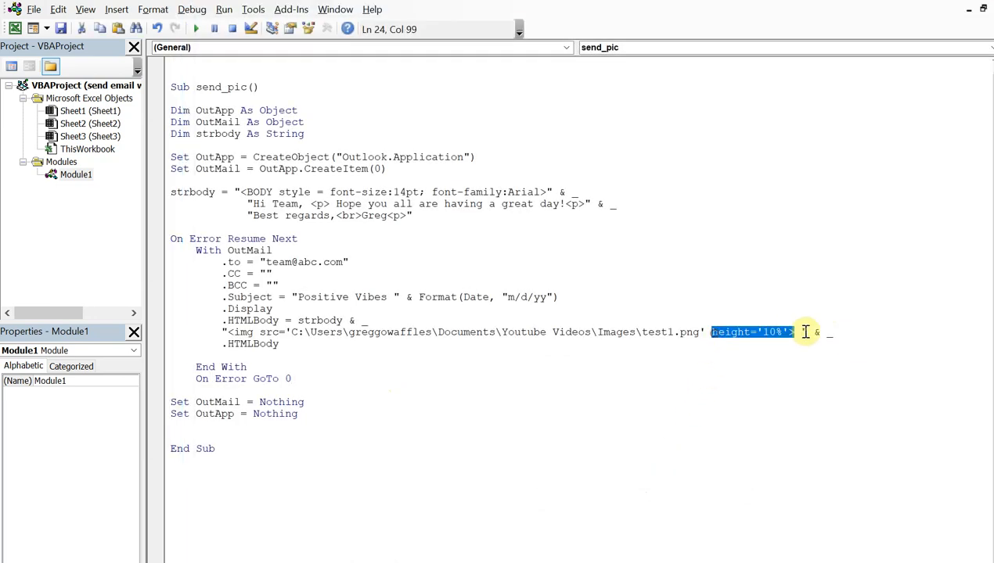
click(716, 332)
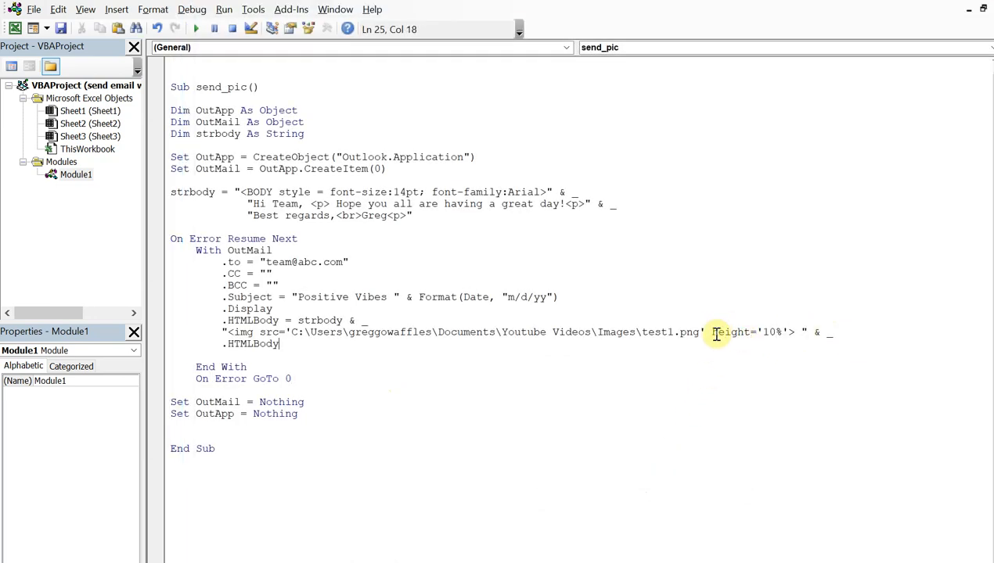
text(width)
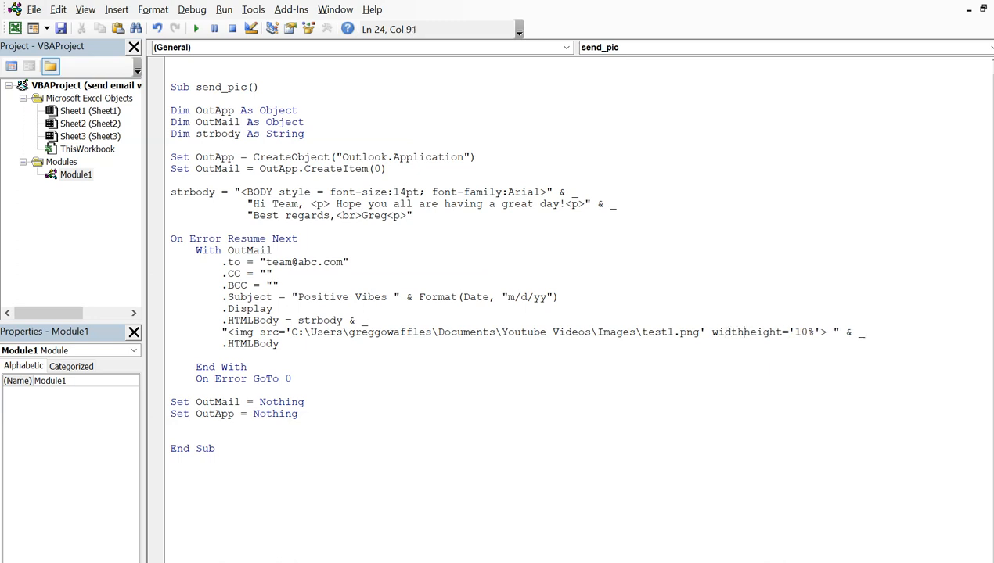
text(')
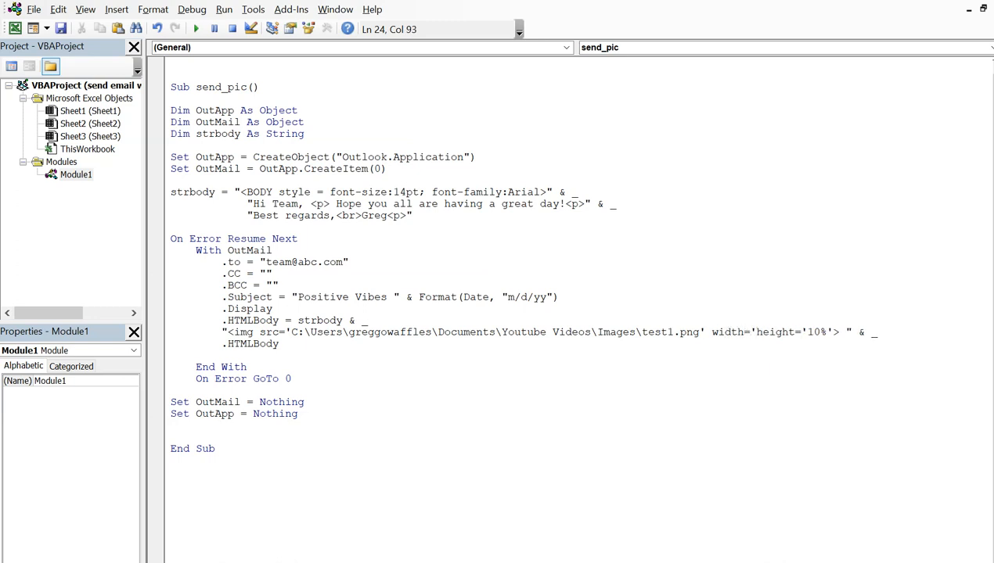
text(50%)
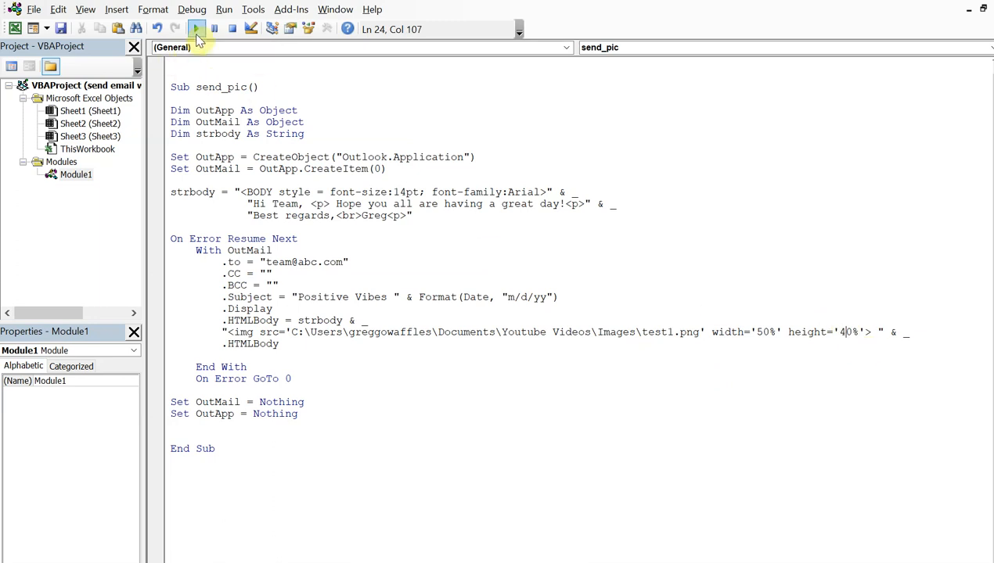
click(197, 29)
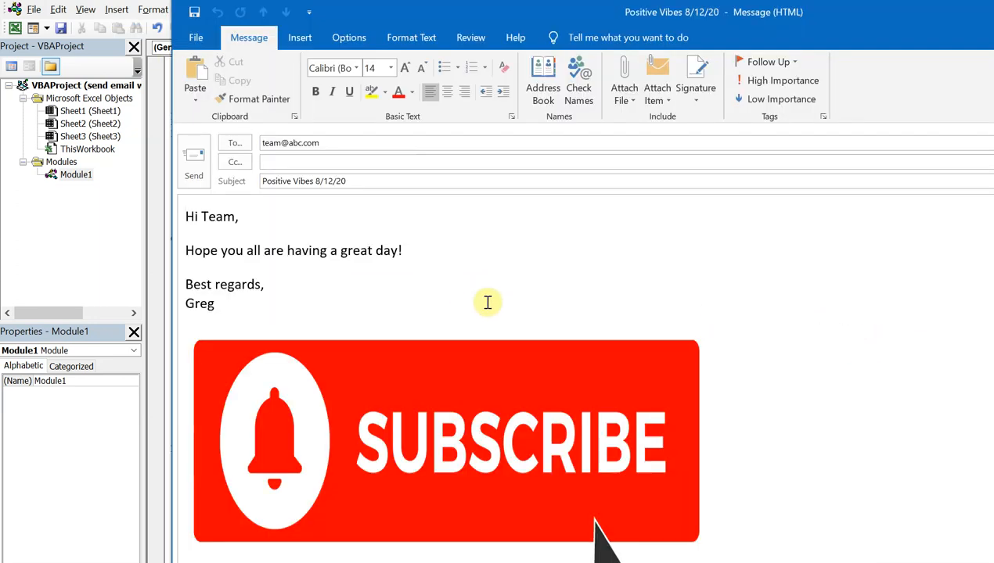